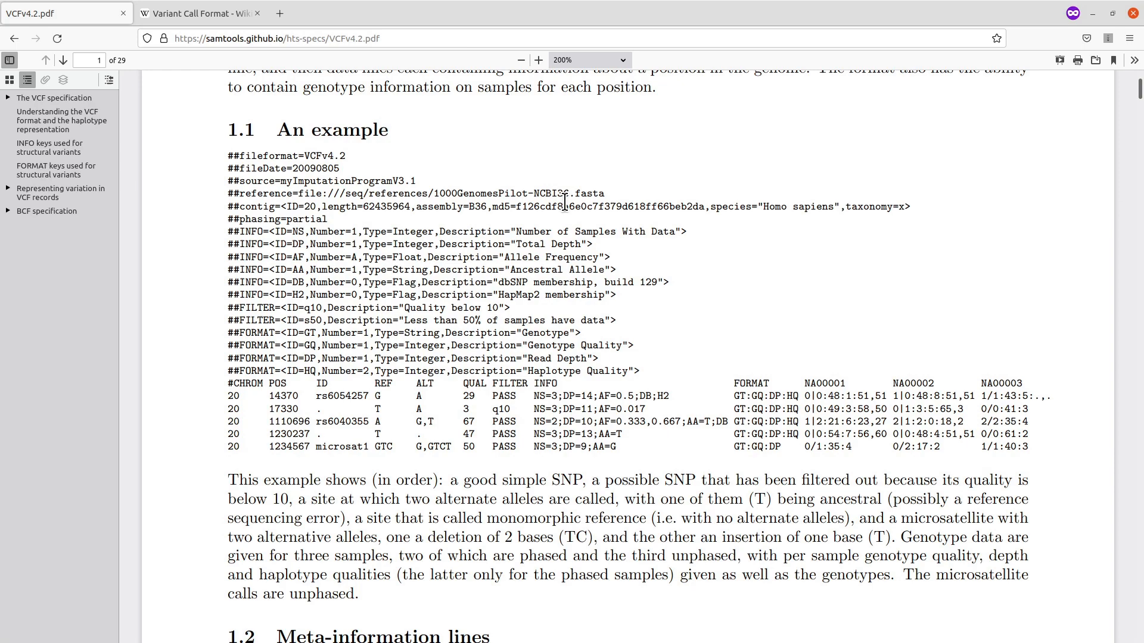
Step: Scroll up and down through the example VCF content page
{"action": "scroll", "scroll_direction": "up", "scroll_amount": 3}
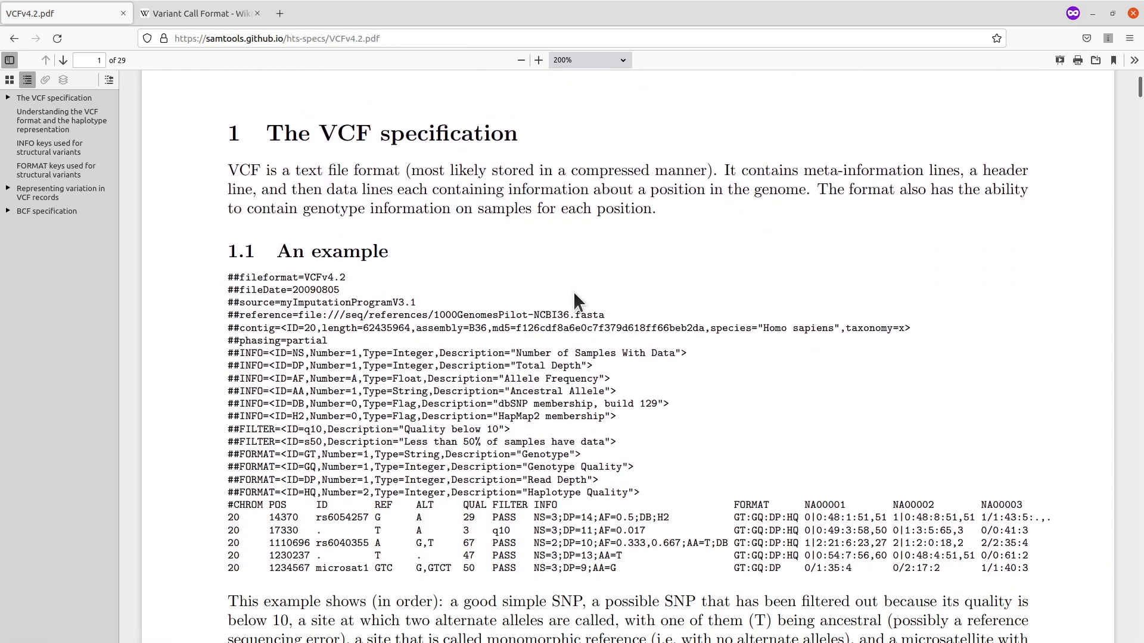
{"action": "scroll", "scroll_direction": "up", "scroll_amount": 3}
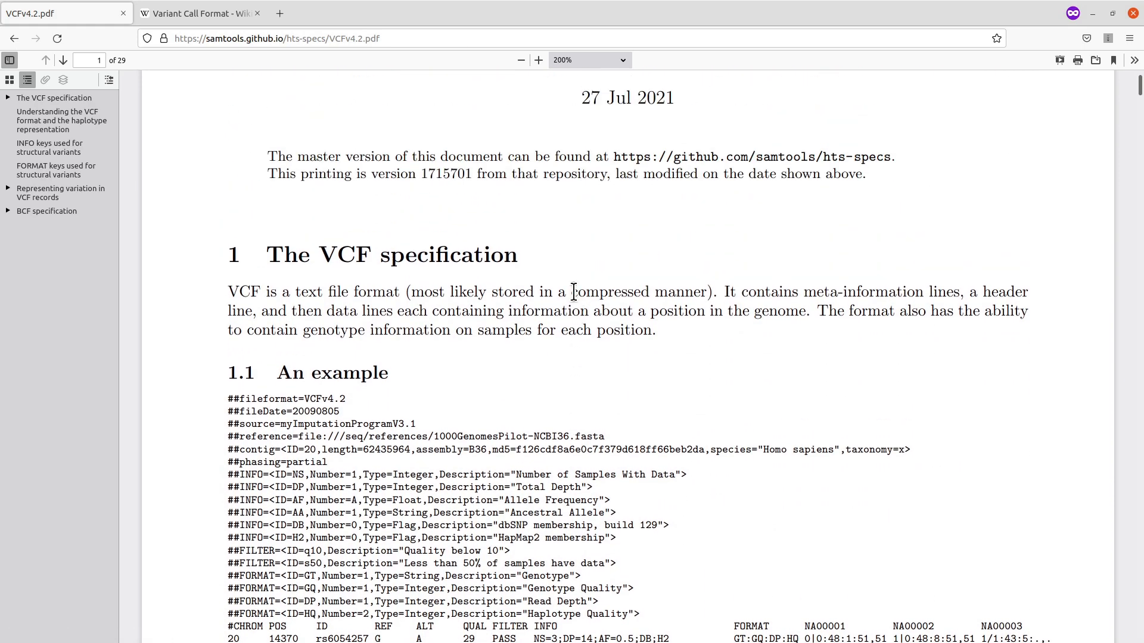
{"action": "scroll", "scroll_direction": "up", "scroll_amount": 3}
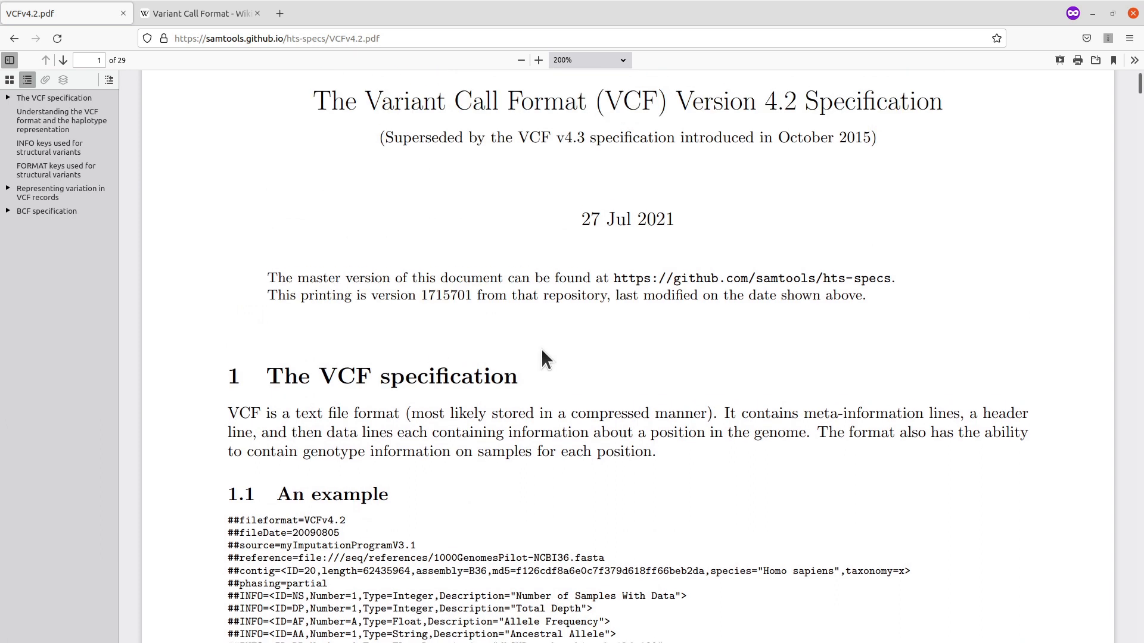
{"action": "scroll", "scroll_direction": "down", "scroll_amount": 3}
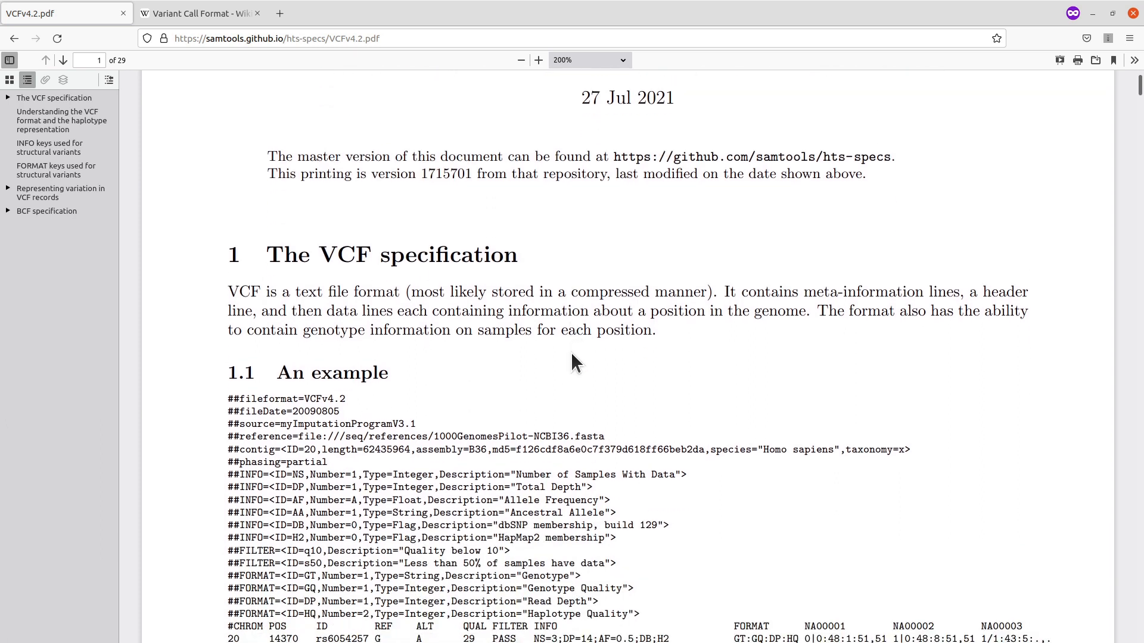
{"action": "mouse_move", "coordinate": [484, 211]}
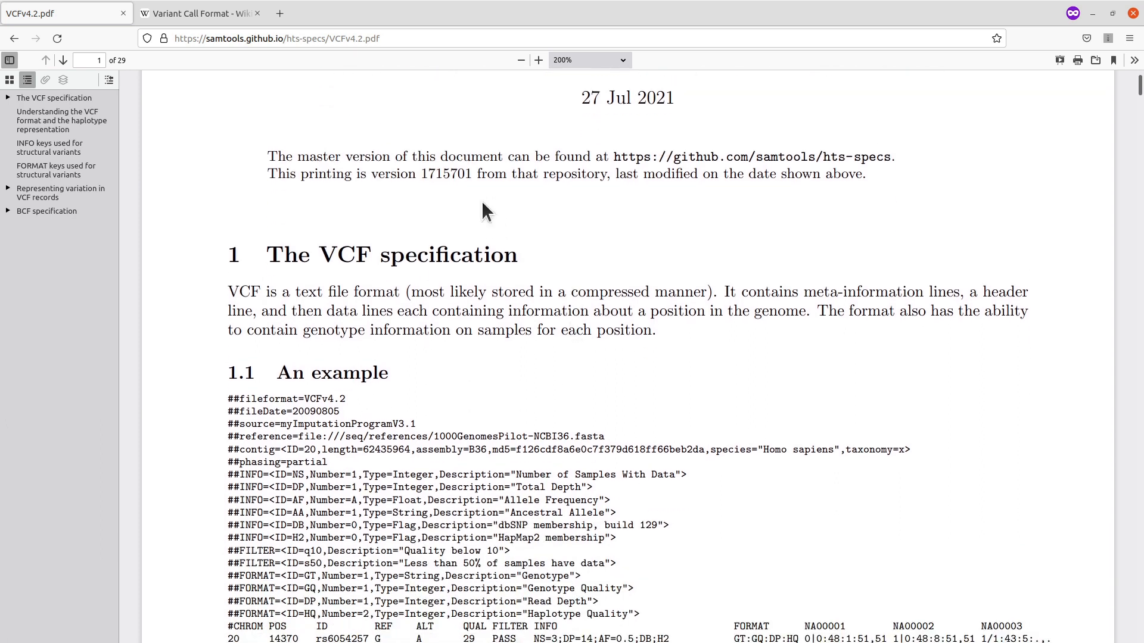
{"action": "scroll", "scroll_direction": "down", "scroll_amount": 3}
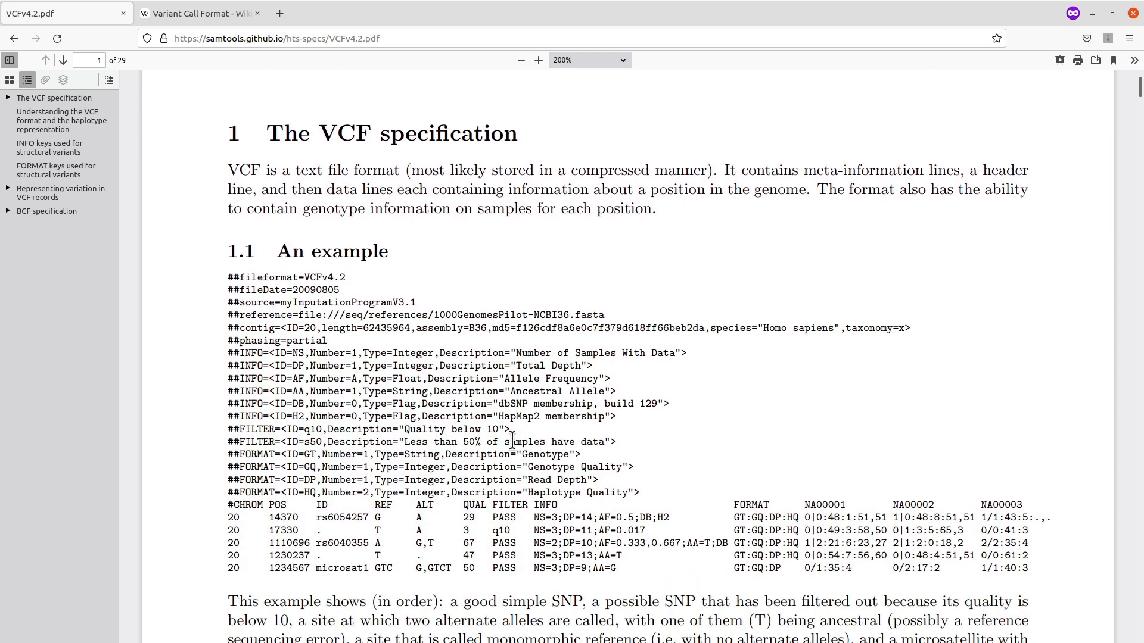
{"action": "scroll", "scroll_direction": "down", "scroll_amount": 3}
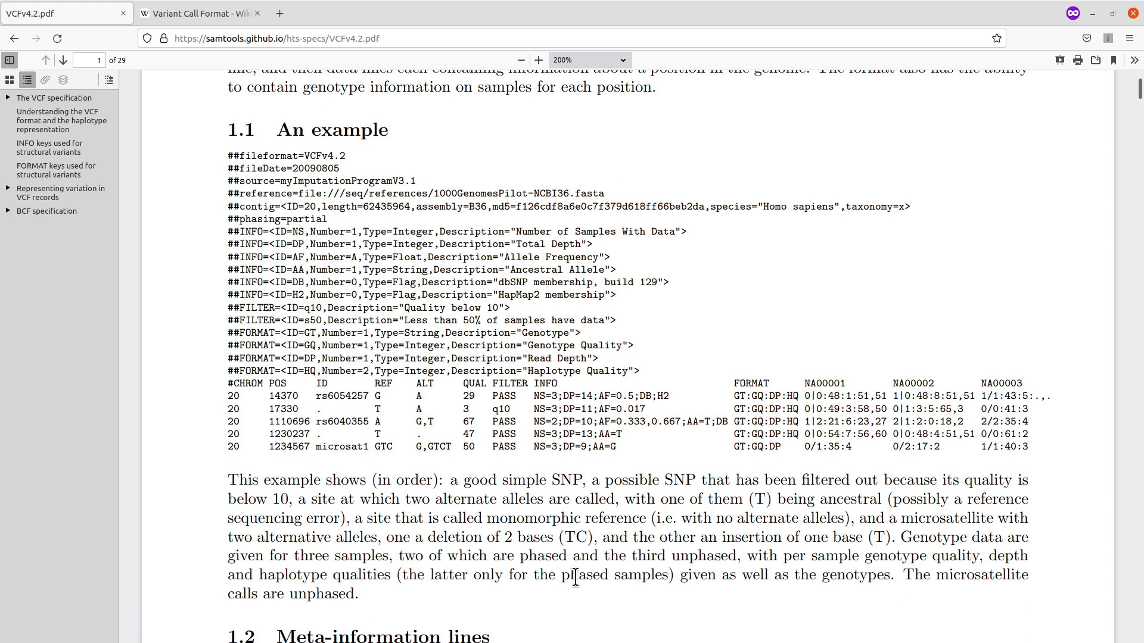
{"action": "mouse_move", "coordinate": [225, 162]}
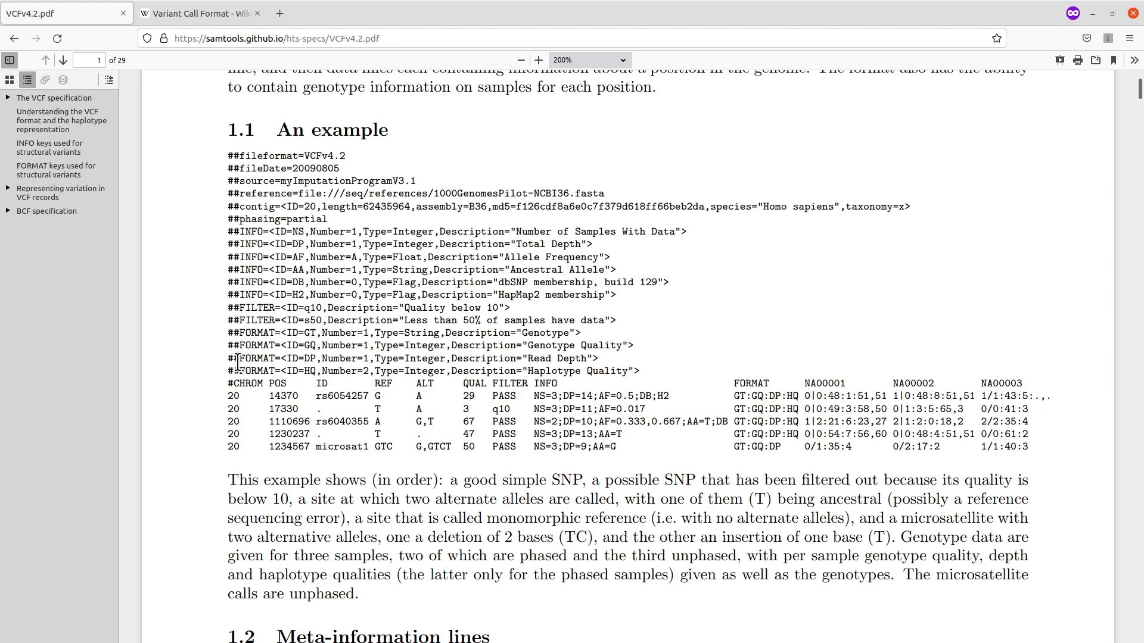
{"action": "mouse_move", "coordinate": [248, 475]}
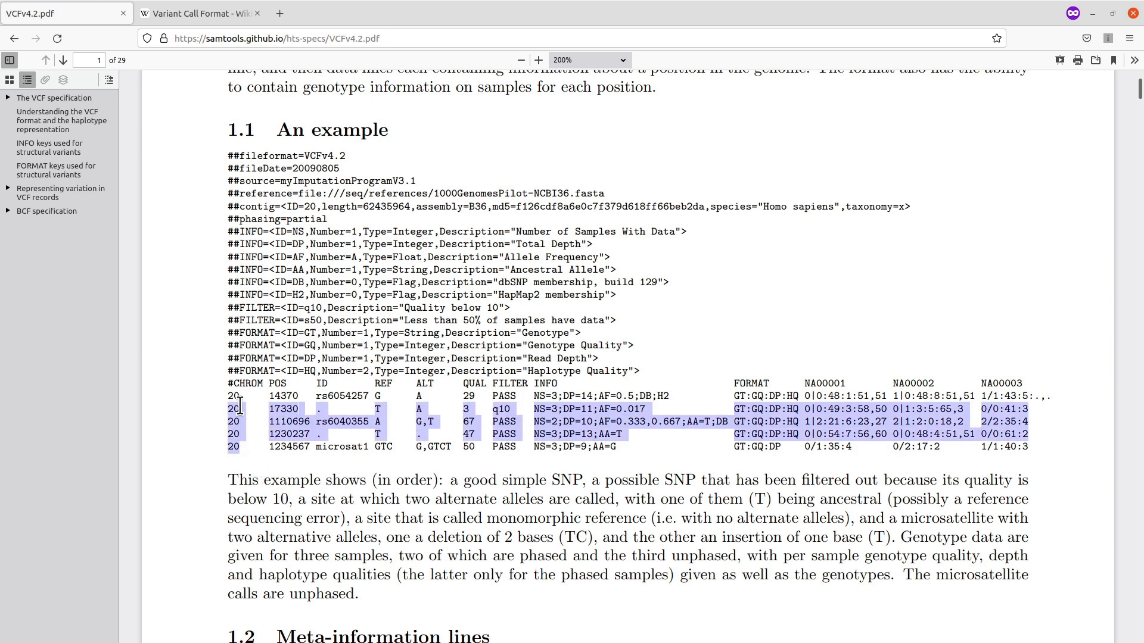
Step: Clear selections over the example lines and show the 20130502 release file index
{"action": "left_click", "coordinate": [250, 464]}
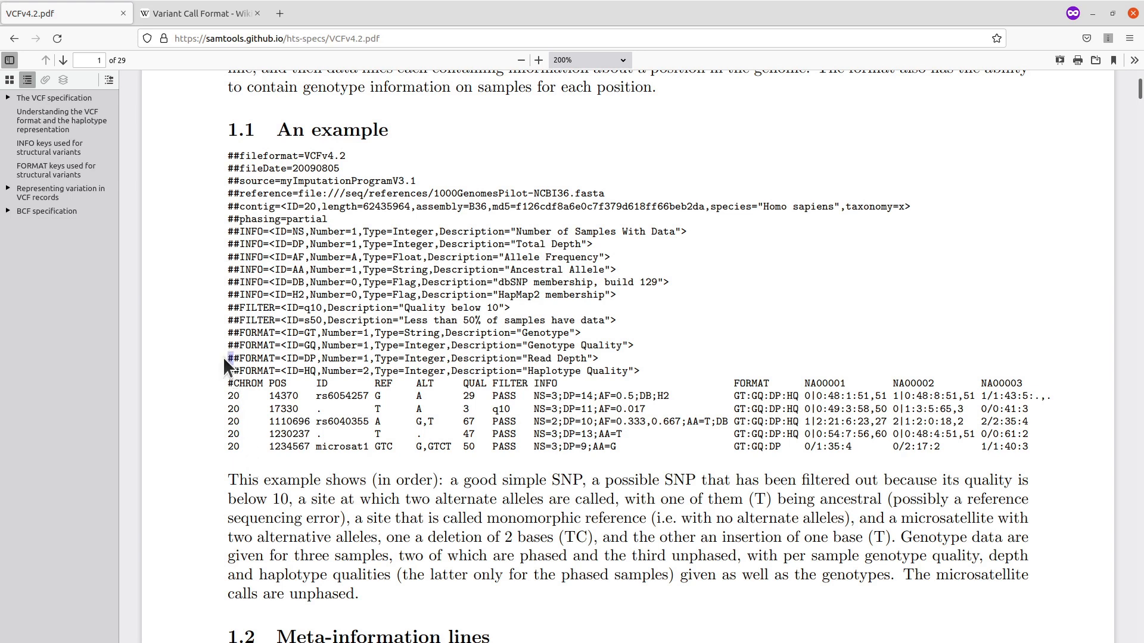
{"action": "mouse_move", "coordinate": [226, 198]}
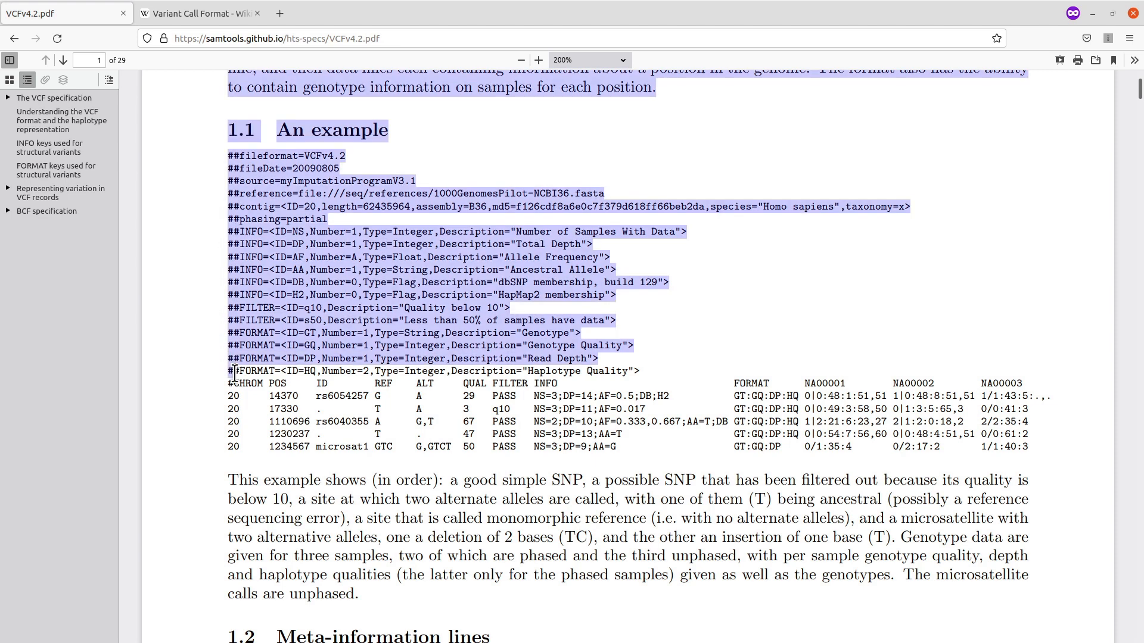
{"action": "left_click", "coordinate": [230, 166]}
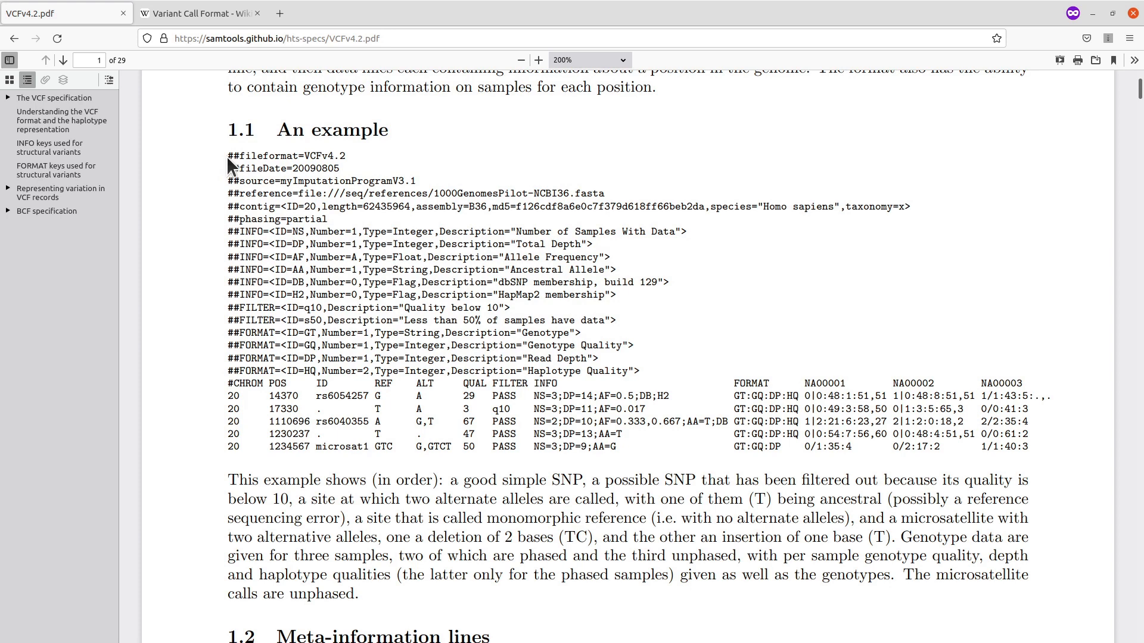
{"action": "mouse_move", "coordinate": [363, 170]}
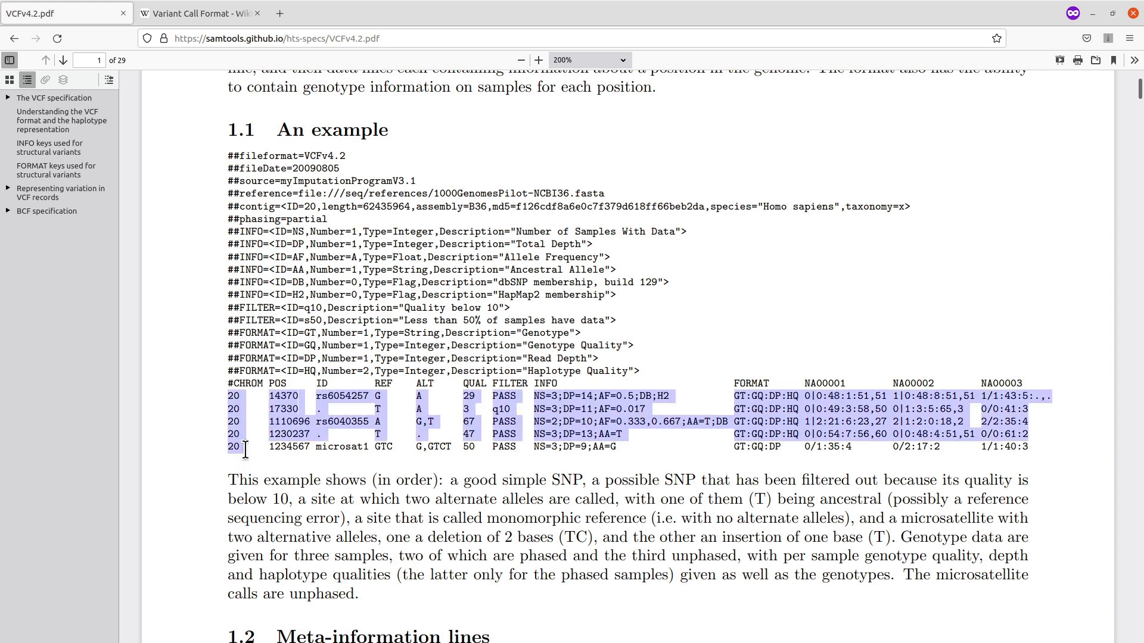
{"action": "left_click", "coordinate": [278, 510]}
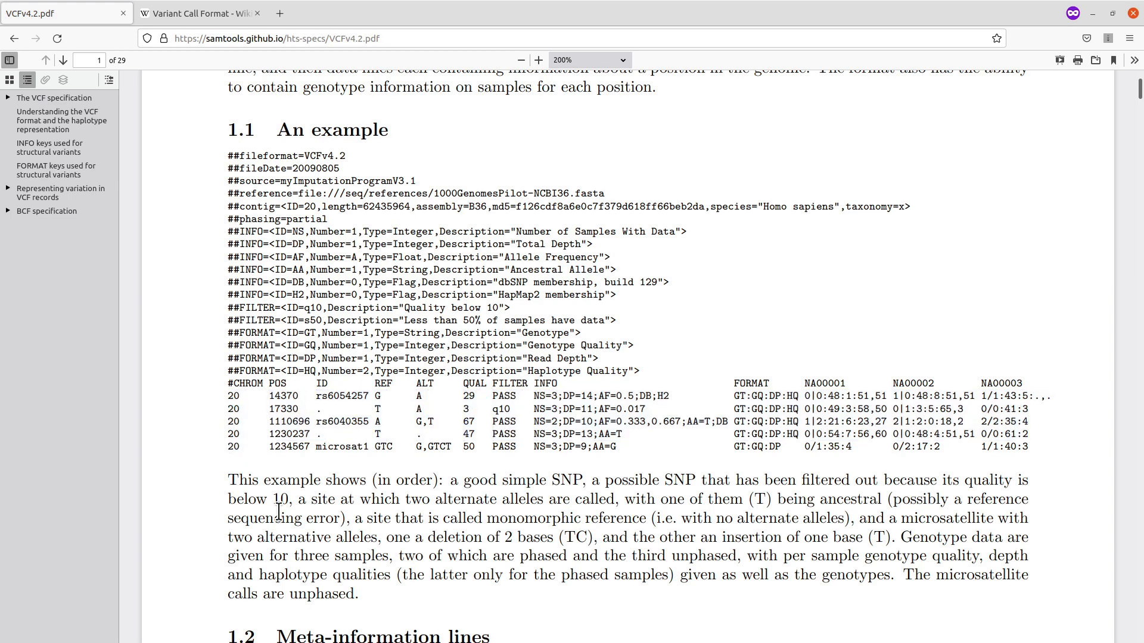
{"action": "mouse_move", "coordinate": [518, 468]}
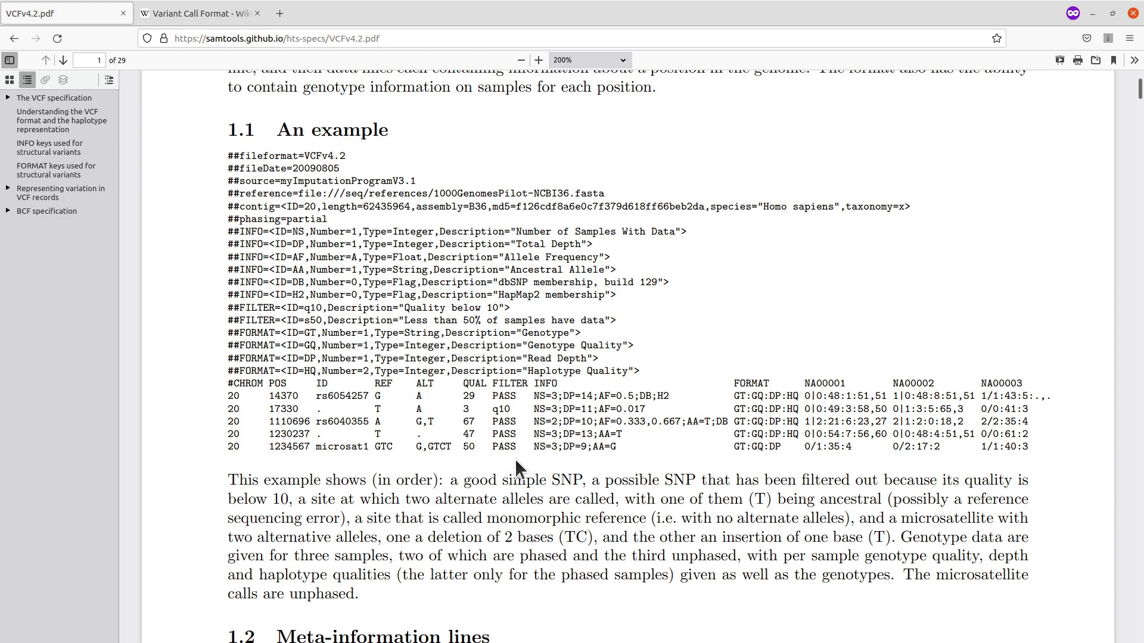
{"action": "mouse_move", "coordinate": [520, 469]}
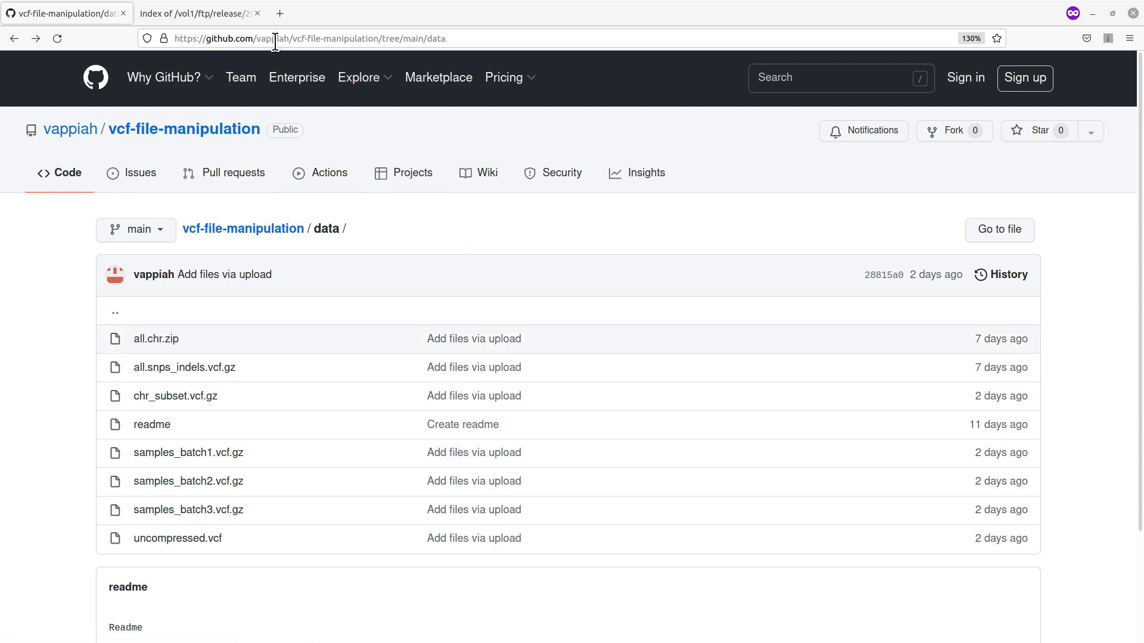
{"action": "mouse_move", "coordinate": [214, 539]}
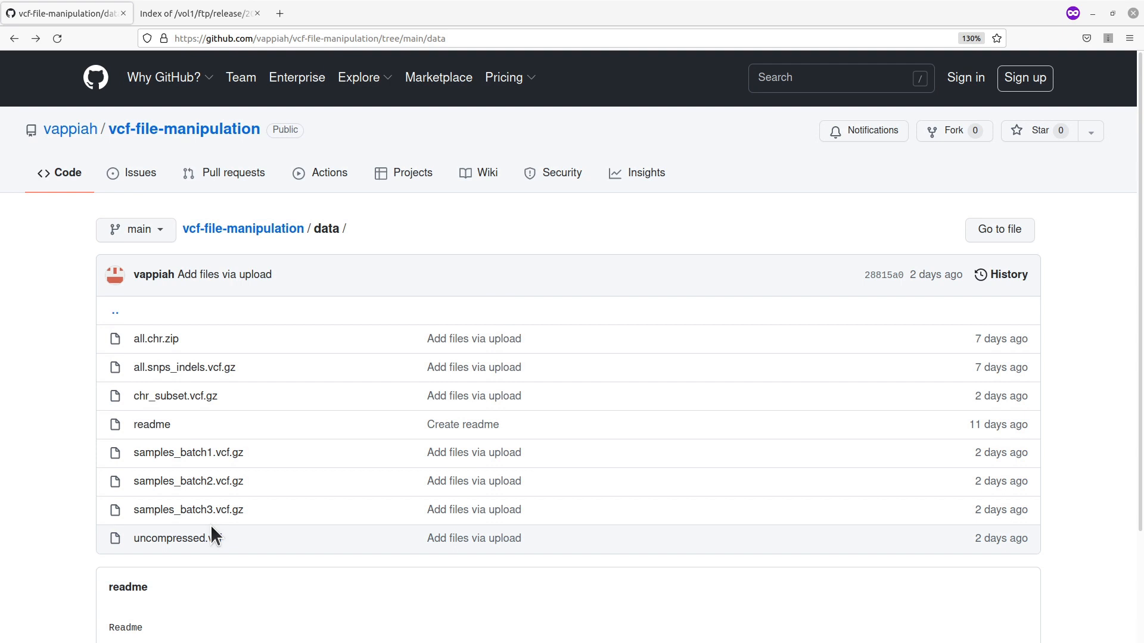
{"action": "mouse_move", "coordinate": [117, 425]}
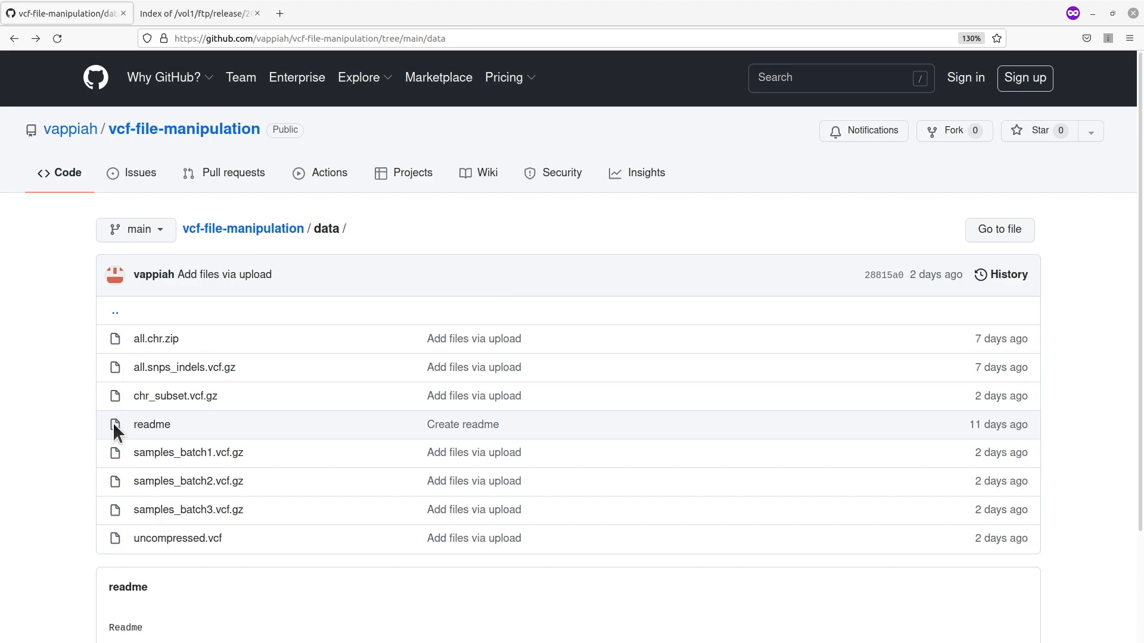
{"action": "left_click", "coordinate": [198, 13]}
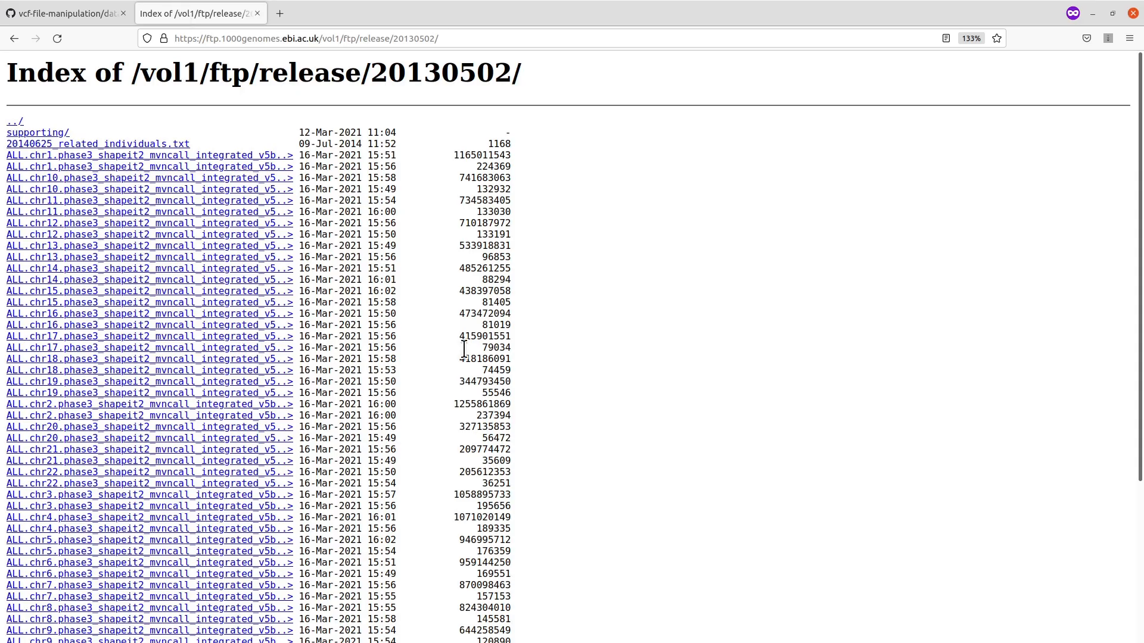
{"action": "mouse_move", "coordinate": [650, 441]}
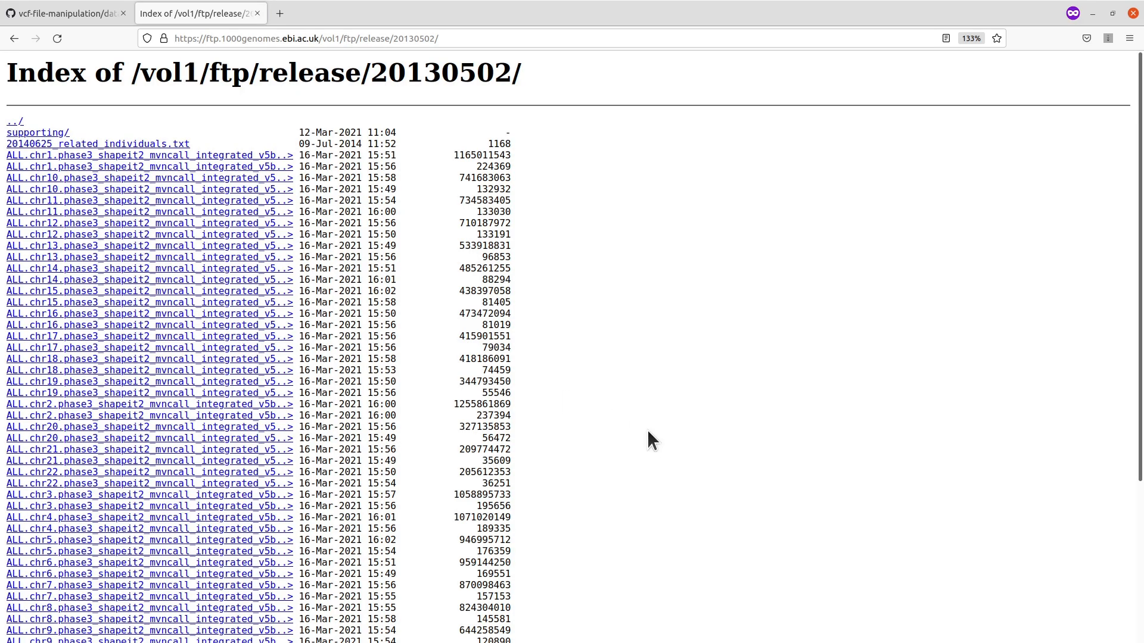
{"action": "mouse_move", "coordinate": [562, 445]}
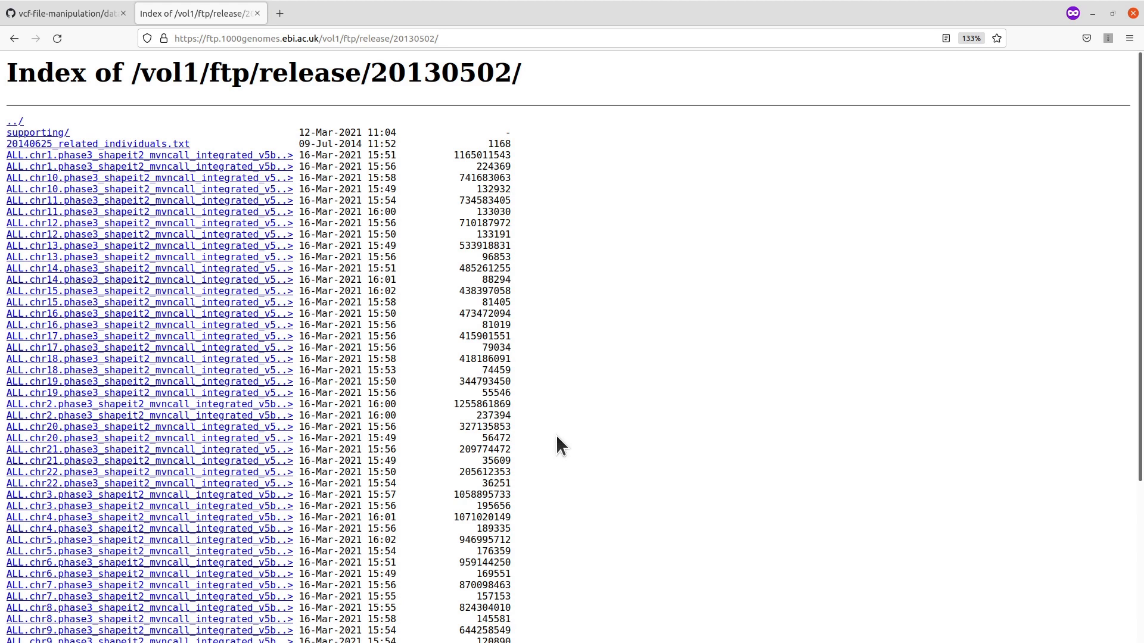
{"action": "mouse_move", "coordinate": [183, 285]}
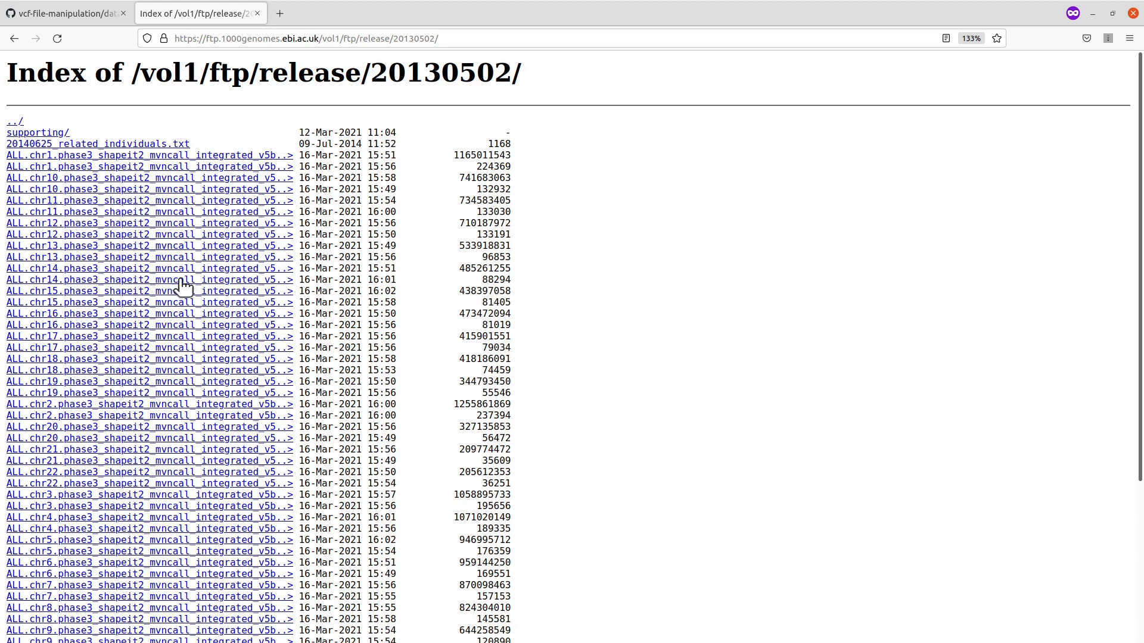
{"action": "mouse_move", "coordinate": [715, 514]}
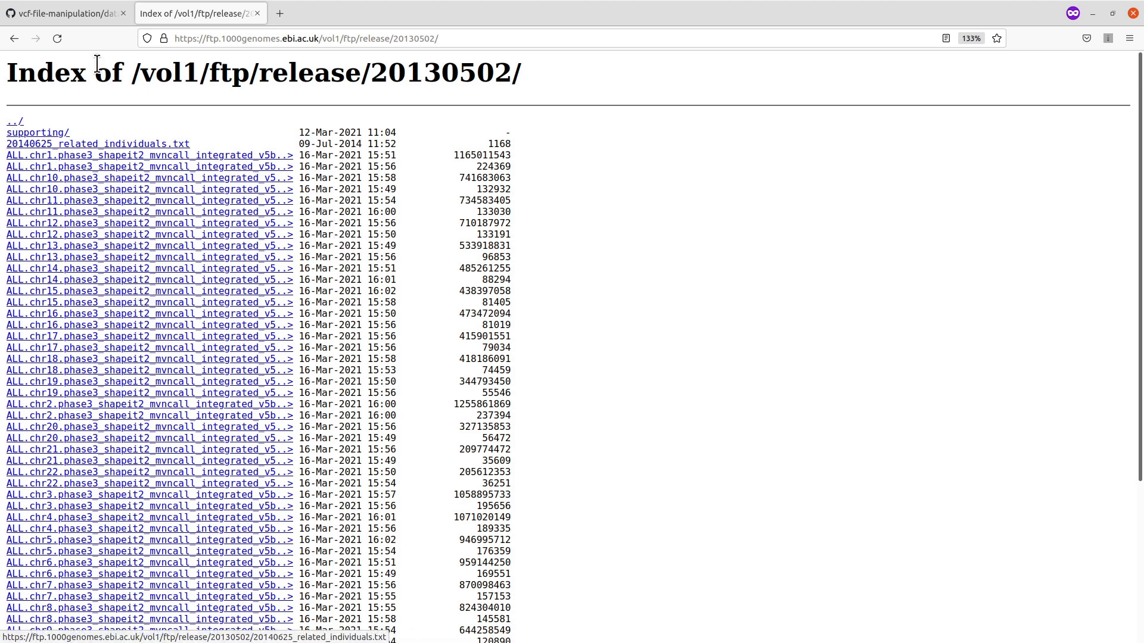
Step: Return to the vcf-file-manipulation data folder listing its VCF files and readme
{"action": "left_click", "coordinate": [62, 13]}
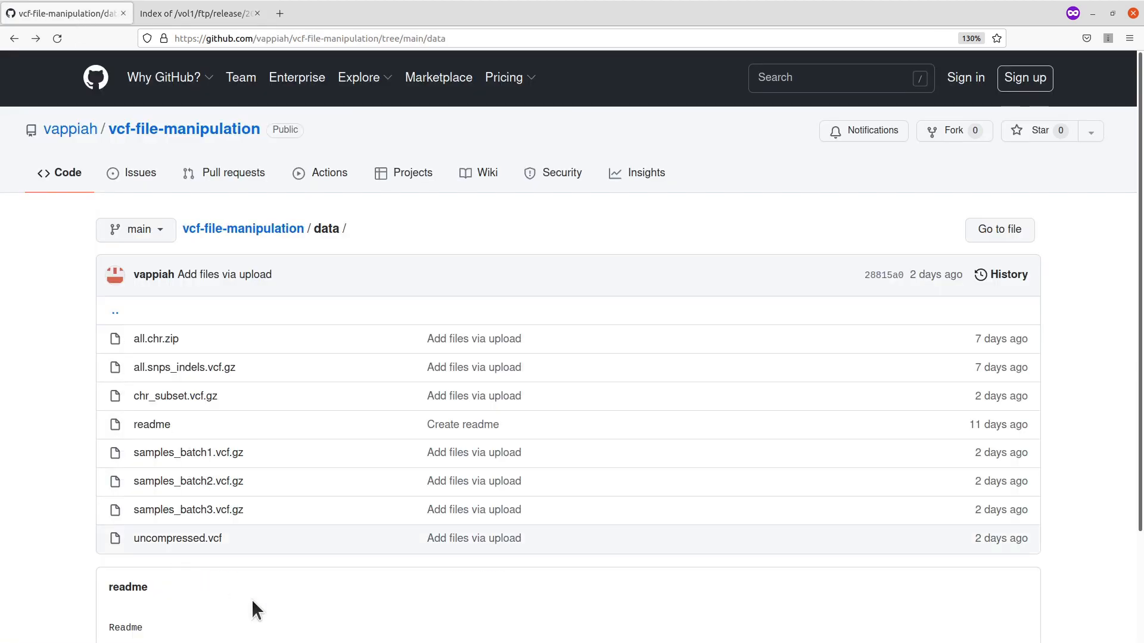
{"action": "mouse_move", "coordinate": [277, 600]}
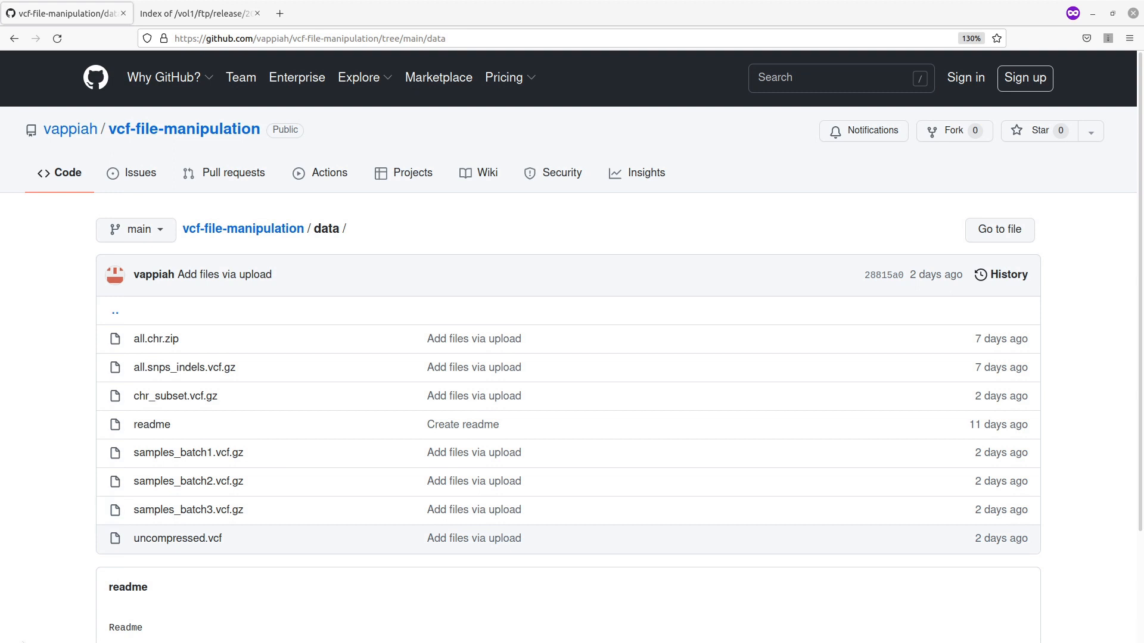
{"action": "mouse_move", "coordinate": [150, 384]}
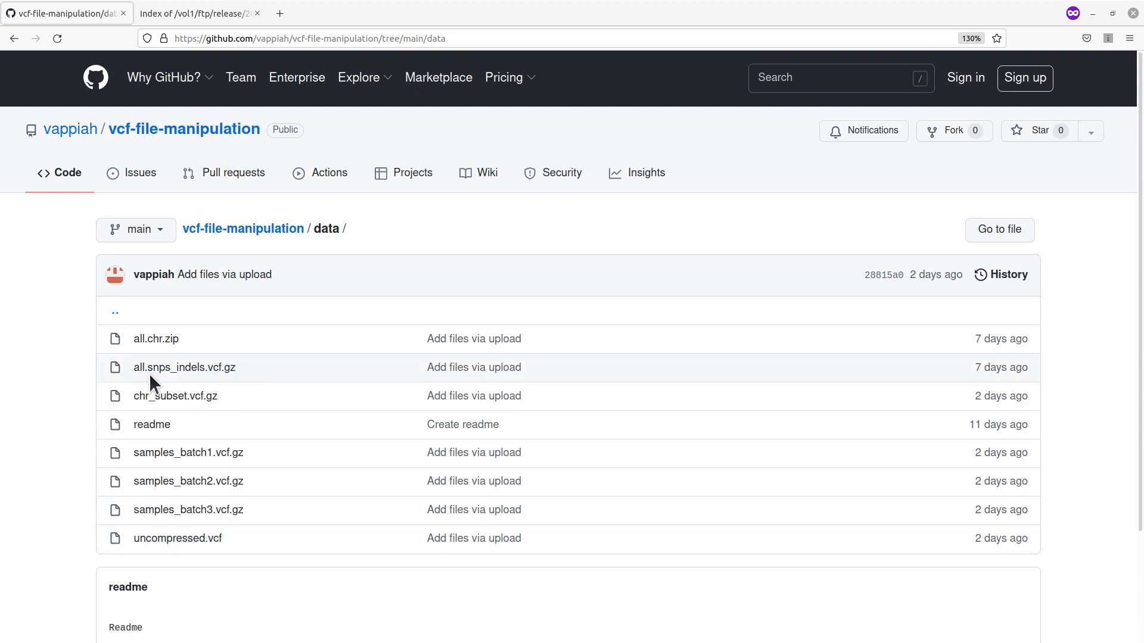
{"action": "mouse_move", "coordinate": [247, 383]}
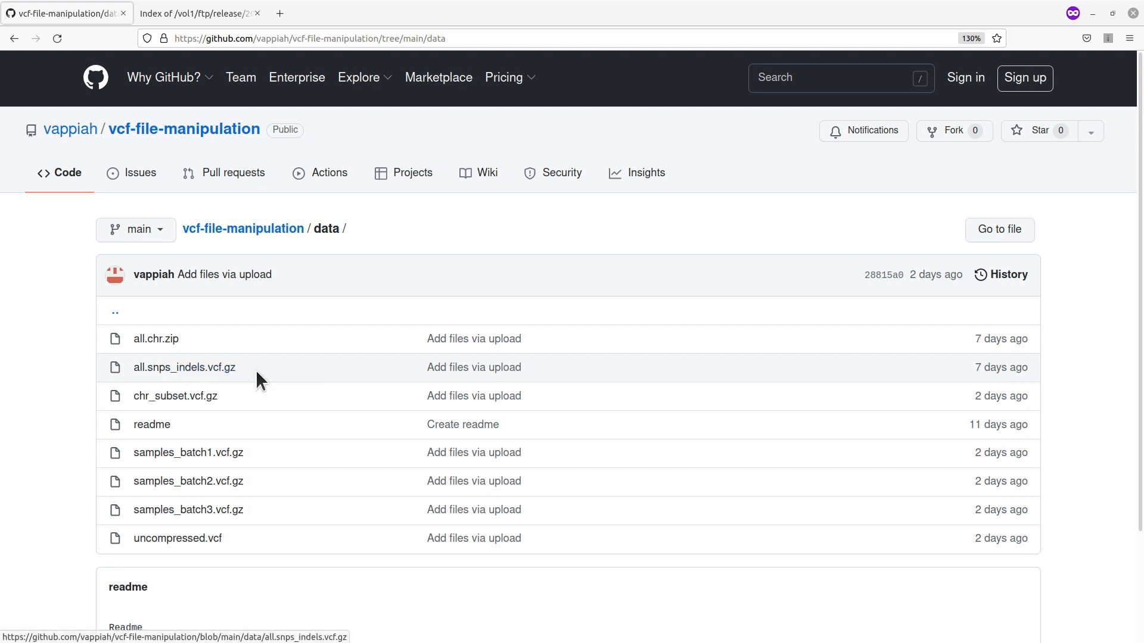
{"action": "mouse_move", "coordinate": [264, 378]}
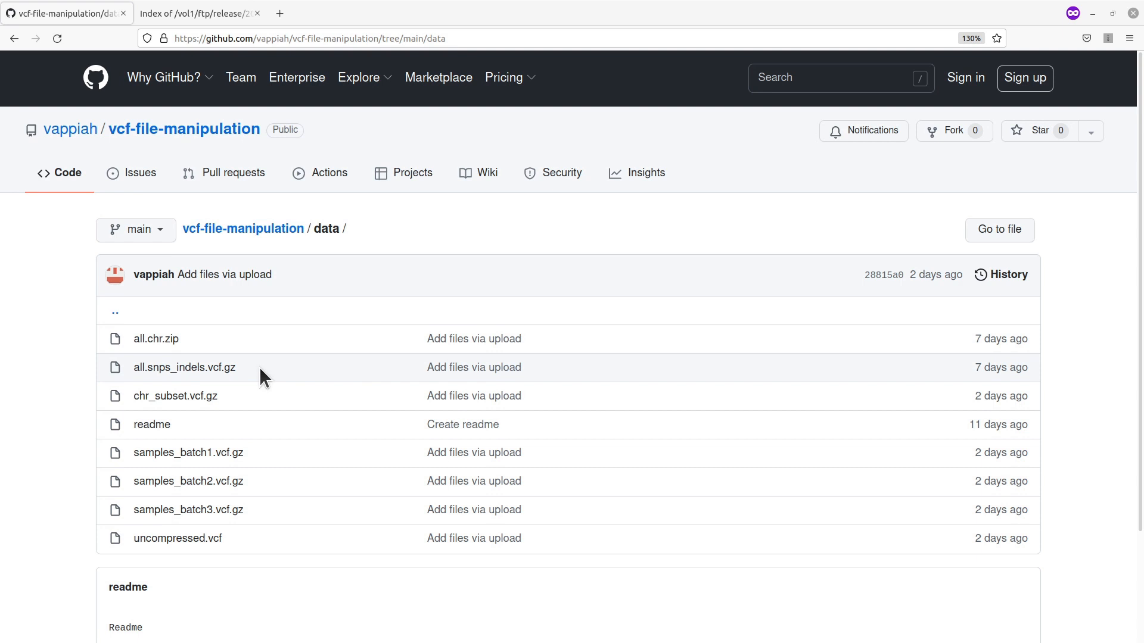
{"action": "mouse_move", "coordinate": [185, 367]}
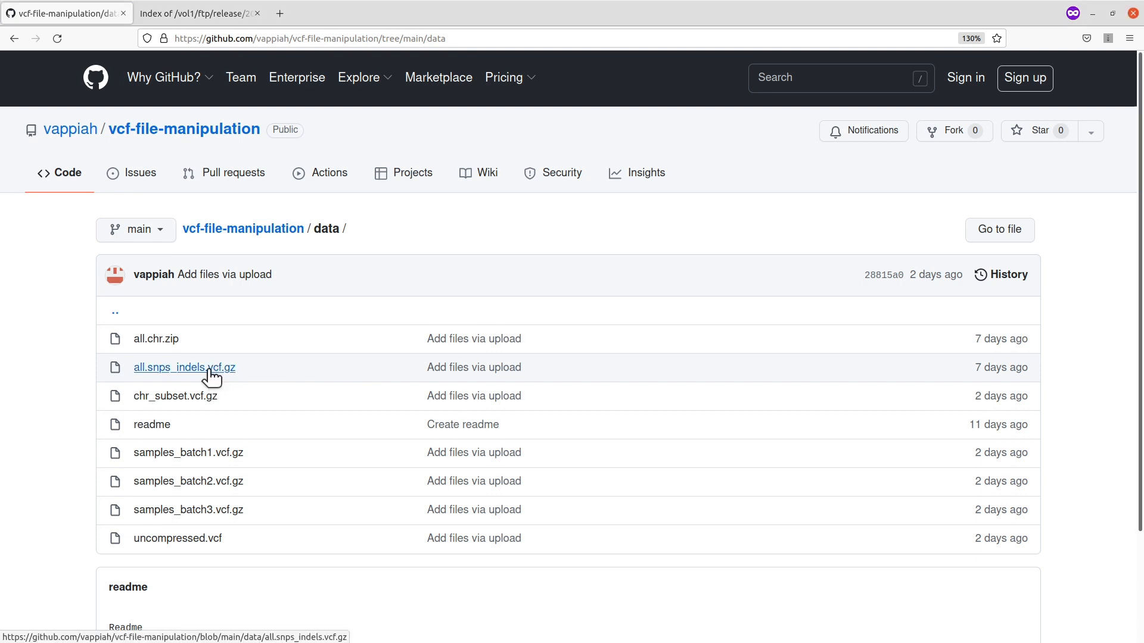
Step: Open the all.snps_indels.vcf.gz page, start saving the download, then cancel it
{"action": "left_click", "coordinate": [184, 367]}
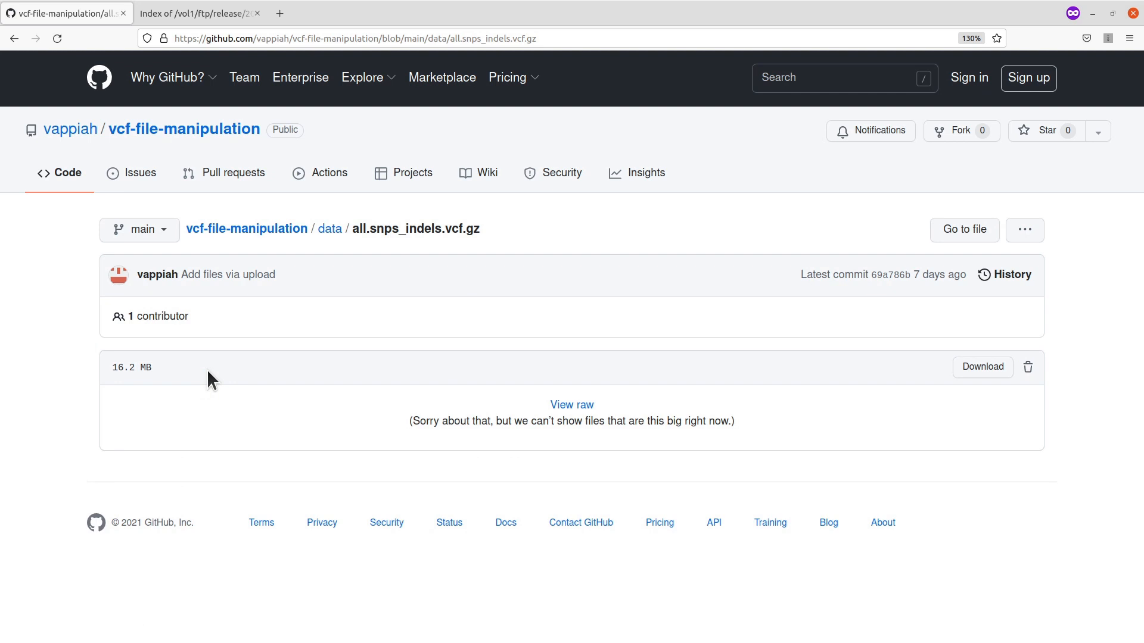
{"action": "mouse_move", "coordinate": [533, 349]}
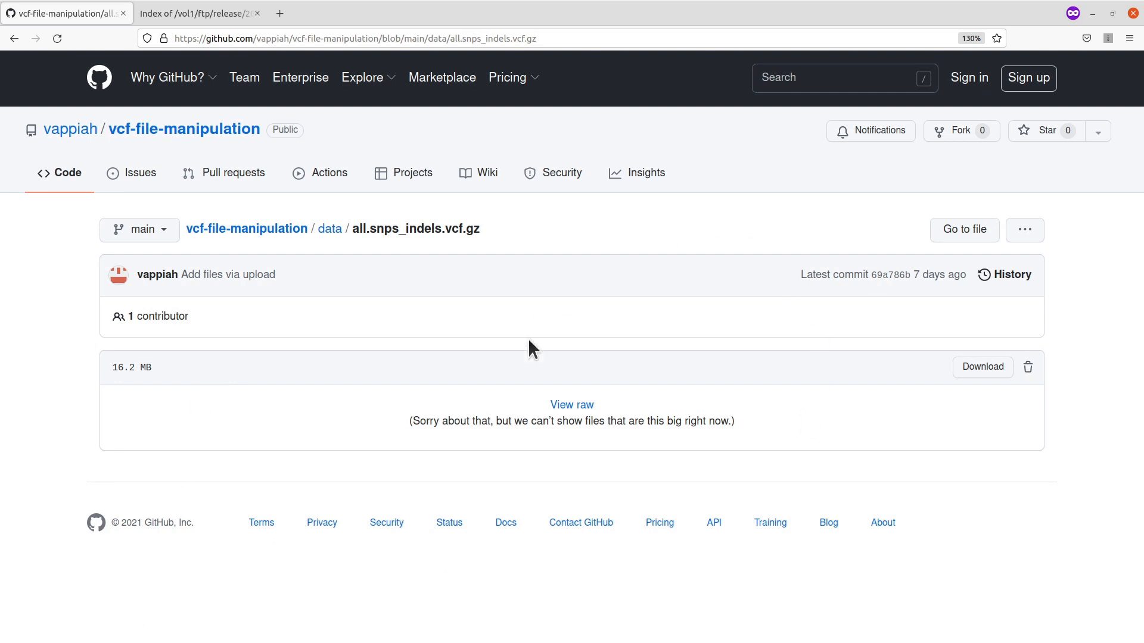
{"action": "mouse_move", "coordinate": [964, 230]}
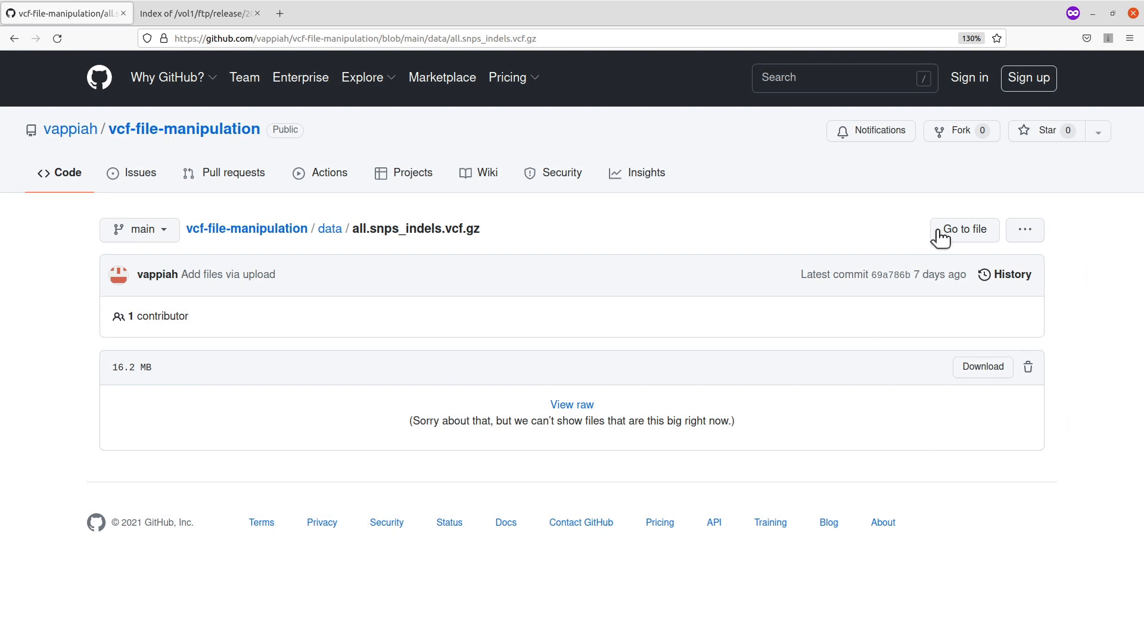
{"action": "mouse_move", "coordinate": [982, 368]}
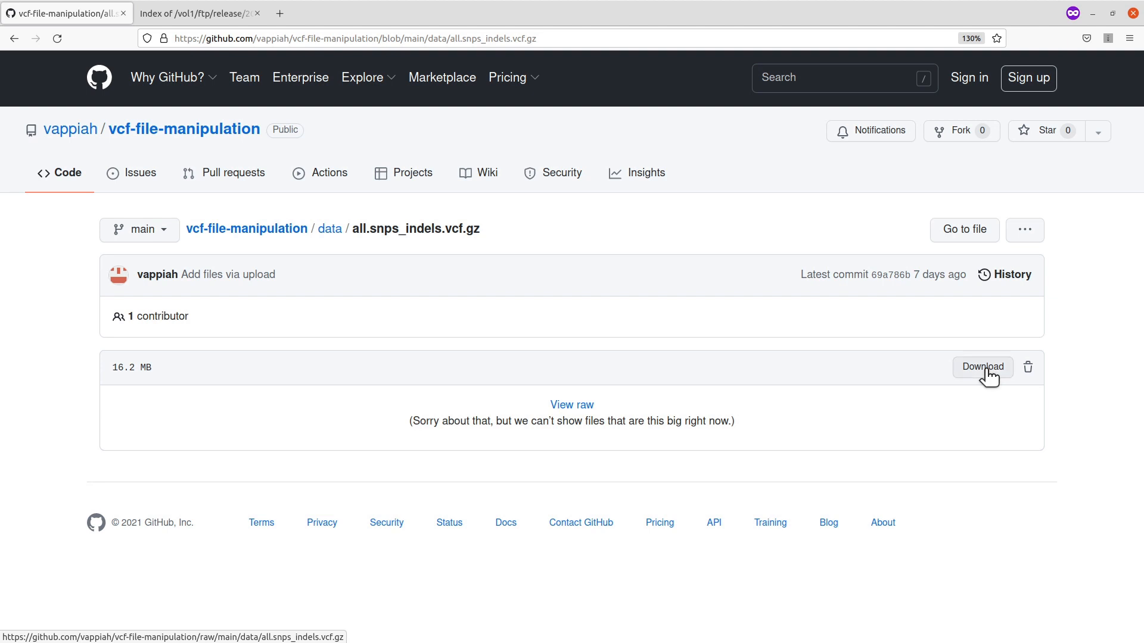
{"action": "left_click", "coordinate": [981, 367]}
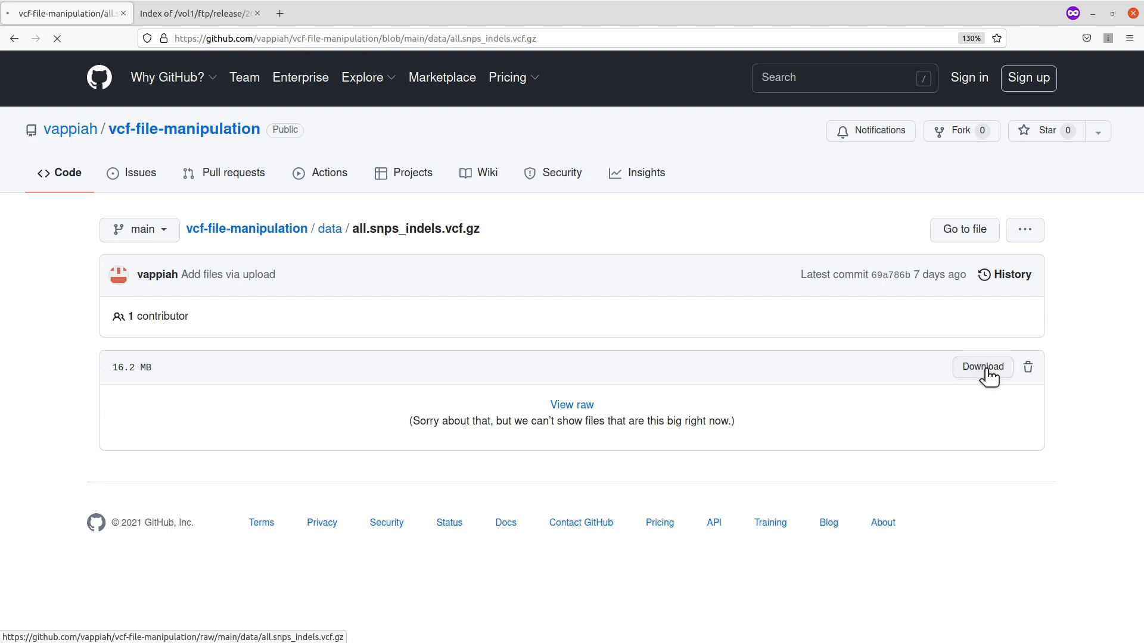
{"action": "left_click", "coordinate": [981, 367]}
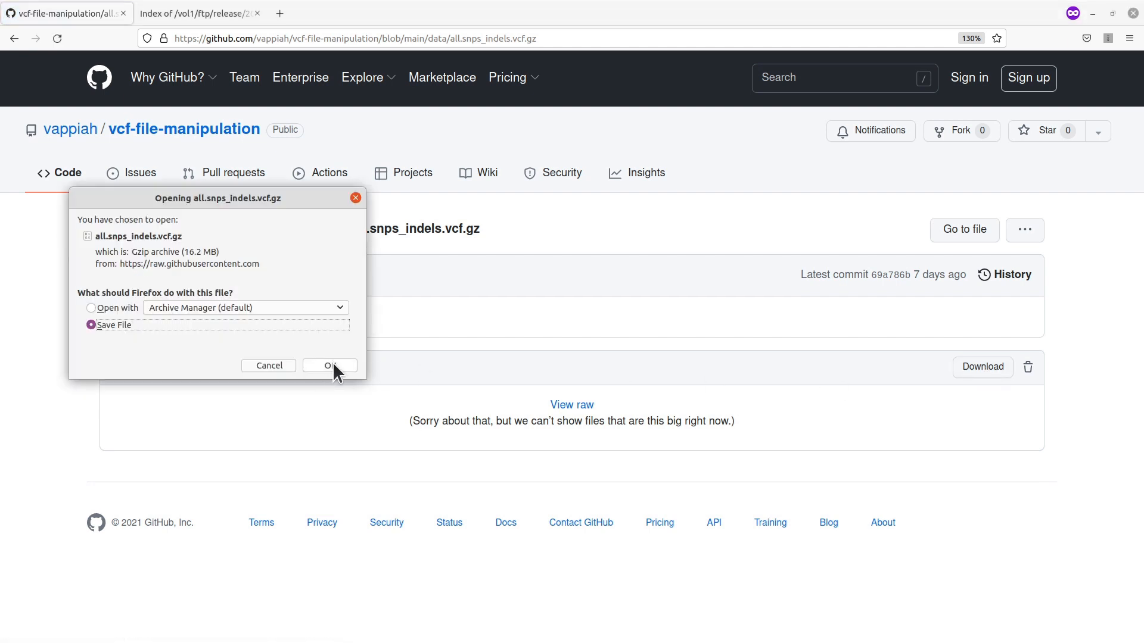
{"action": "left_click", "coordinate": [329, 365]}
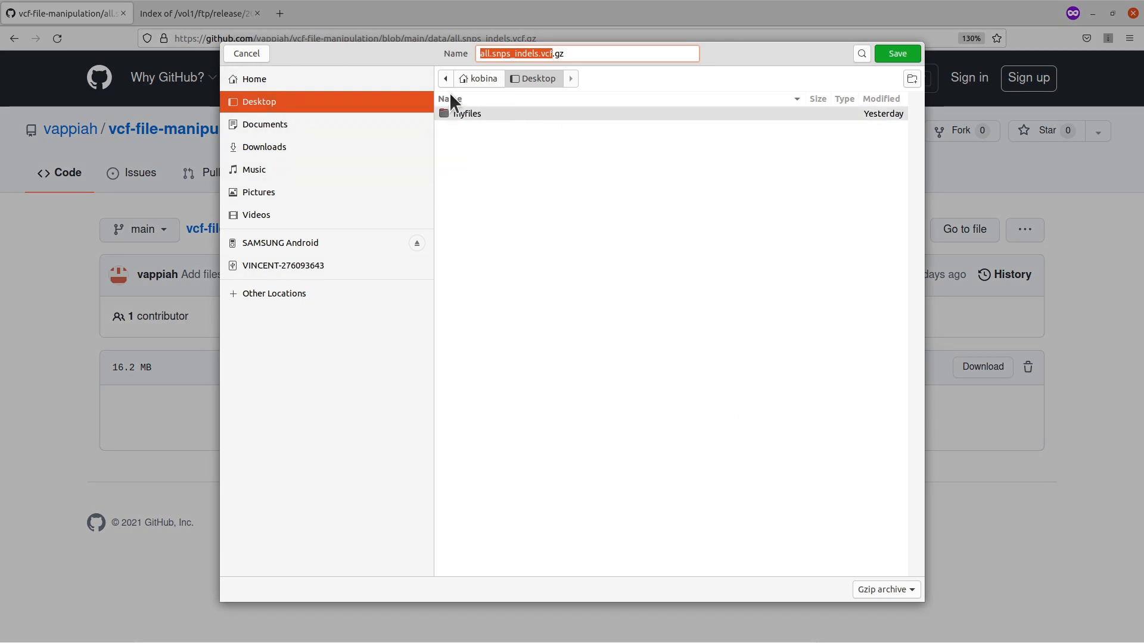
{"action": "mouse_move", "coordinate": [725, 234]}
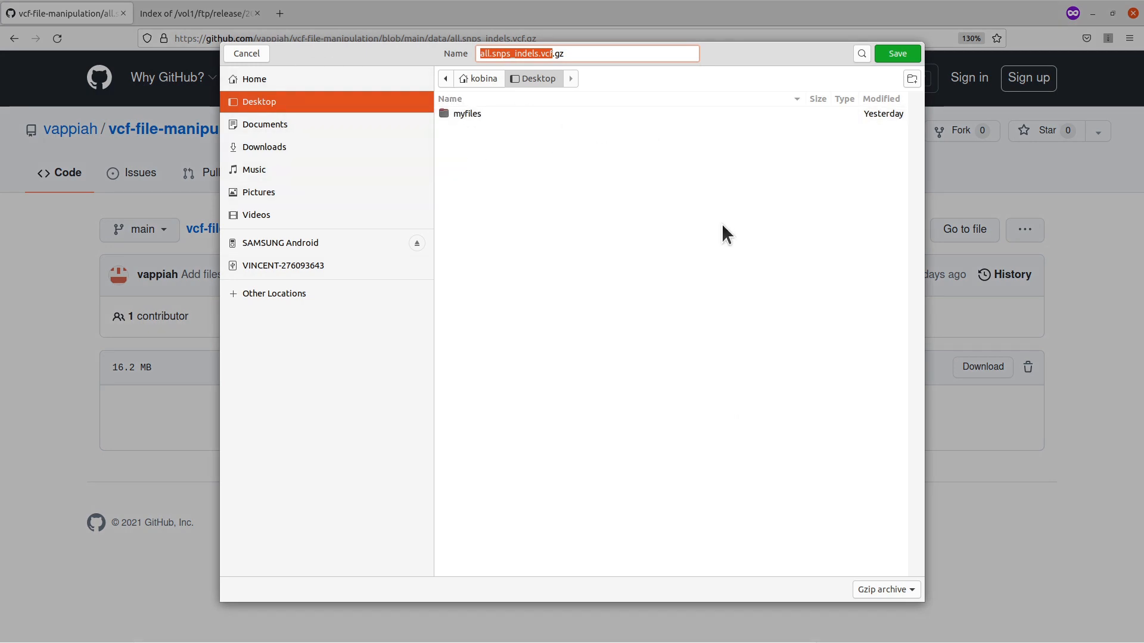
{"action": "mouse_move", "coordinate": [692, 221]}
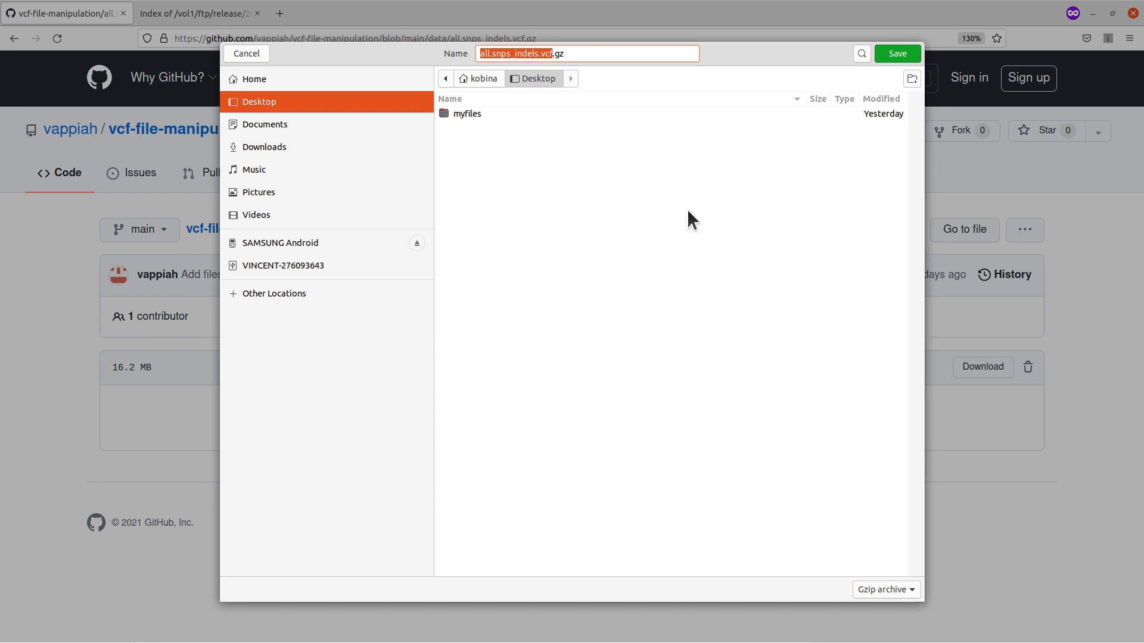
{"action": "mouse_move", "coordinate": [333, 66]}
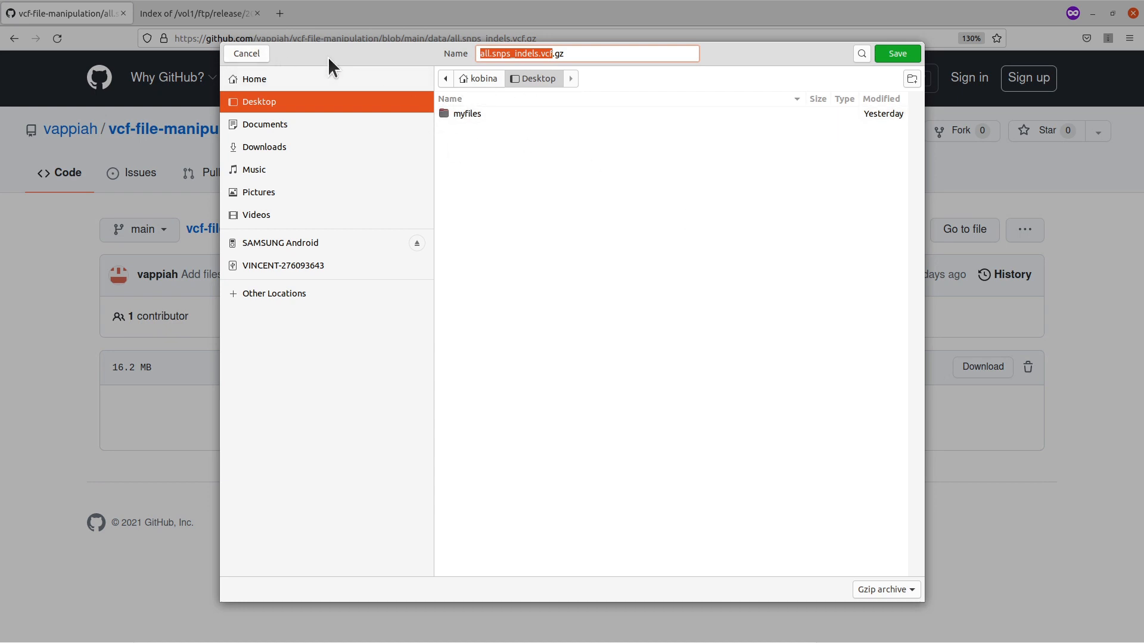
{"action": "left_click", "coordinate": [246, 53]}
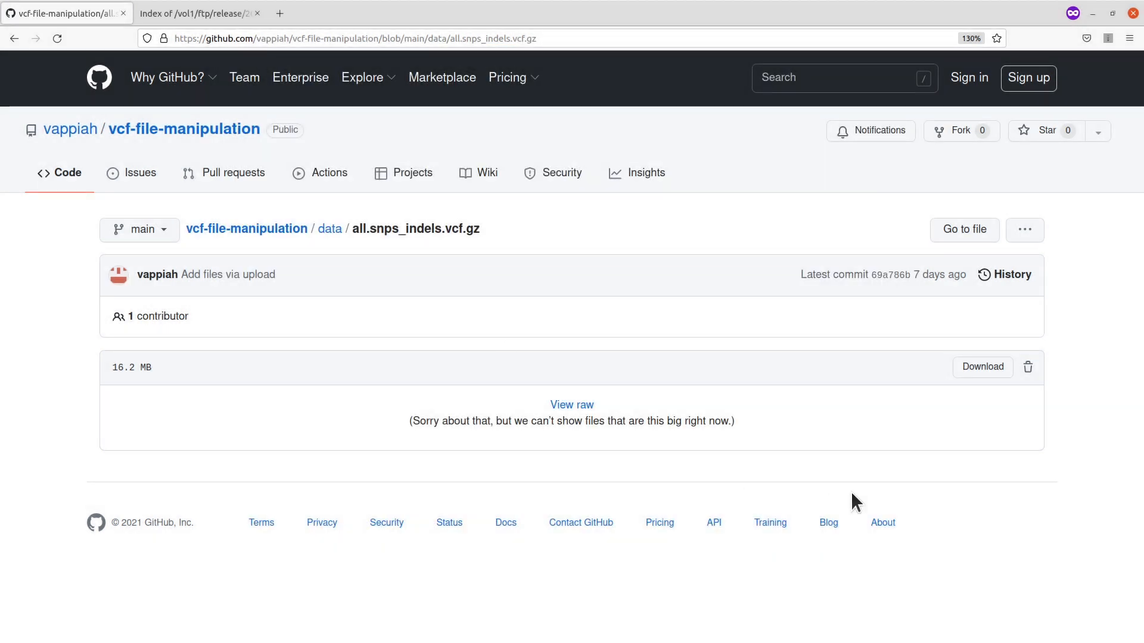
{"action": "mouse_move", "coordinate": [1006, 468]}
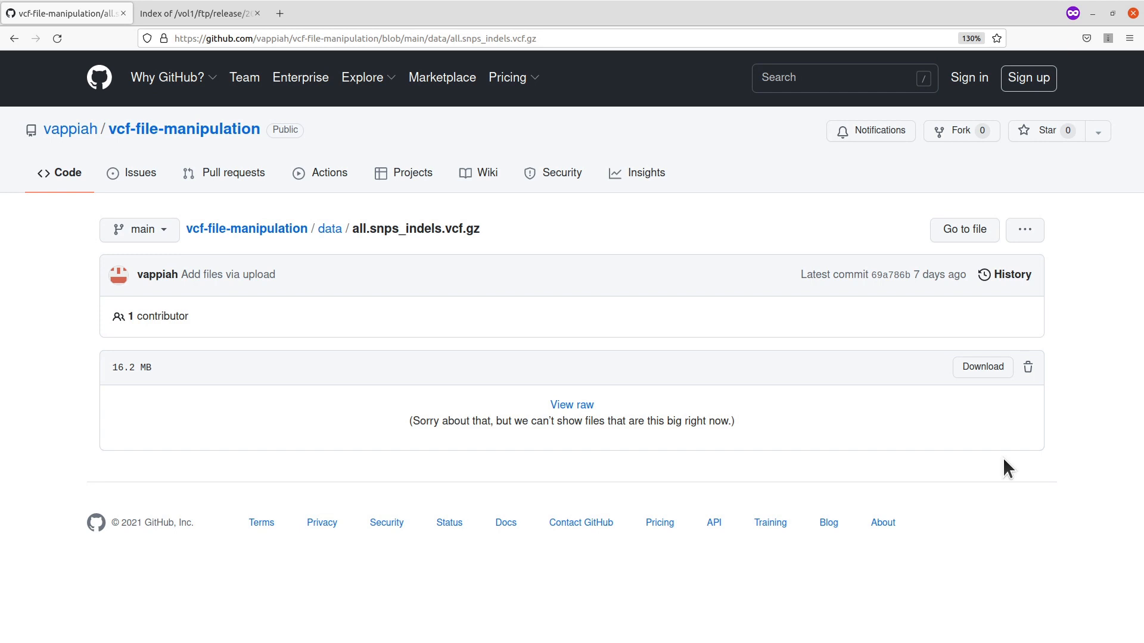
{"action": "mouse_move", "coordinate": [991, 422]}
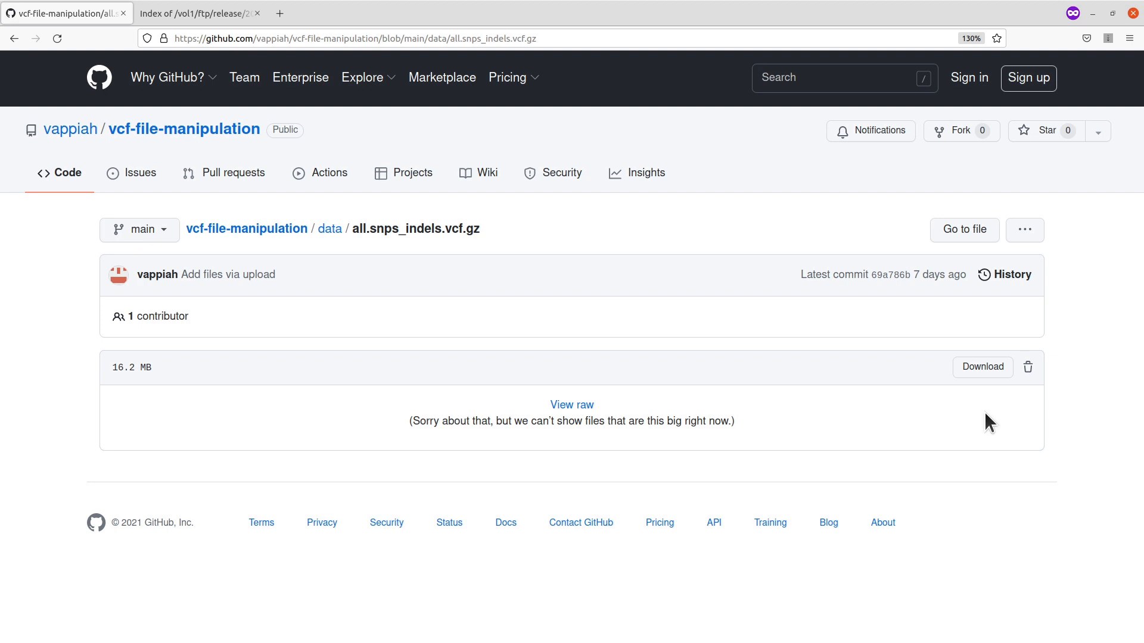
{"action": "mouse_move", "coordinate": [997, 396]}
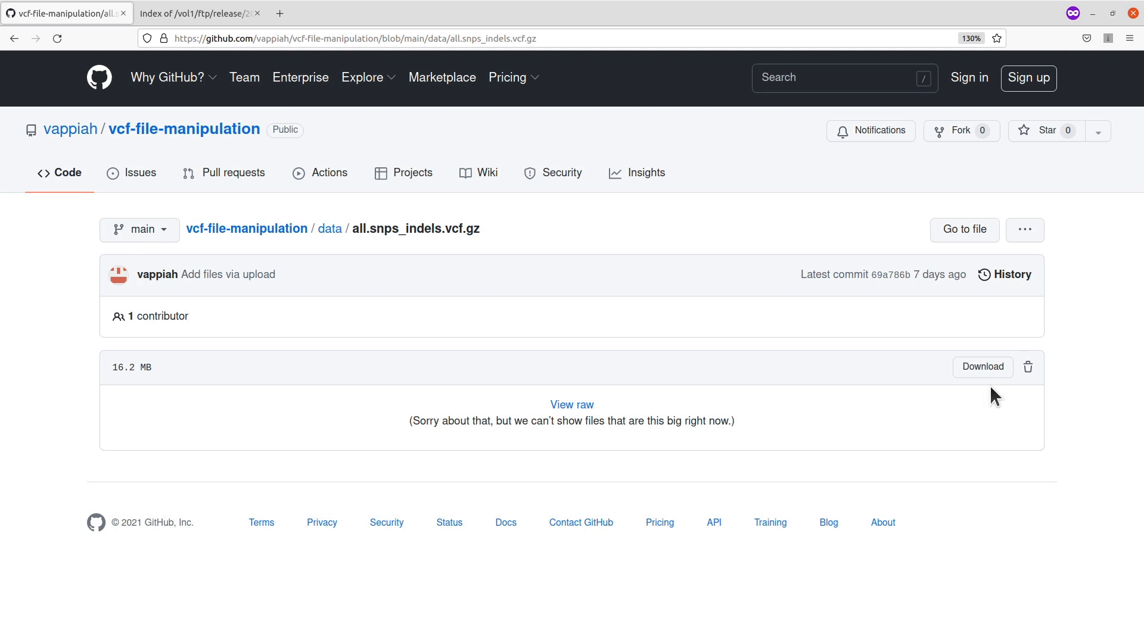
{"action": "mouse_move", "coordinate": [982, 367]}
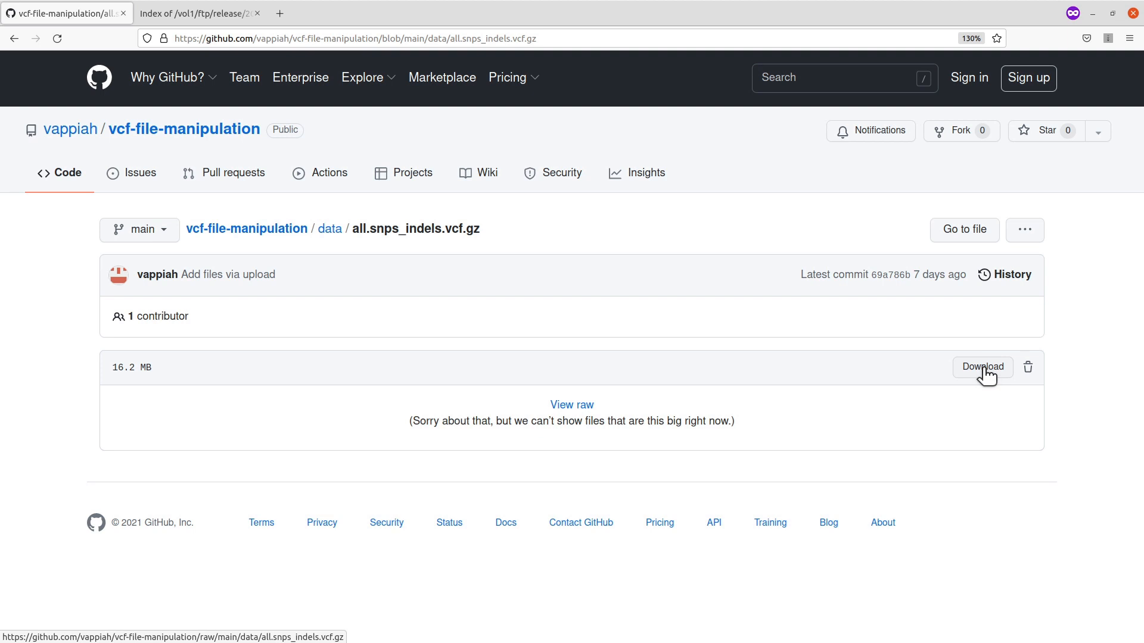
Step: Copy the raw download link of all.snps_indels.vcf.gz from the Download button's menu
{"action": "right_click", "coordinate": [981, 367]}
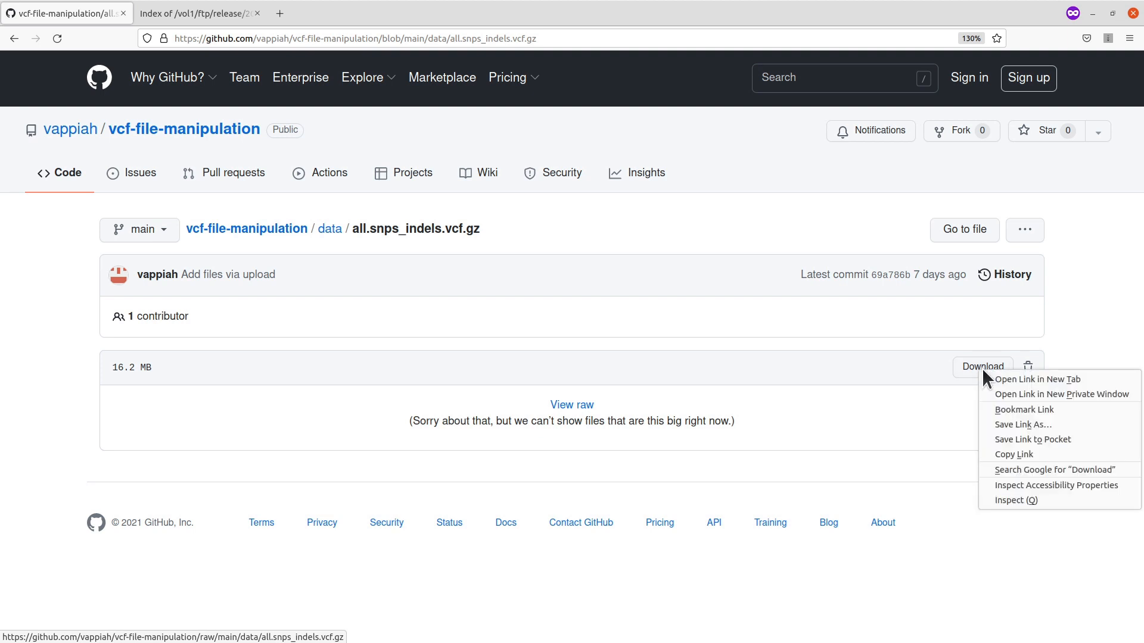
{"action": "mouse_move", "coordinate": [1014, 454]}
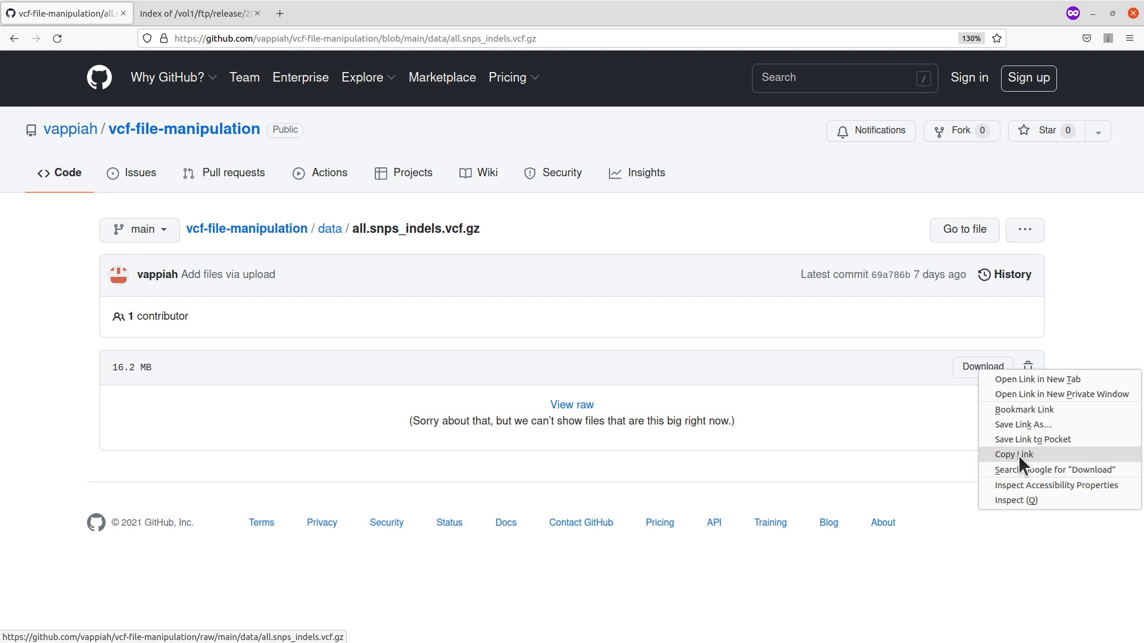
{"action": "left_click", "coordinate": [1014, 454]}
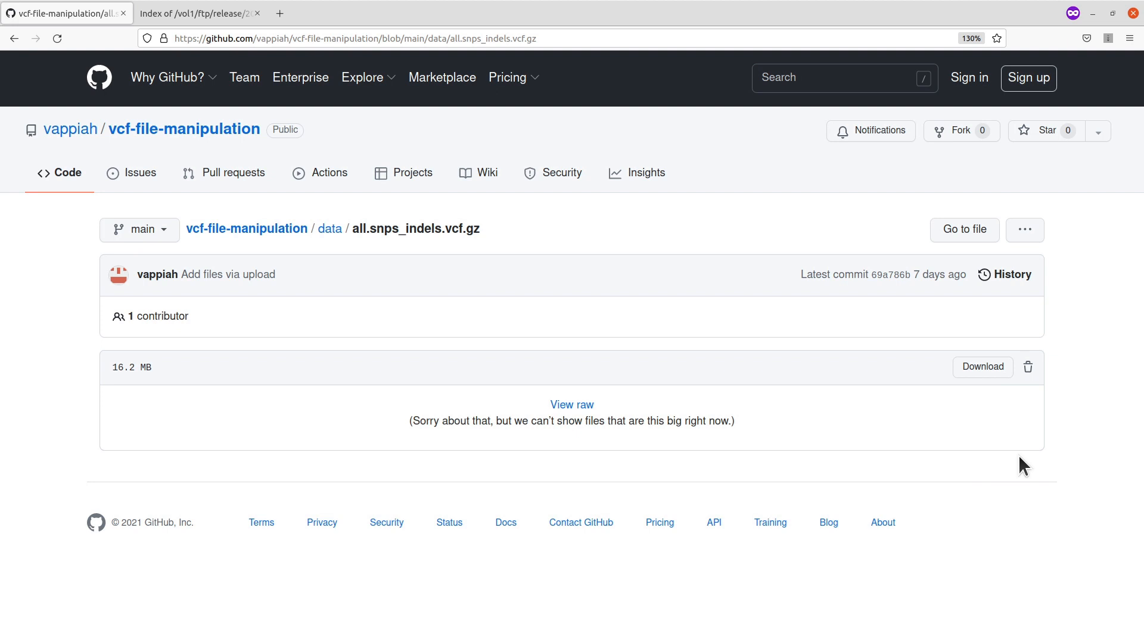
{"action": "mouse_move", "coordinate": [1004, 441]}
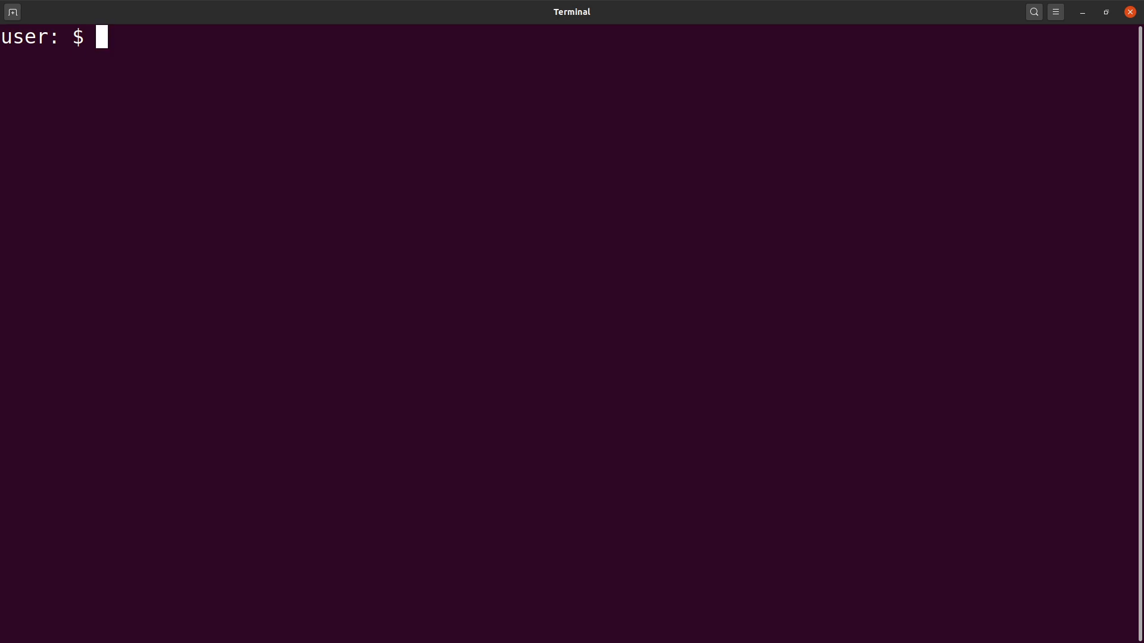
Step: Create a vcfs directory and change into it
{"action": "type", "text": "mkdir vcfs"}
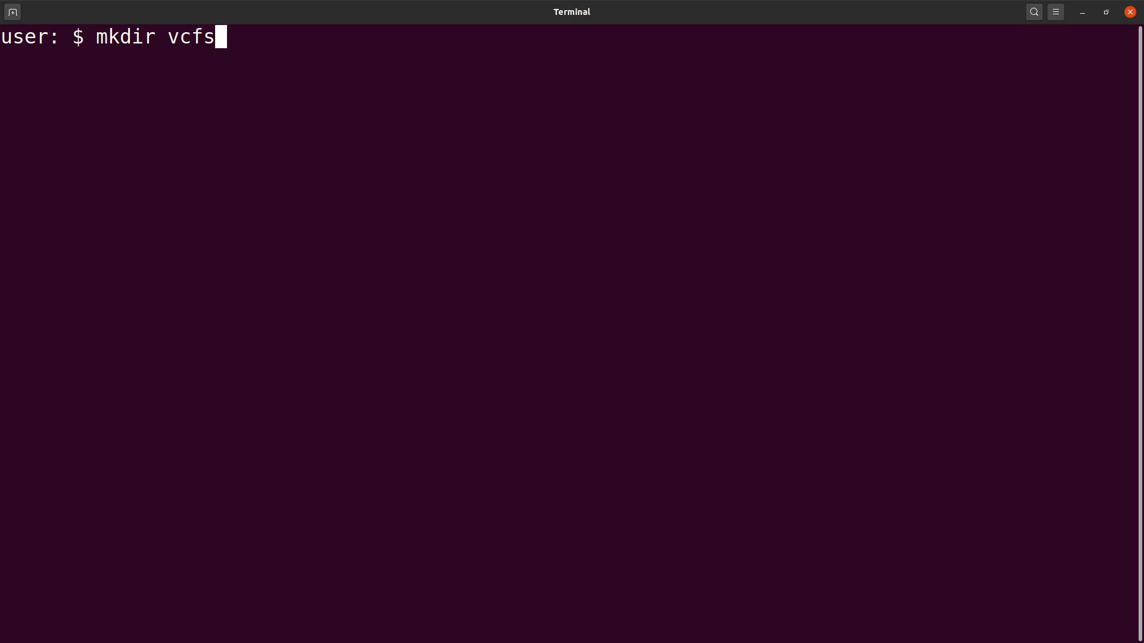
{"action": "key", "text": "Return"}
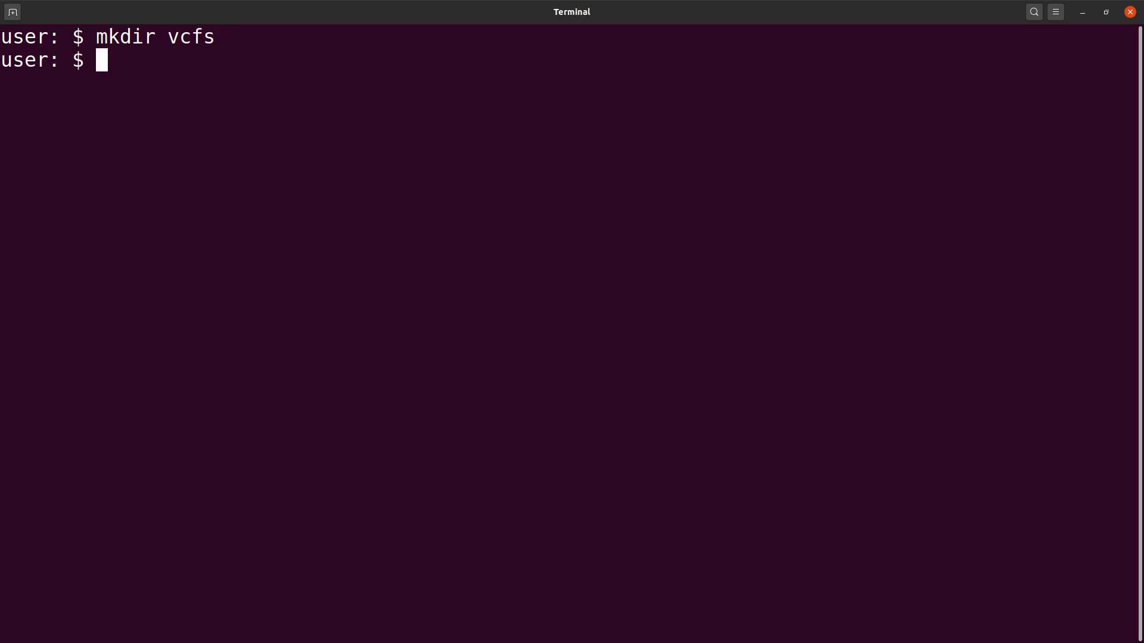
{"action": "type", "text": "cd v"}
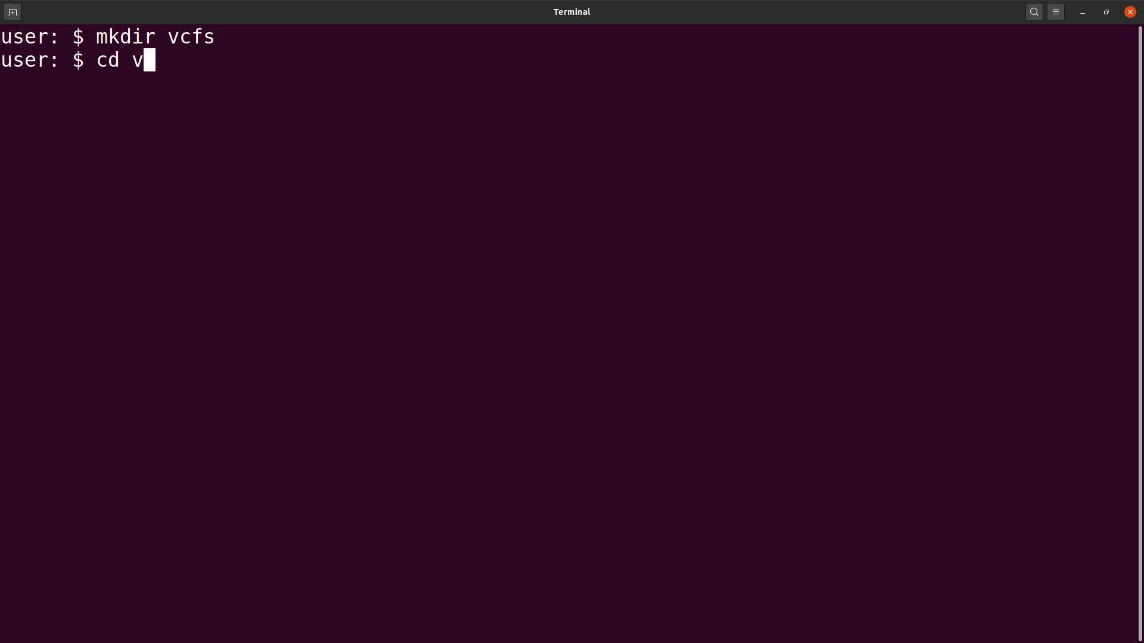
{"action": "key", "text": "Return"}
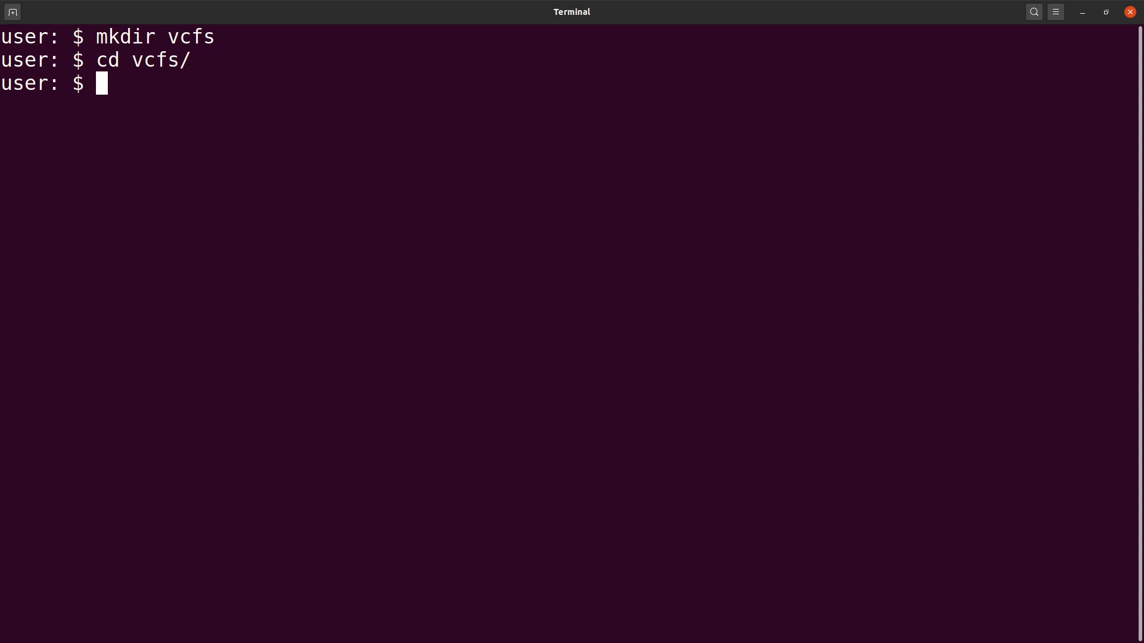
Step: Download all.snps_indels.vcf.gz with wget from its GitHub raw URL
{"action": "type", "text": "wget"}
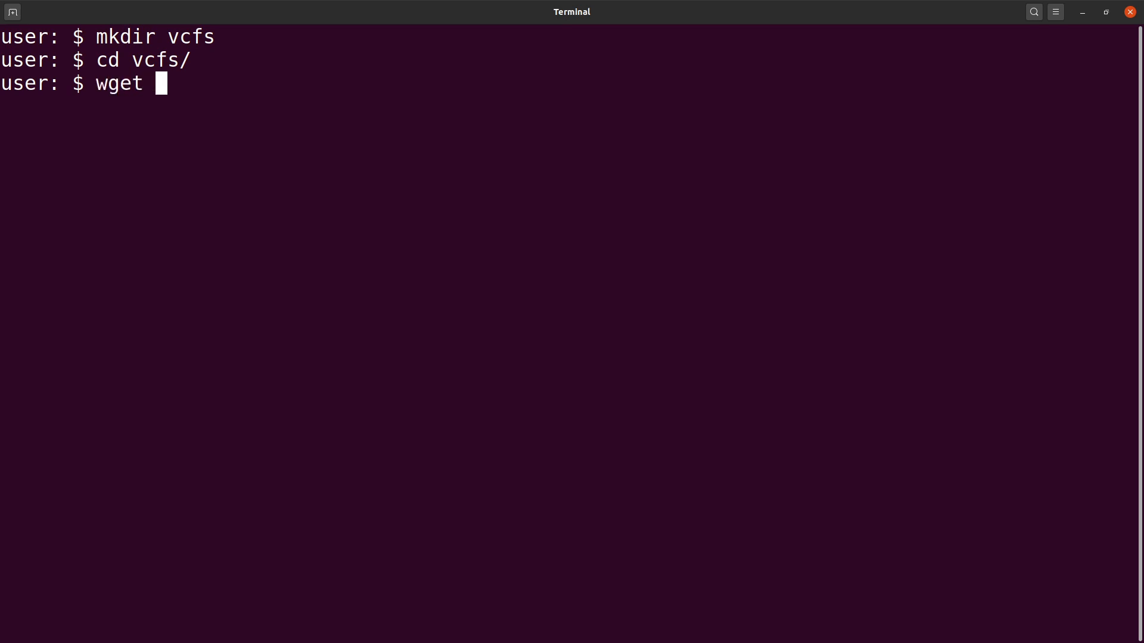
{"action": "type", "text": "https://github.com/vappiah/vcf-file-manipulation/raw/main/data/all.snps_indels.vcf.gz"}
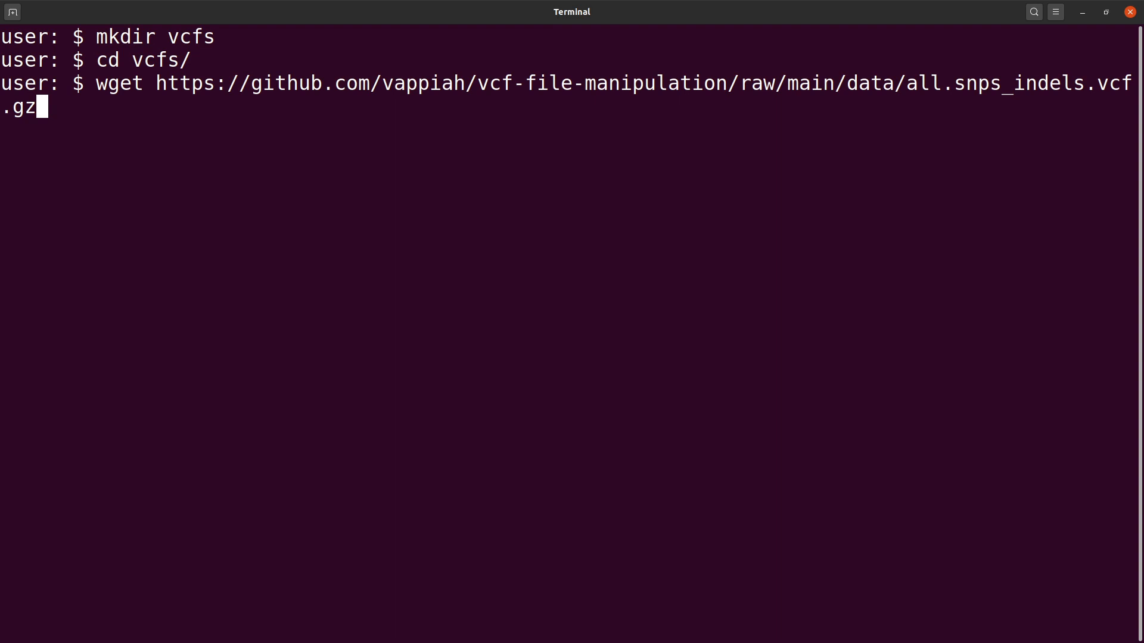
{"action": "key", "text": "Return"}
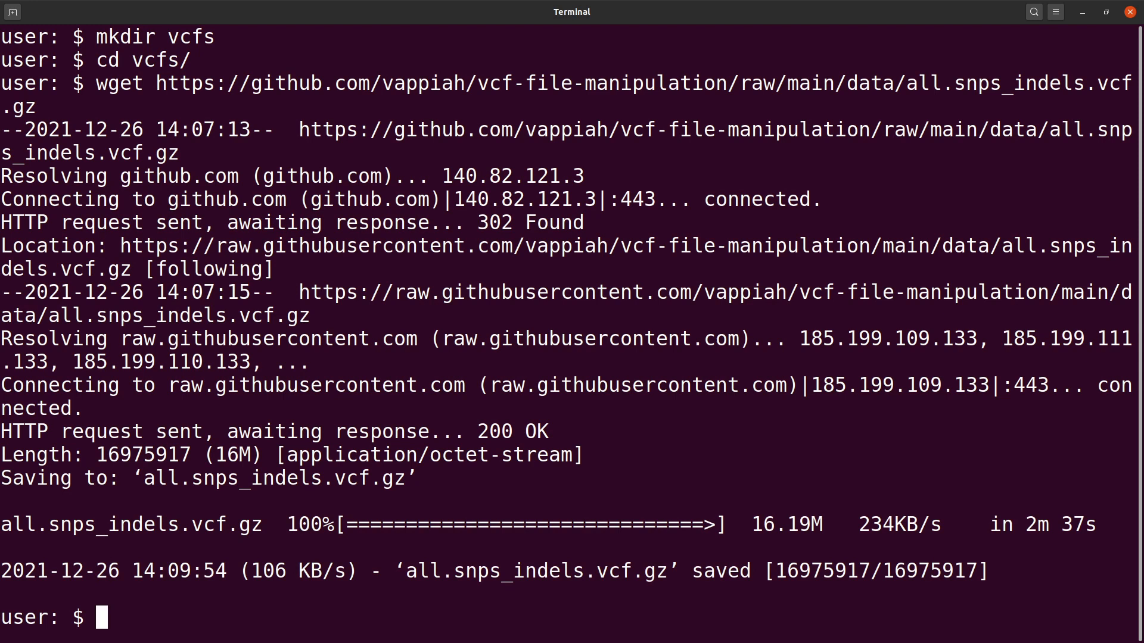
{"action": "mouse_move", "coordinate": [1053, 562]}
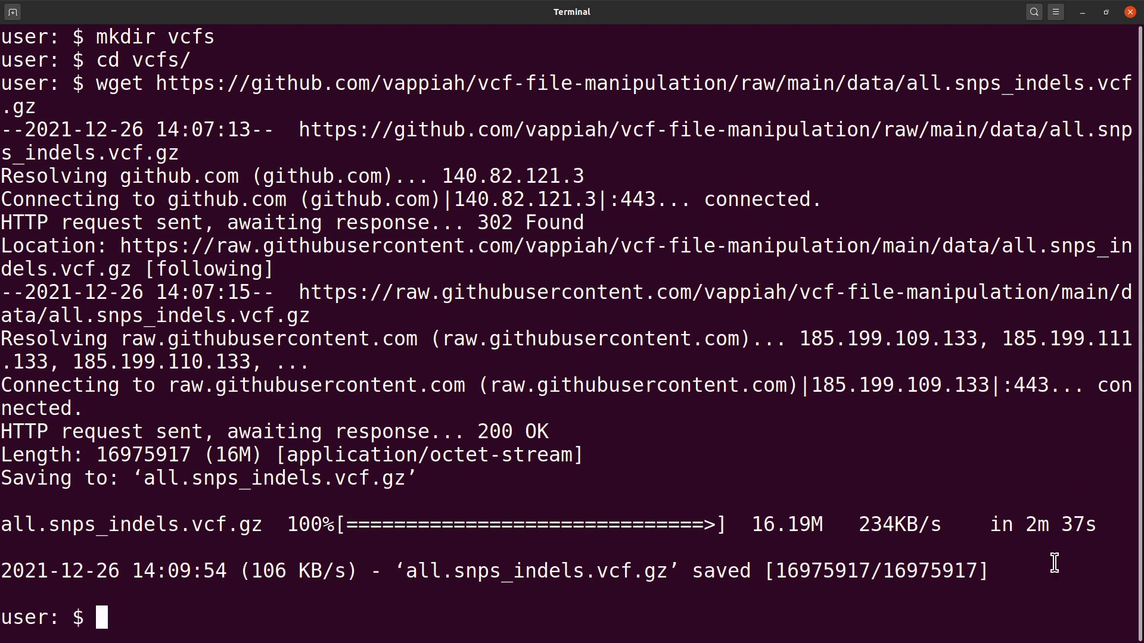
Step: After wget finishes saving all.snps_indels.vcf.gz, begin typing the clear command
{"action": "type", "text": "clea"}
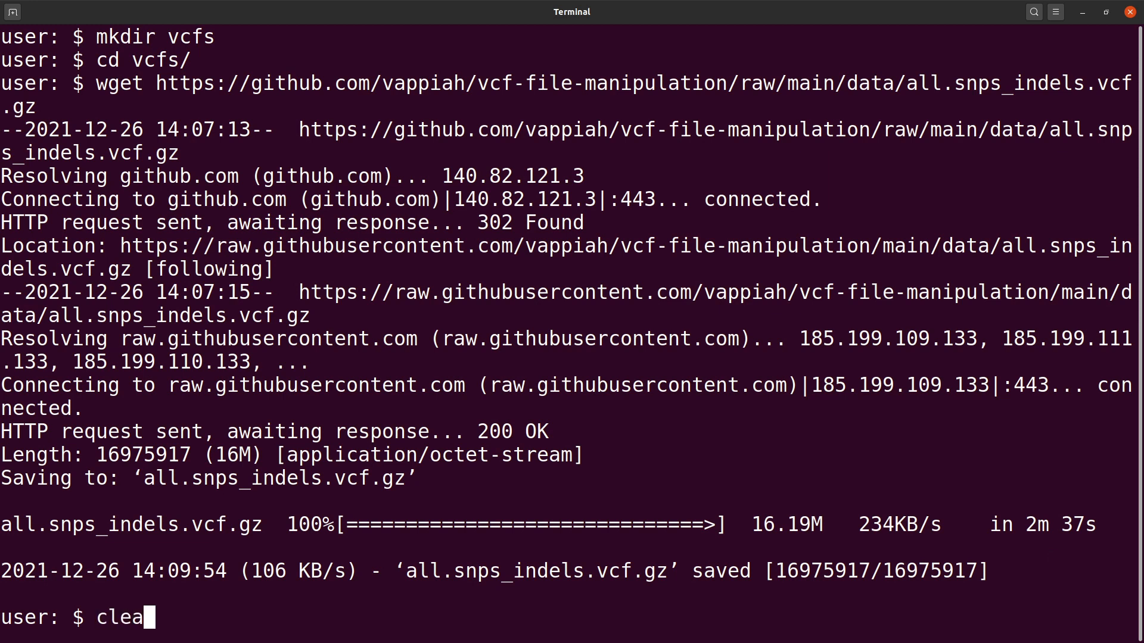
Step: Clear the screen and run ls, showing only all.snps_indels.vcf.gz
{"action": "key", "text": "Return"}
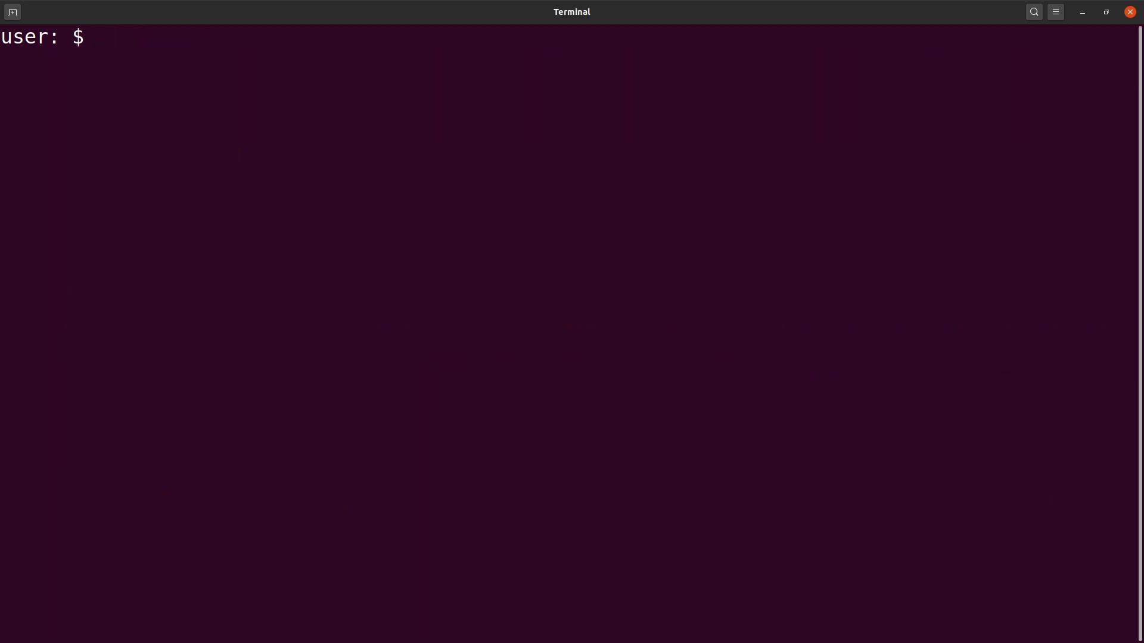
{"action": "type", "text": "ls"}
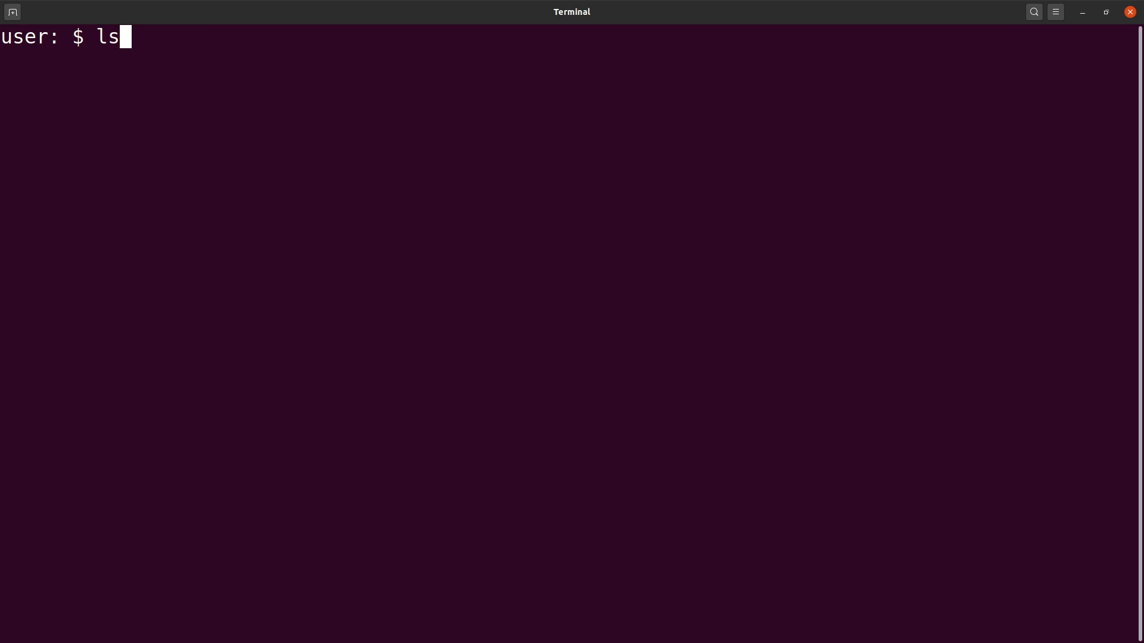
{"action": "key", "text": "Return"}
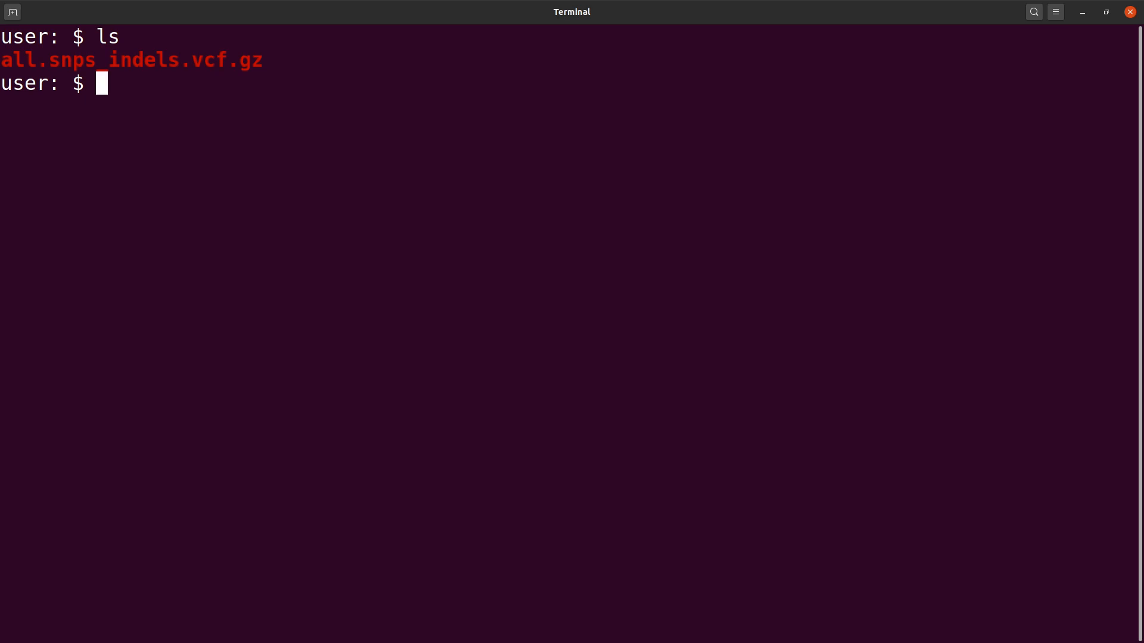
{"action": "mouse_move", "coordinate": [494, 184]}
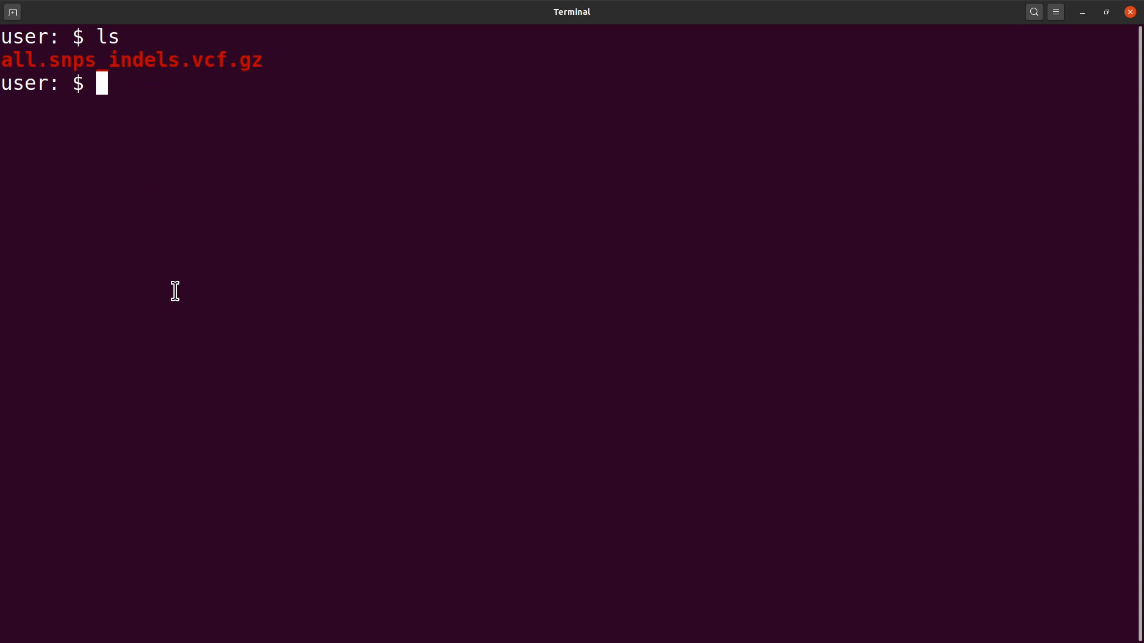
Step: Type zgrep -v '^#' all.snps_indels.vcf.gz at the prompt without running it
{"action": "type", "text": "zgrep"}
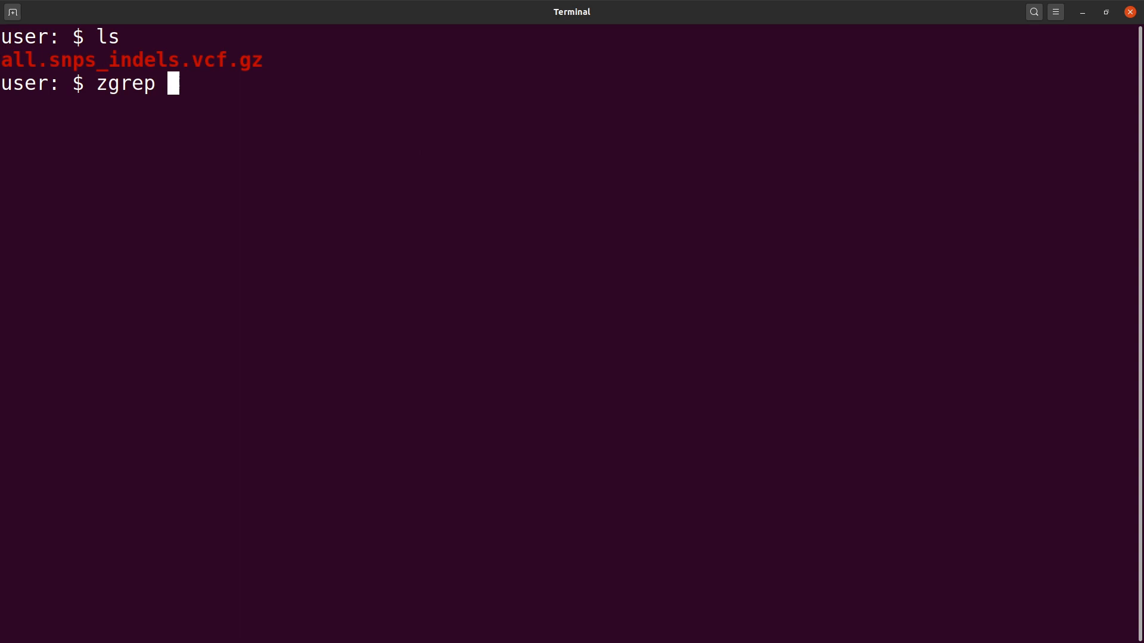
{"action": "mouse_move", "coordinate": [175, 291]}
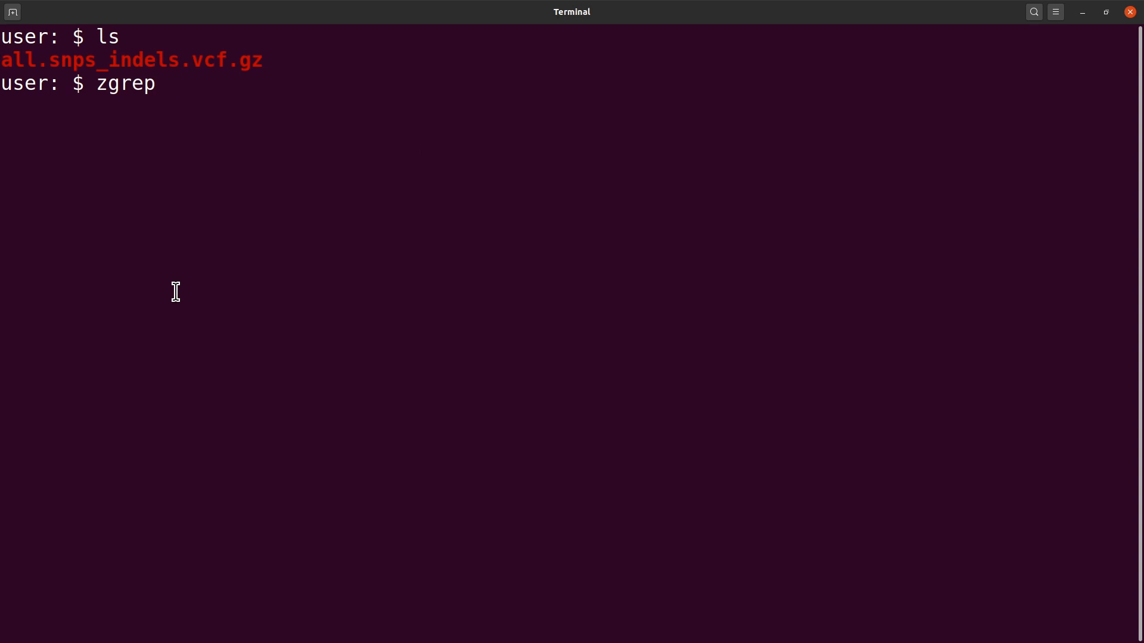
{"action": "type", "text": "-v"}
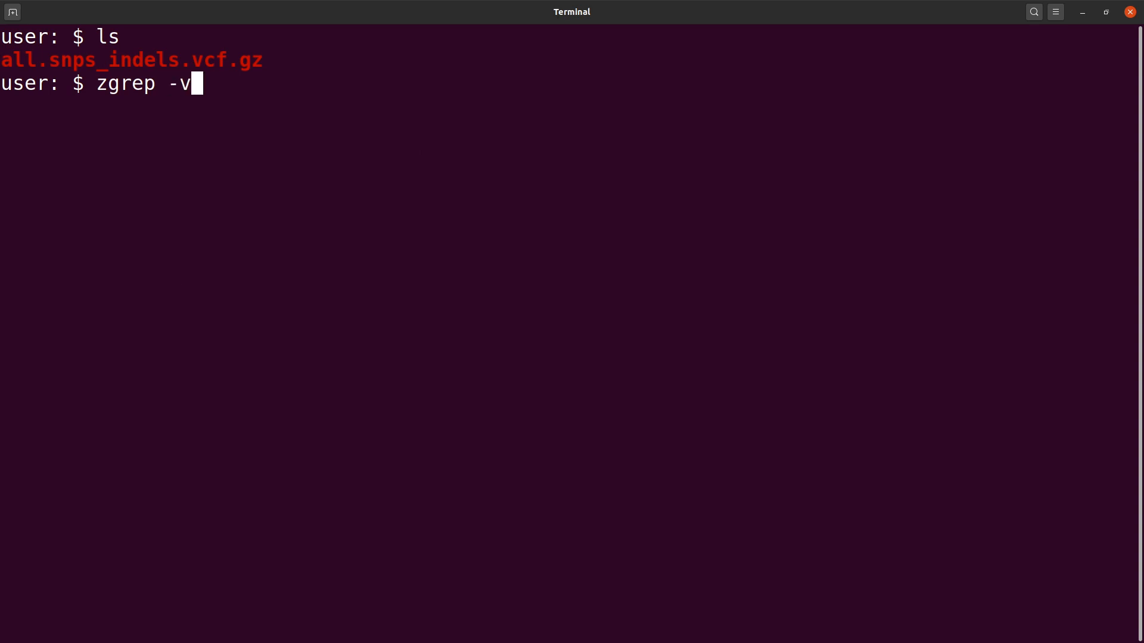
{"action": "type", "text": "'"}
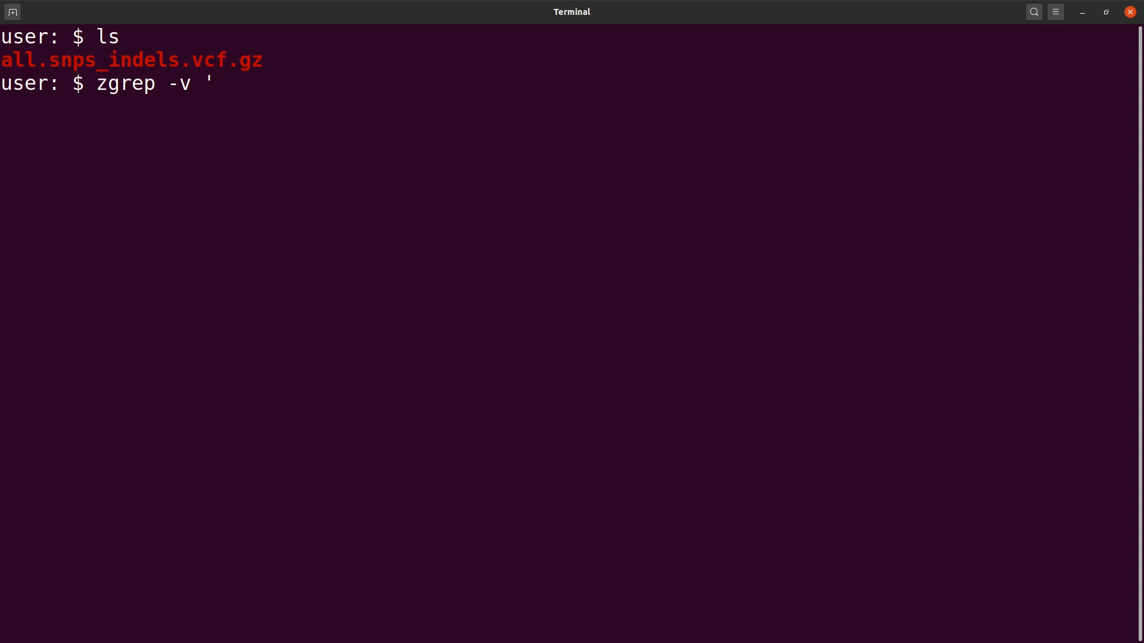
{"action": "type", "text": "^#'"}
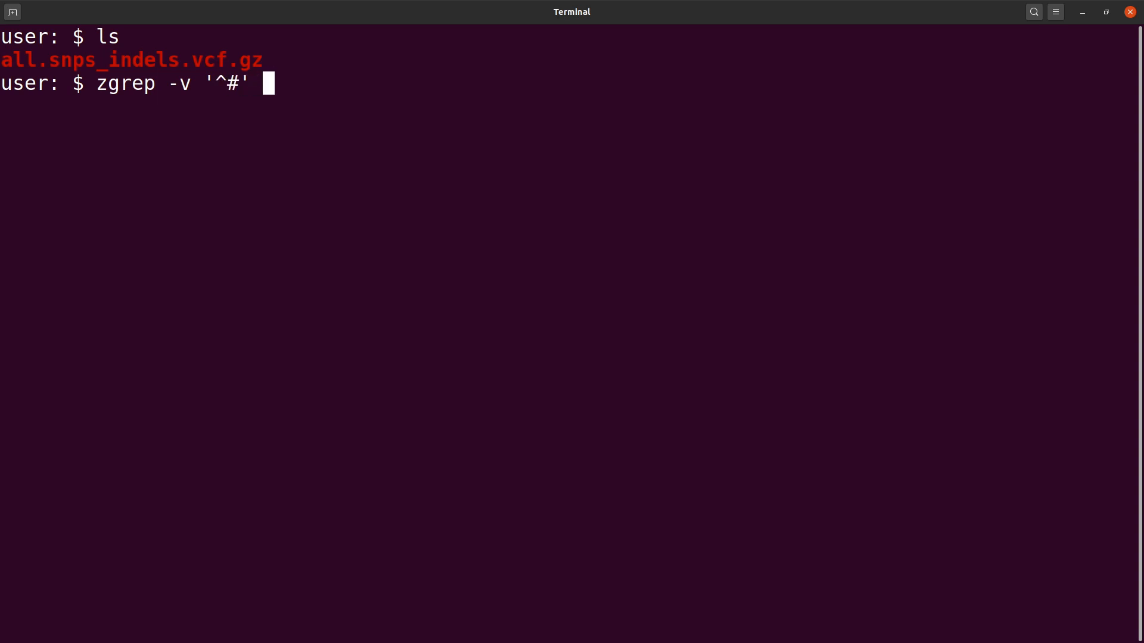
{"action": "type", "text": "all.snps_indels.vcf.gz"}
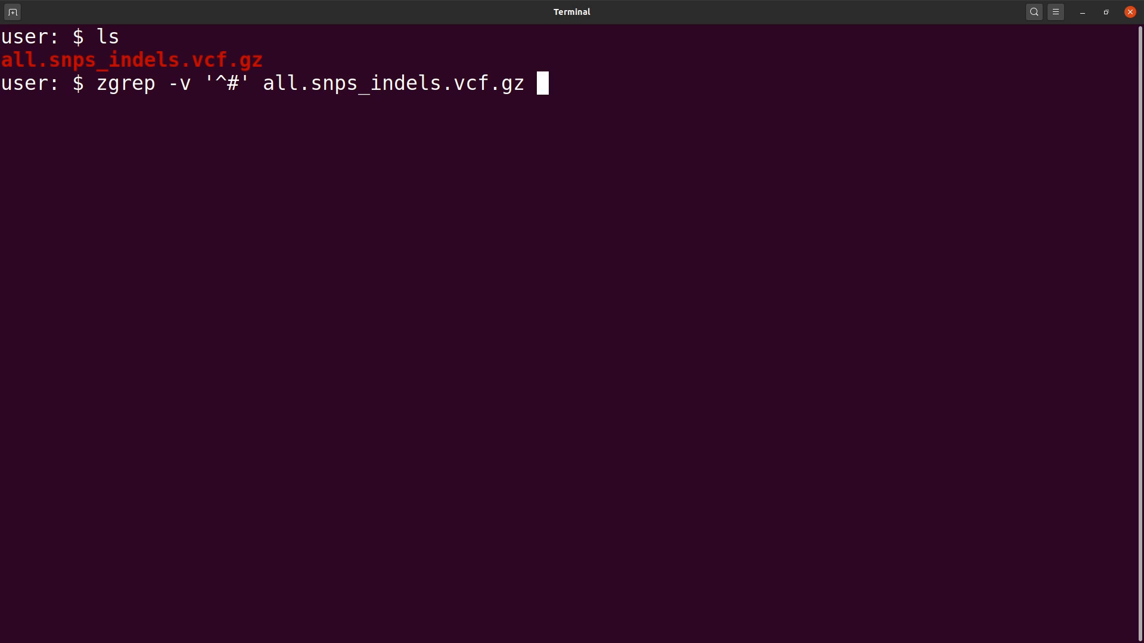
Step: Run the zgrep -v '^#' command and scroll through its output to the chromosome Y lines
{"action": "key", "text": "Return"}
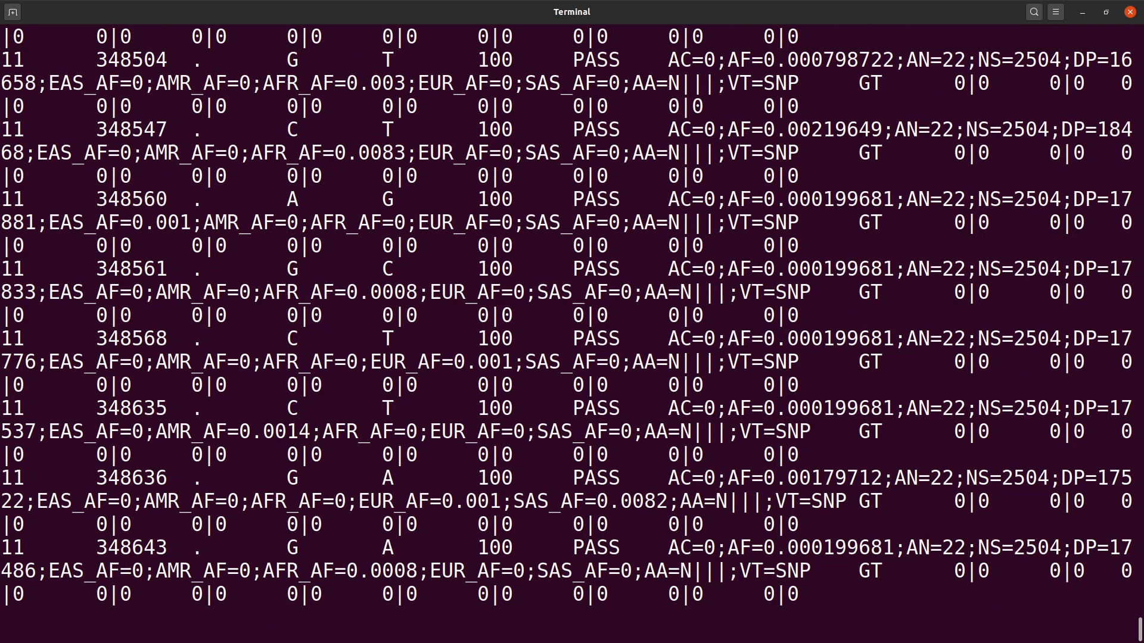
{"action": "scroll", "scroll_direction": "down", "scroll_amount": 3}
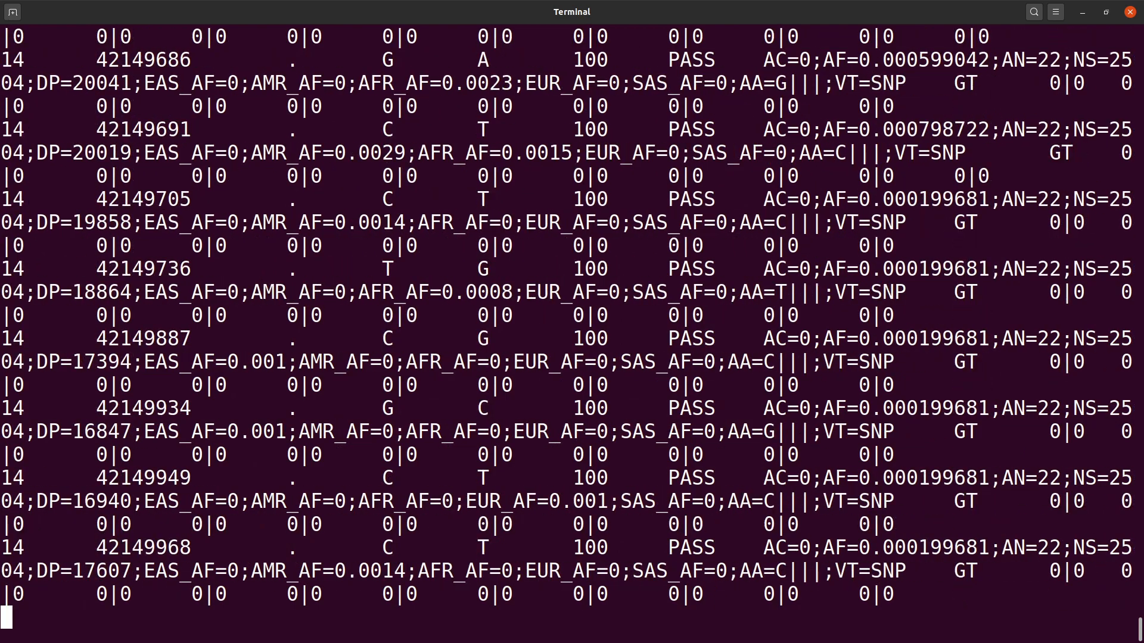
{"action": "scroll", "scroll_direction": "down", "scroll_amount": 3}
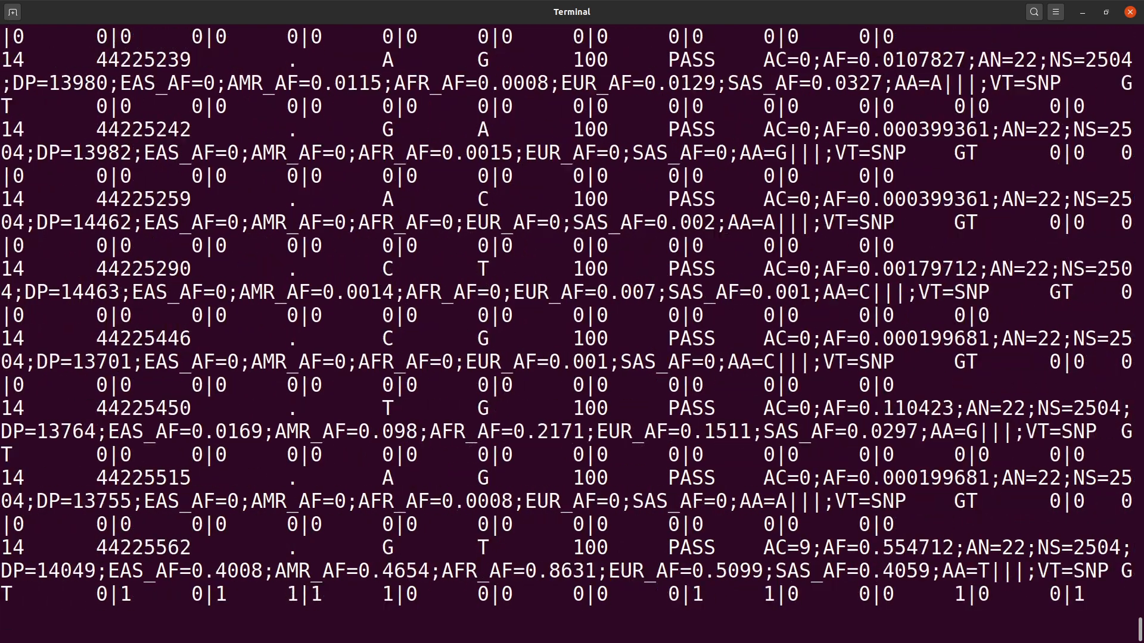
{"action": "scroll", "scroll_direction": "down", "scroll_amount": 3}
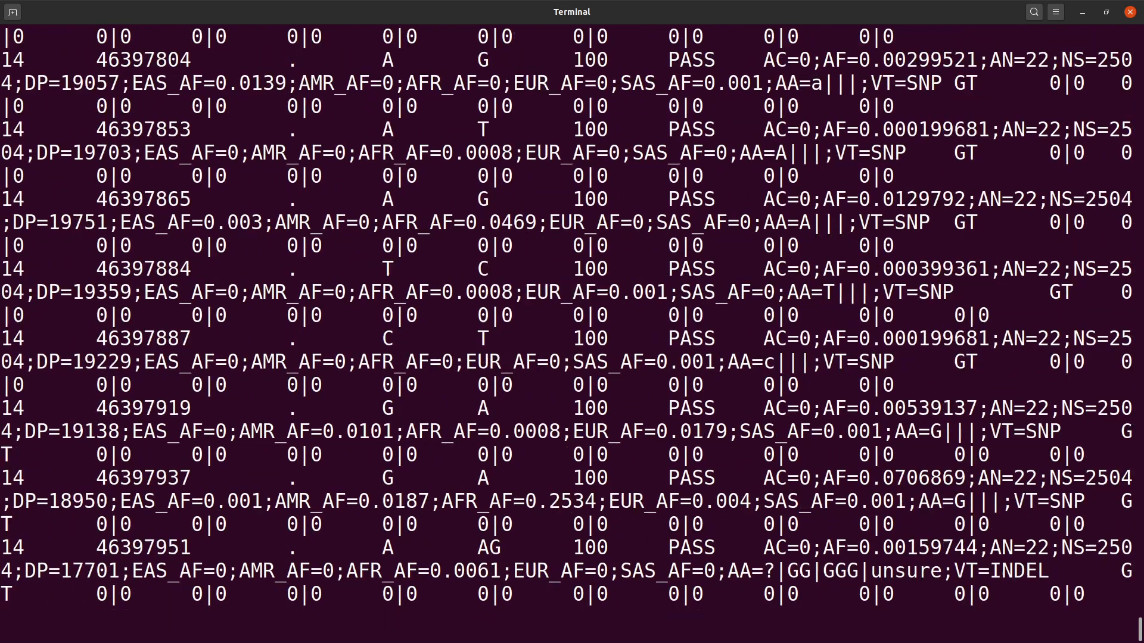
{"action": "scroll", "scroll_direction": "down", "scroll_amount": 3}
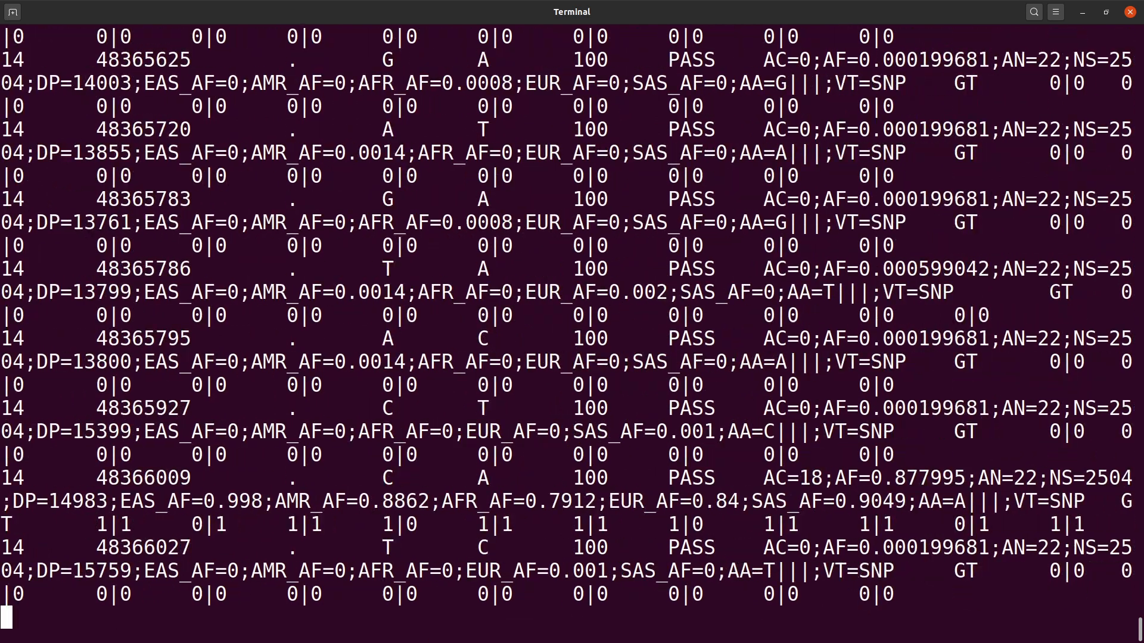
{"action": "scroll", "scroll_direction": "down", "scroll_amount": 3}
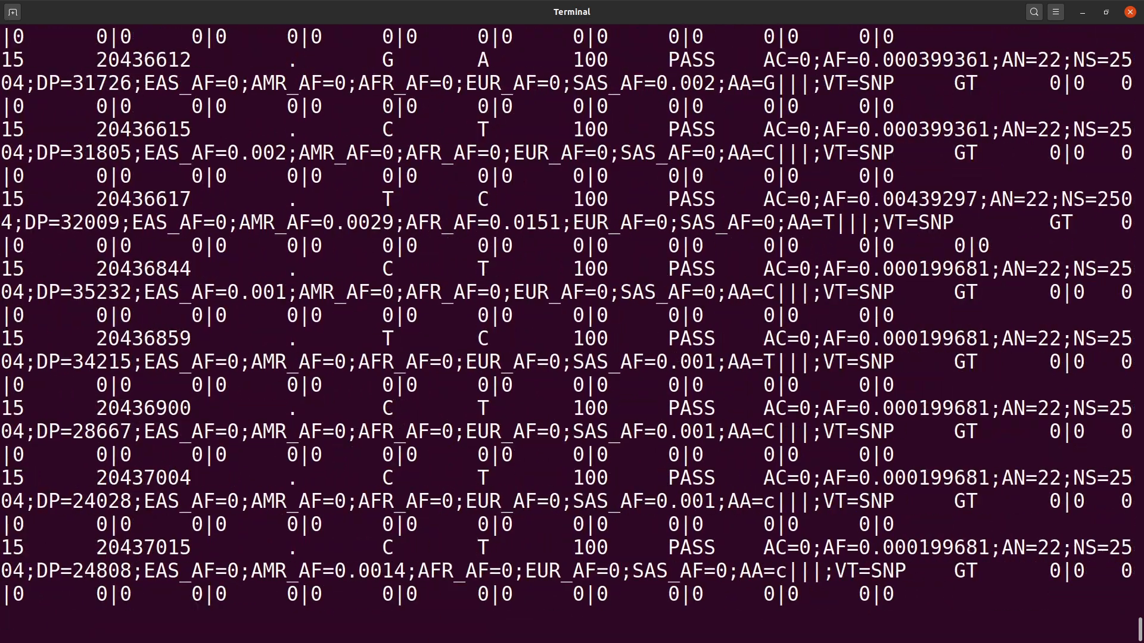
{"action": "scroll", "scroll_direction": "down", "scroll_amount": 3}
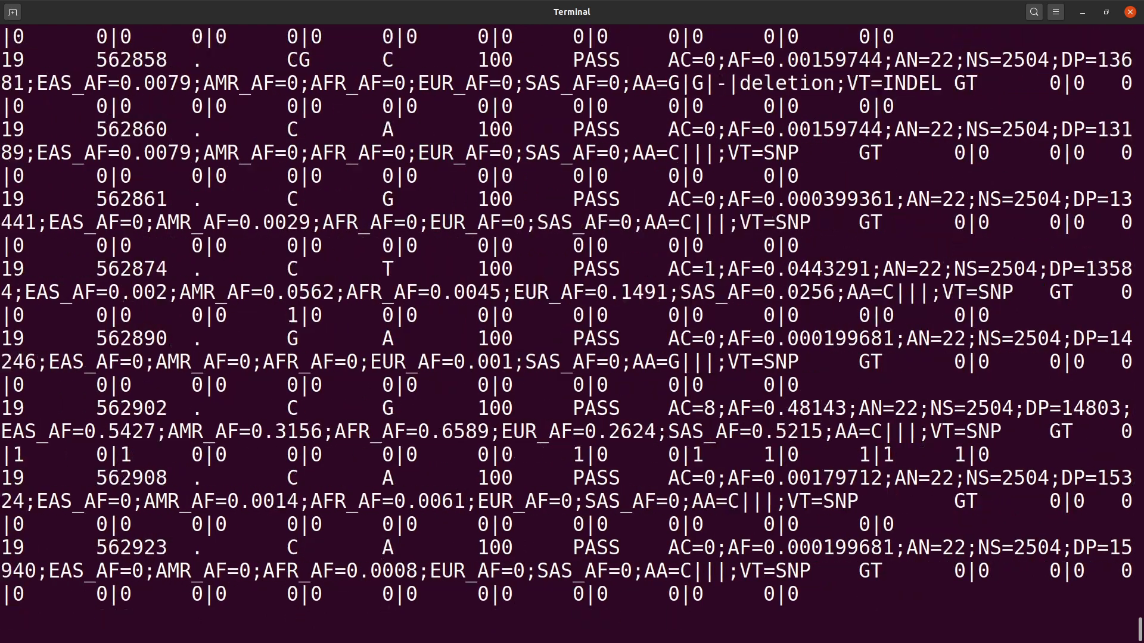
{"action": "scroll", "scroll_direction": "down", "scroll_amount": 3}
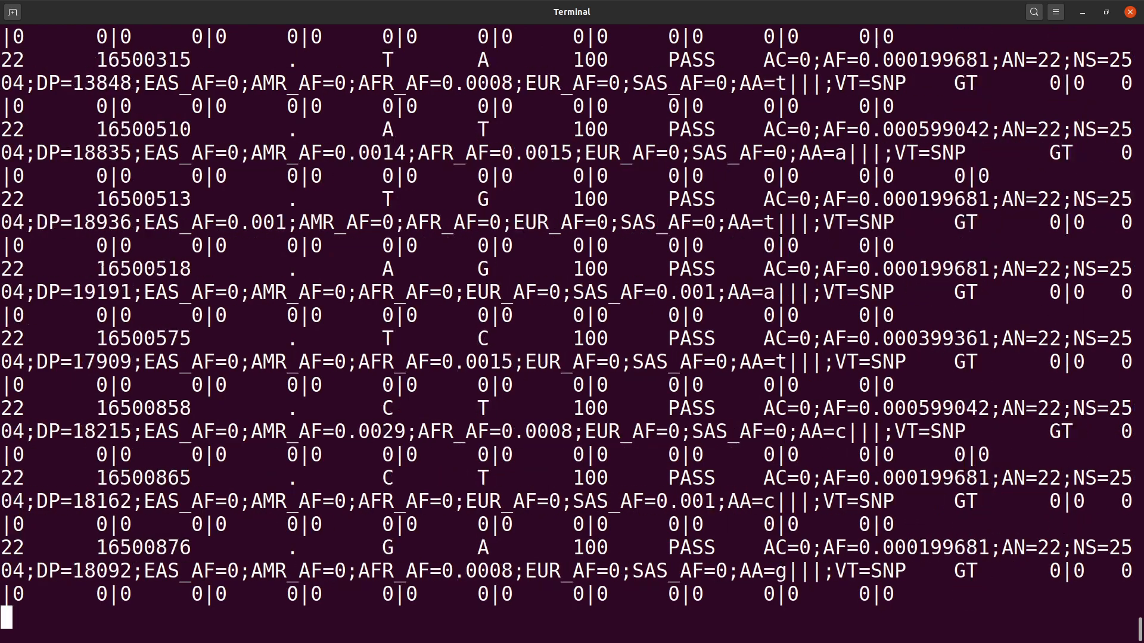
{"action": "scroll", "scroll_direction": "down", "scroll_amount": 3}
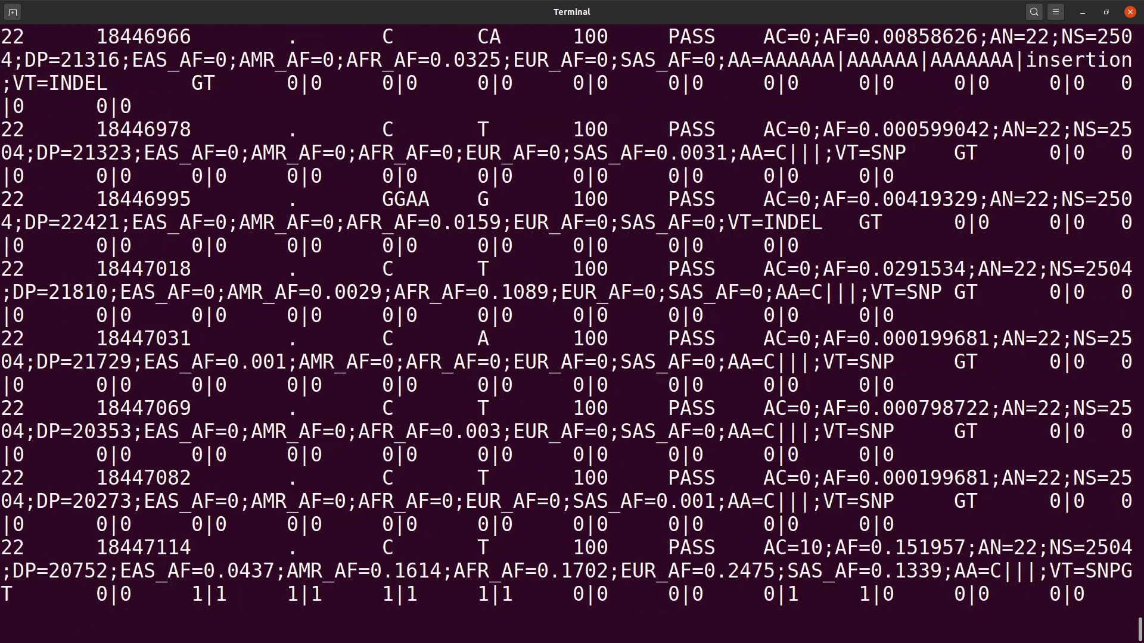
{"action": "scroll", "scroll_direction": "down", "scroll_amount": 3}
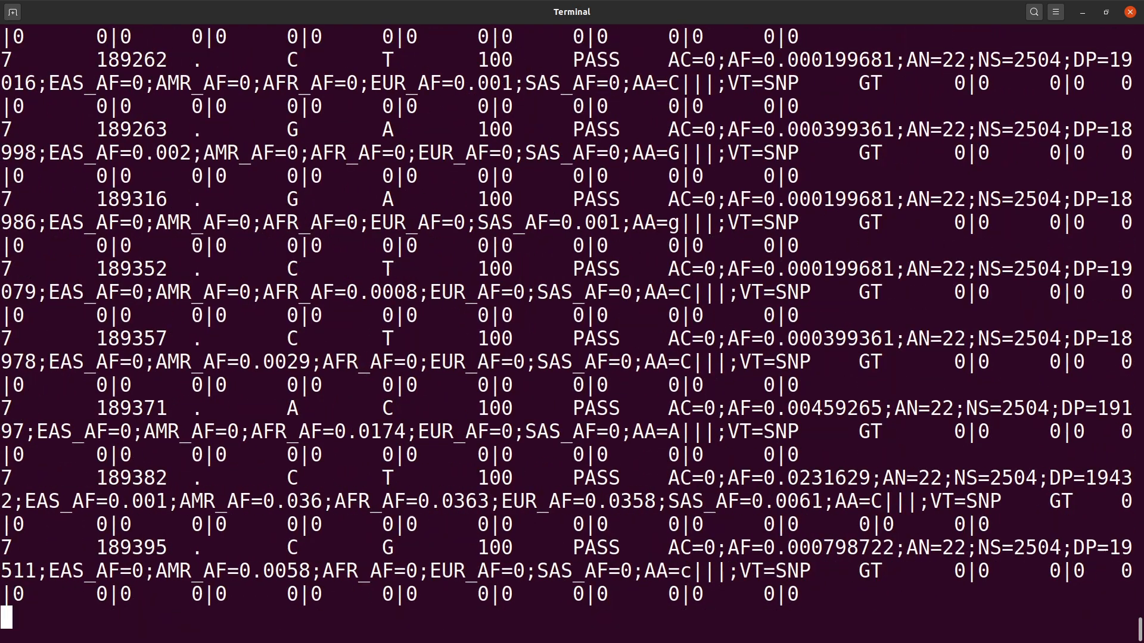
{"action": "scroll", "scroll_direction": "down", "scroll_amount": 3}
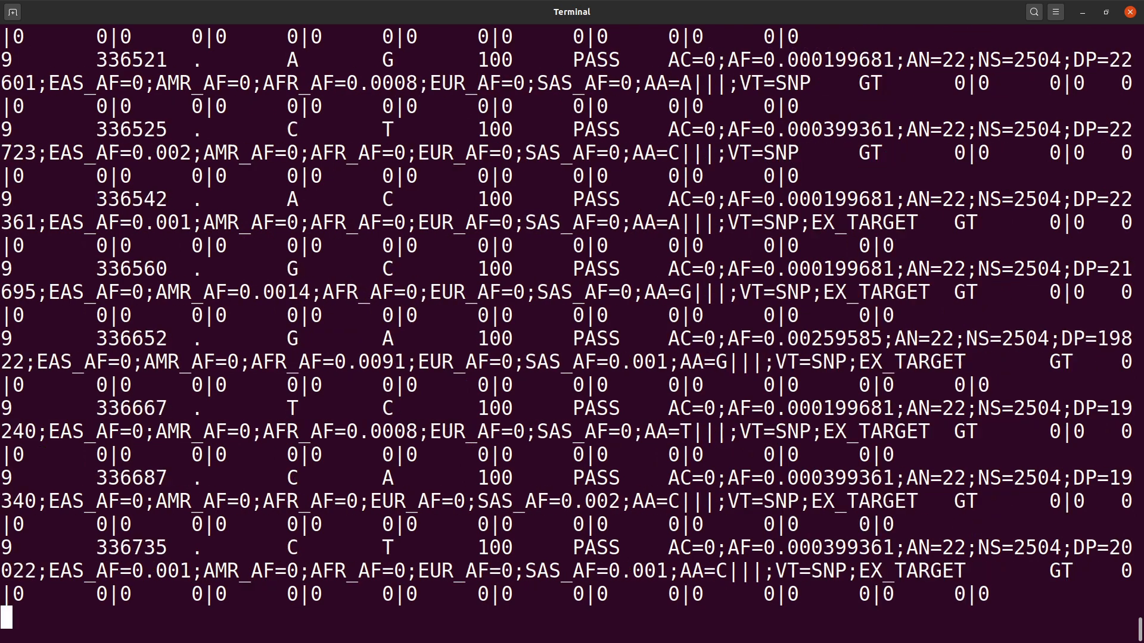
{"action": "scroll", "scroll_direction": "down", "scroll_amount": 3}
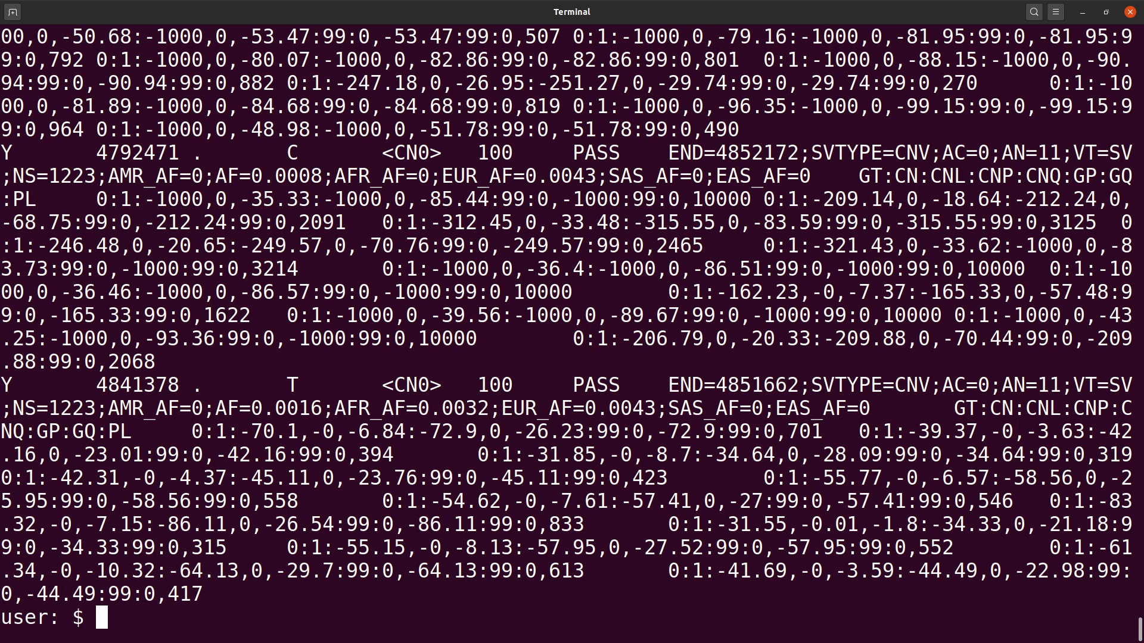
Step: Clear the screen, relist the folder, and tab-complete zcat all.snps_indels.vcf.gz
{"action": "type", "text": "clear"}
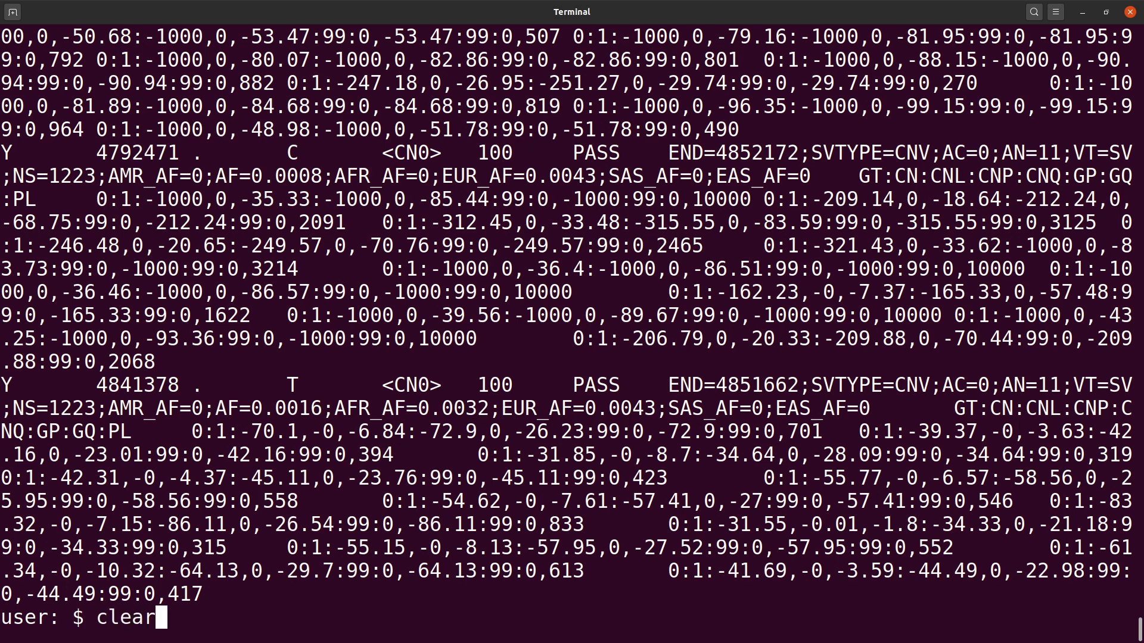
{"action": "key", "text": "Return"}
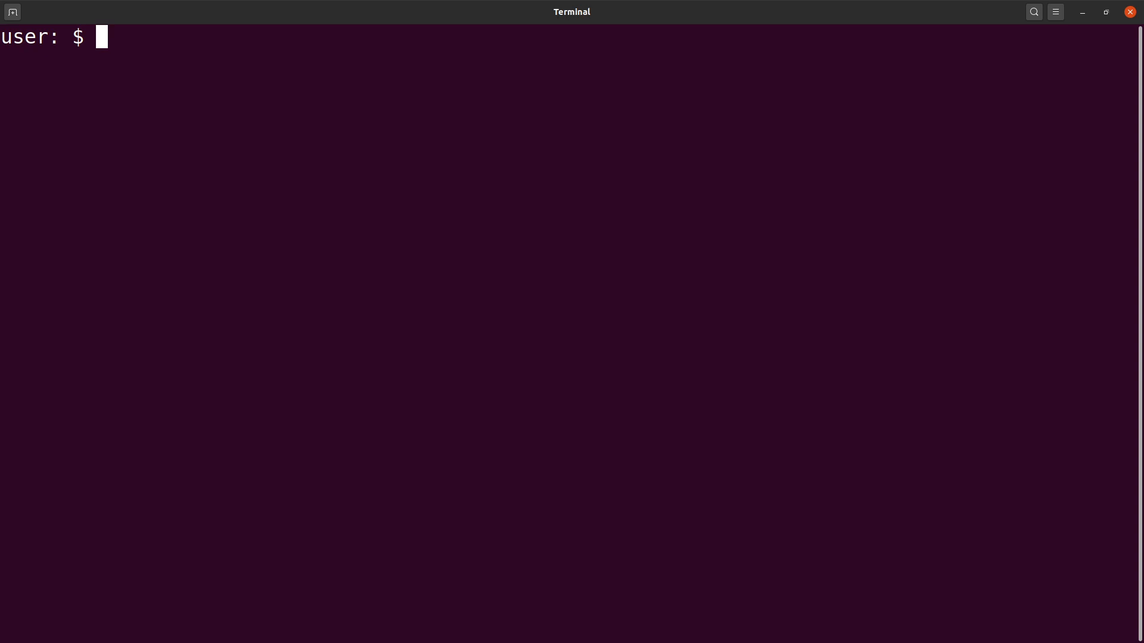
{"action": "type", "text": "ls"}
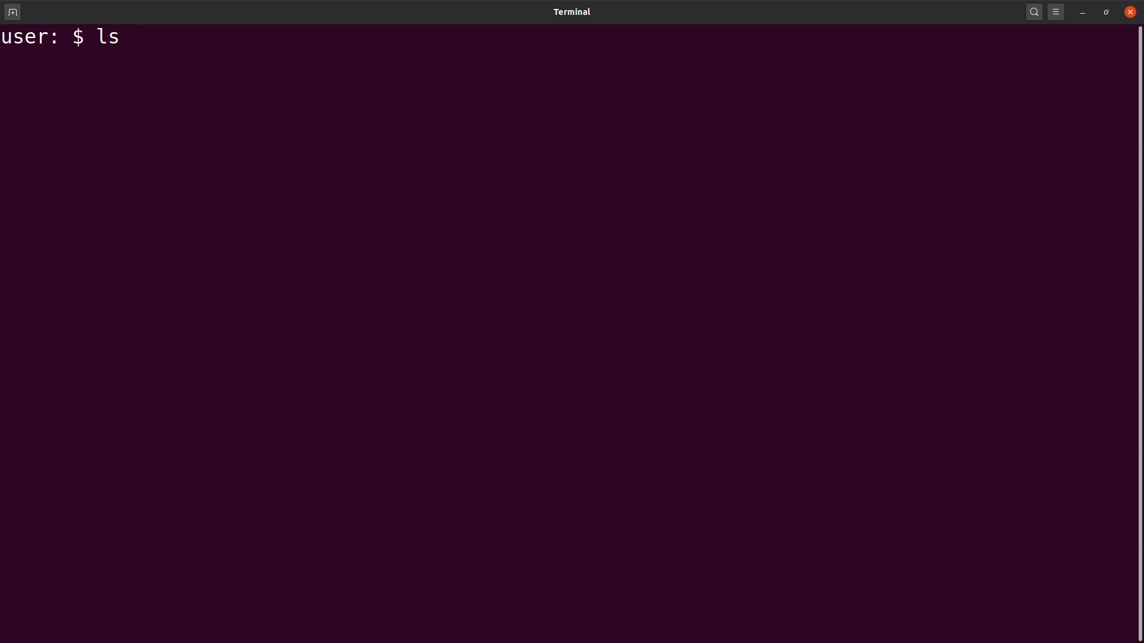
{"action": "key", "text": "Return"}
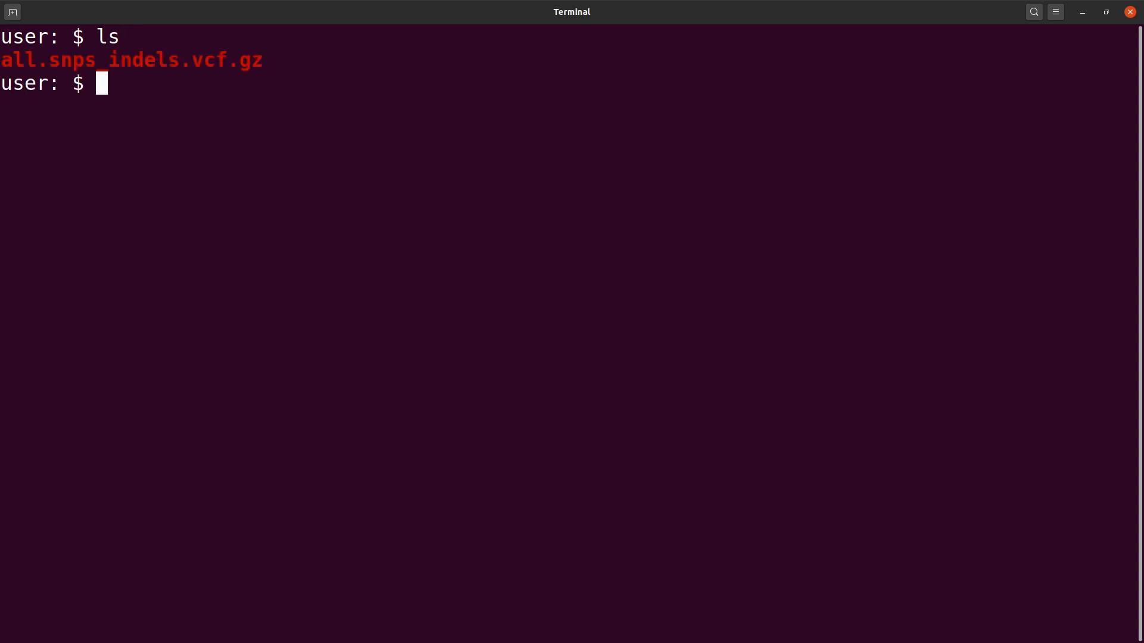
{"action": "type", "text": "zcat a"}
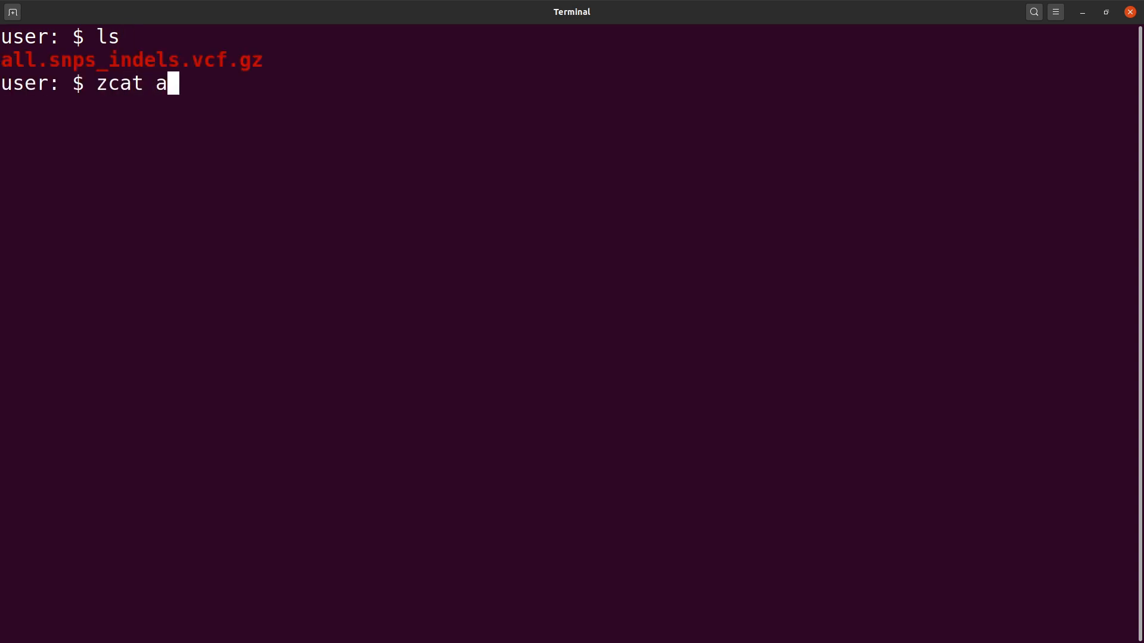
{"action": "key", "text": "Tab"}
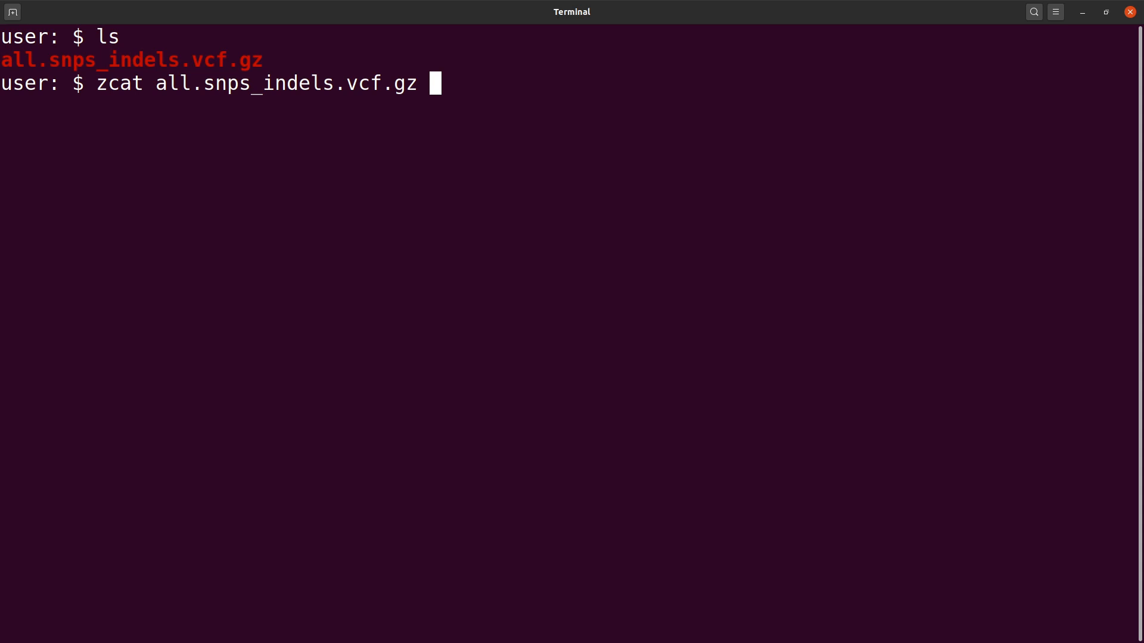
Step: Run zcat on all.snps_indels.vcf.gz and scroll through the streamed variant records
{"action": "key", "text": "Return"}
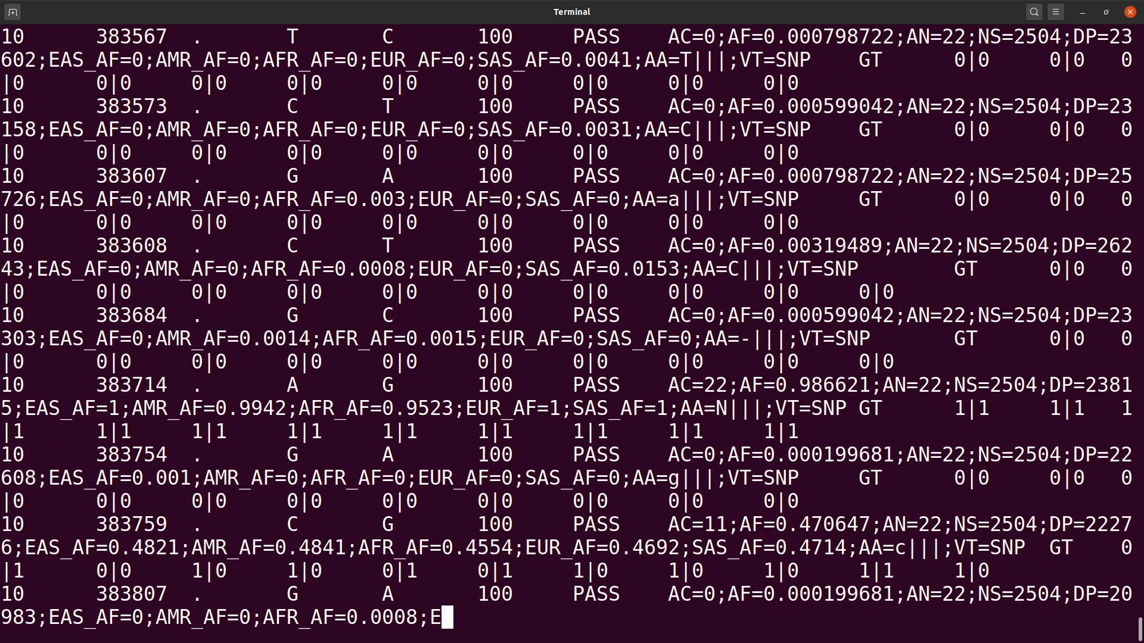
{"action": "scroll", "scroll_direction": "down", "scroll_amount": 3}
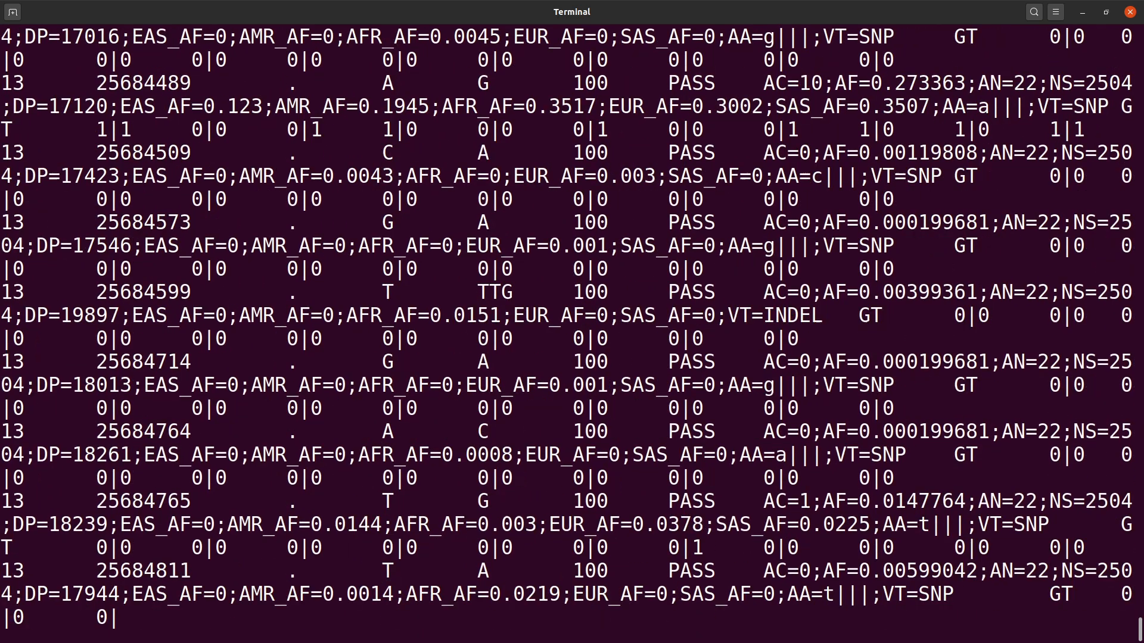
{"action": "scroll", "scroll_direction": "down", "scroll_amount": 3}
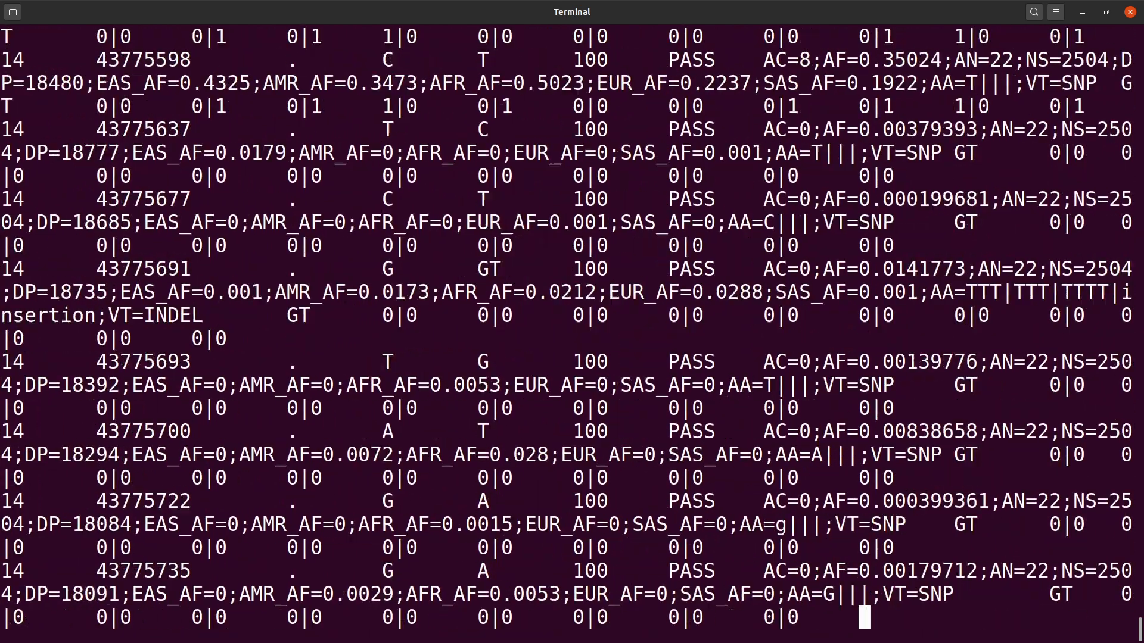
{"action": "scroll", "scroll_direction": "down", "scroll_amount": 3}
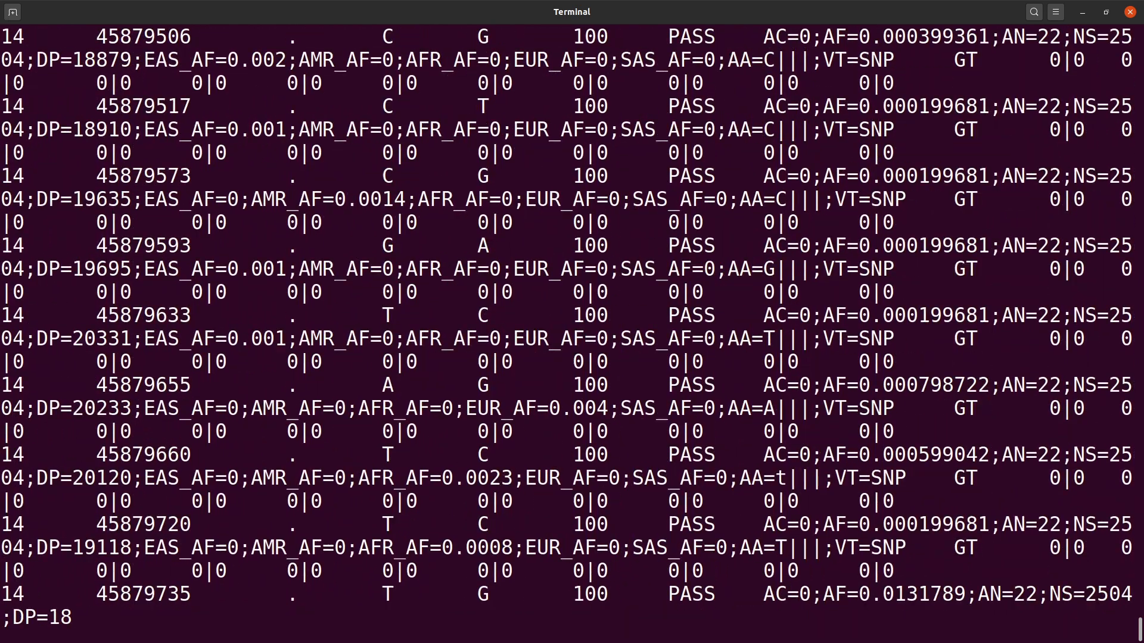
{"action": "scroll", "scroll_direction": "down", "scroll_amount": 3}
{"action": "type", "text": "ls"}
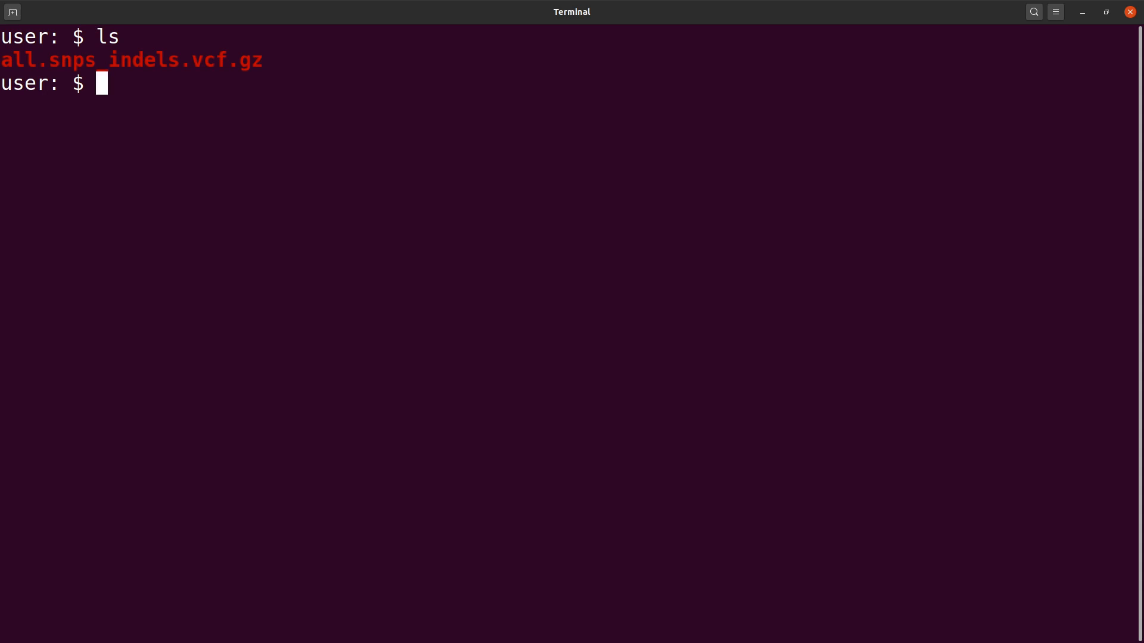
Step: Type the pipeline zcat all.snps_indels.vcf.gz|grep -v '^#'|wc -l at the prompt
{"action": "type", "text": "zcat"}
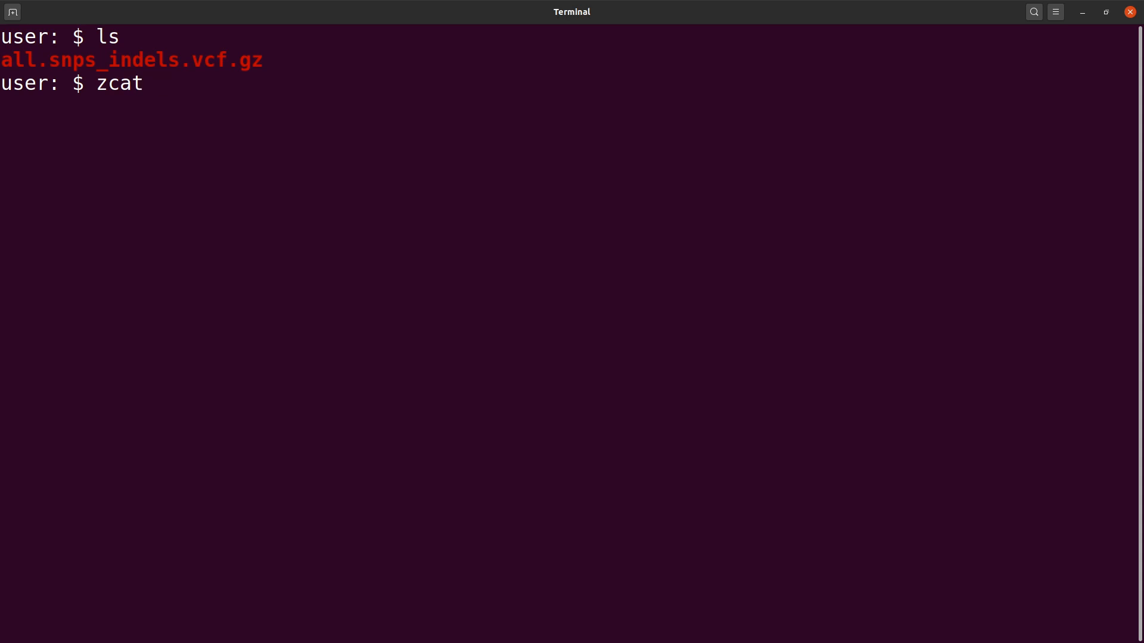
{"action": "type", "text": "all.snps_indels.vcf.gz"}
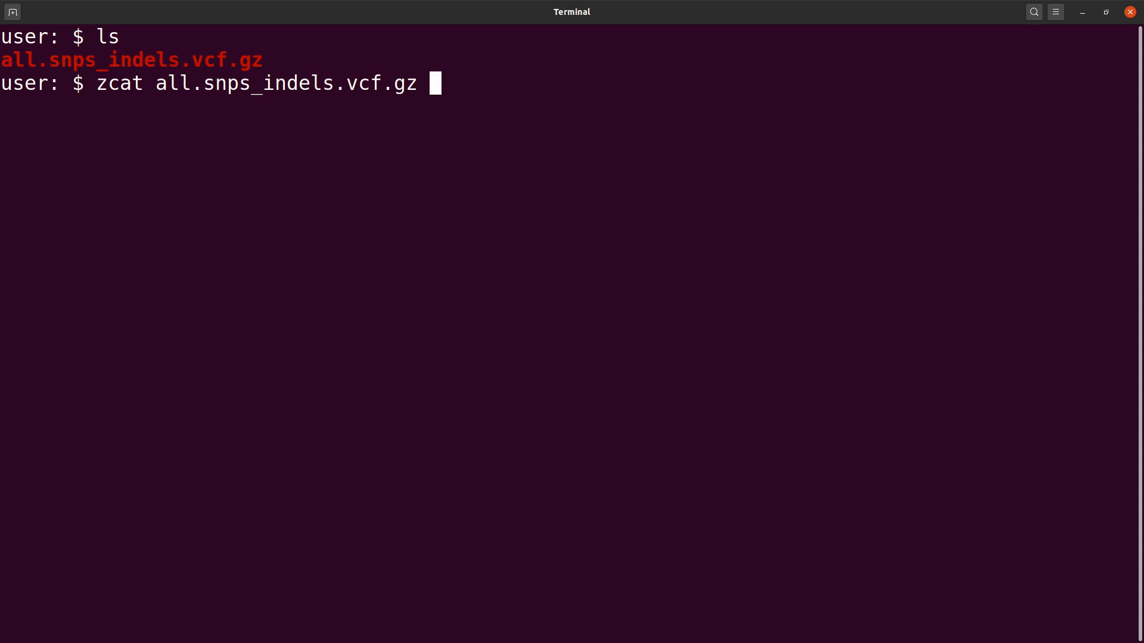
{"action": "mouse_move", "coordinate": [407, 84]}
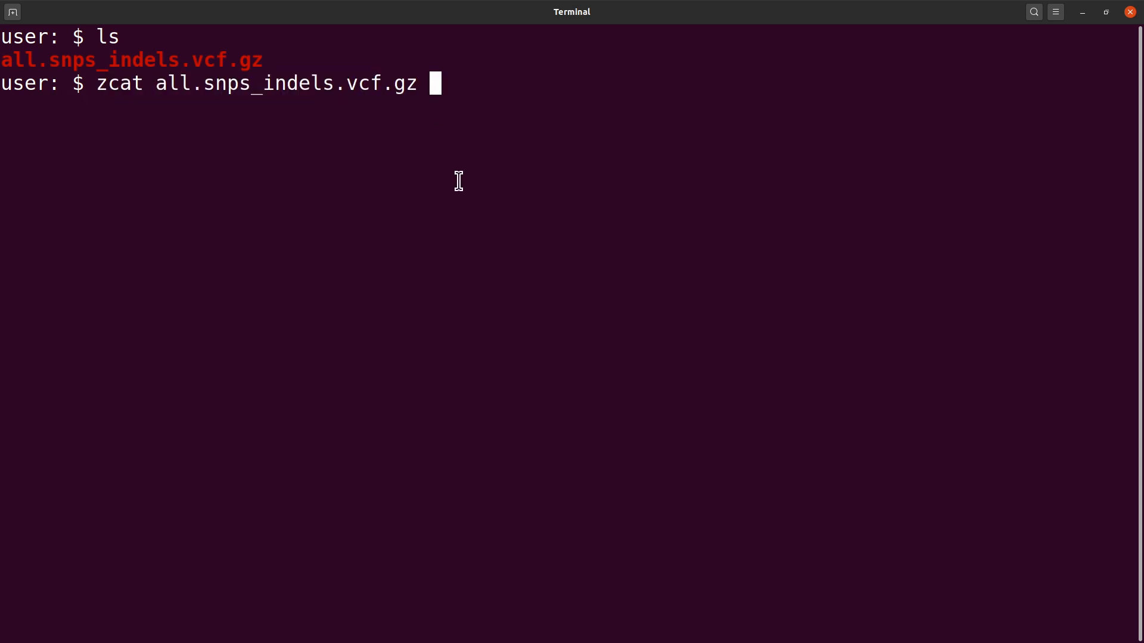
{"action": "key", "text": "BackSpace"}
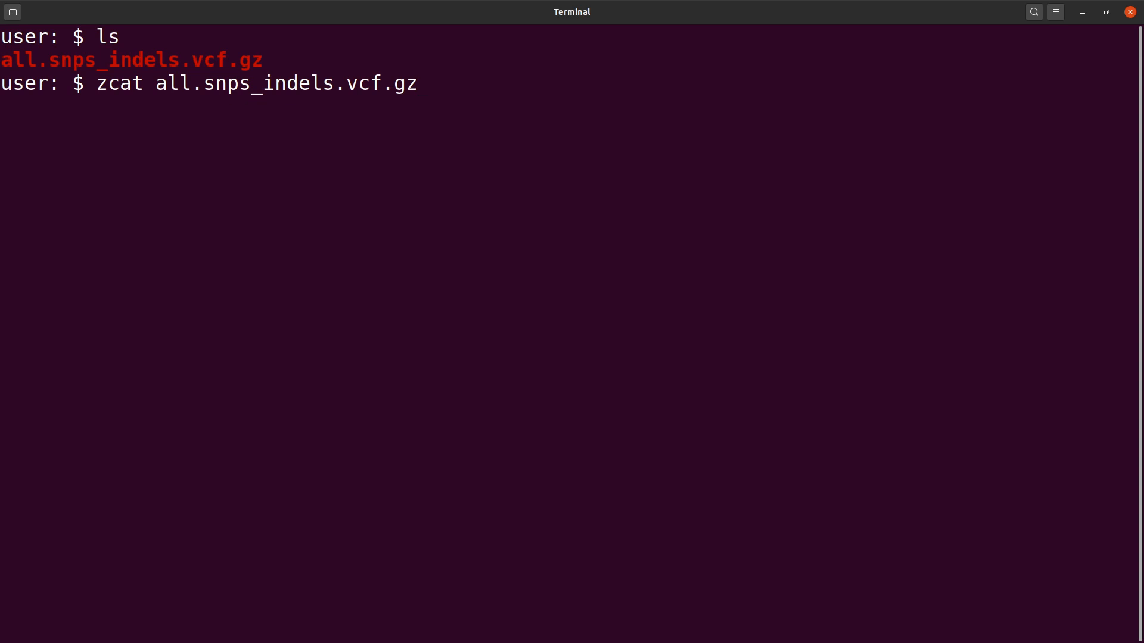
{"action": "type", "text": "|"}
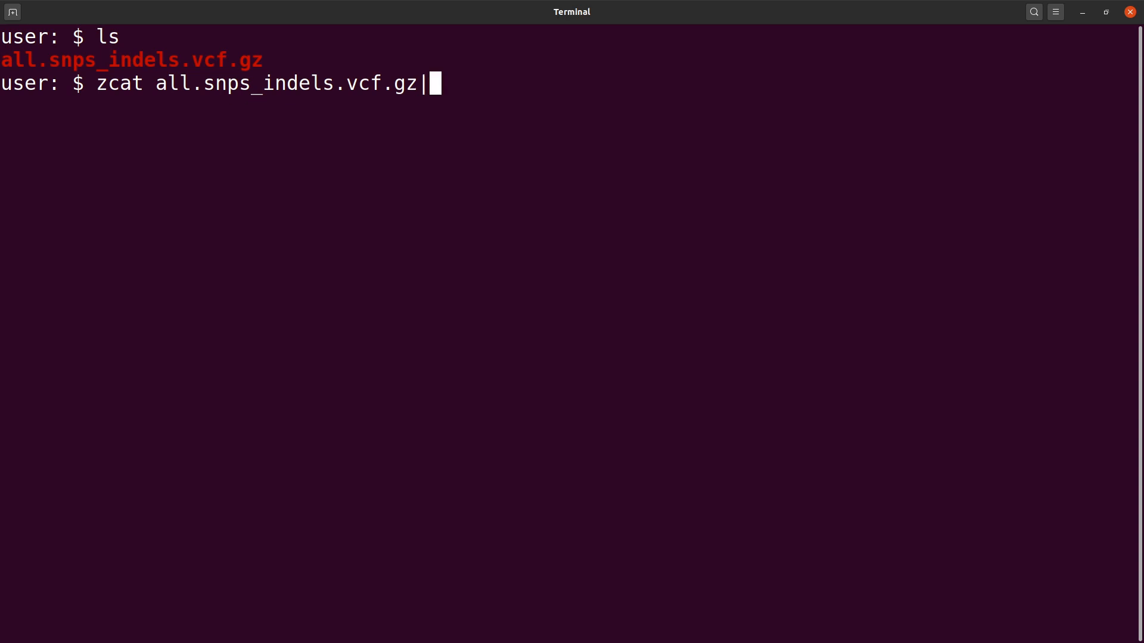
{"action": "type", "text": "grep"}
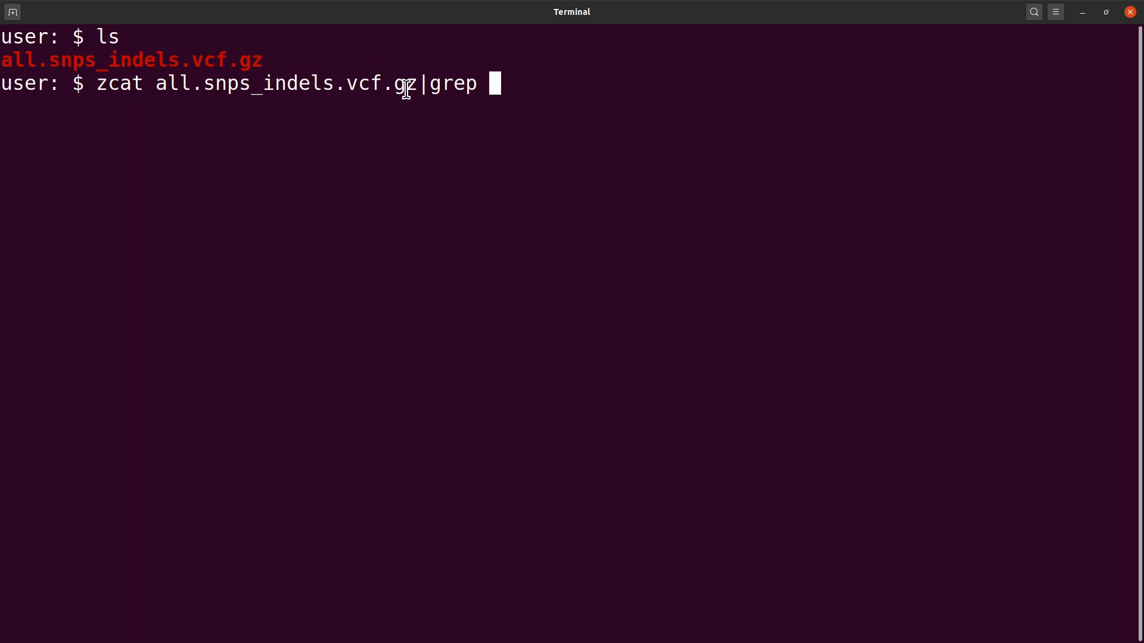
{"action": "mouse_move", "coordinate": [528, 87]}
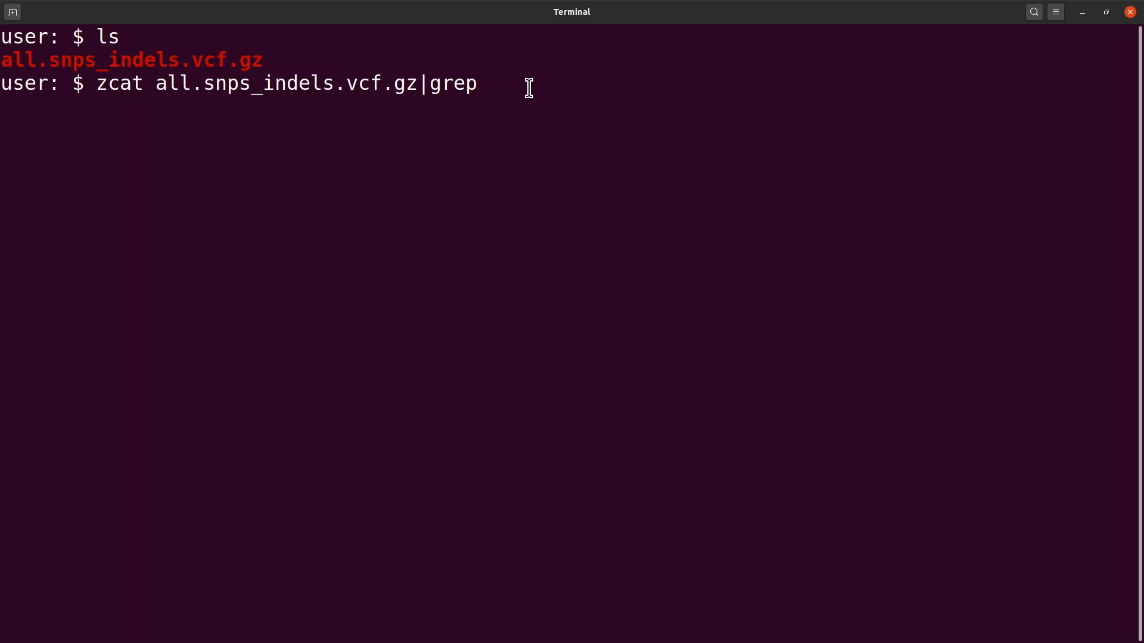
{"action": "type", "text": "-"}
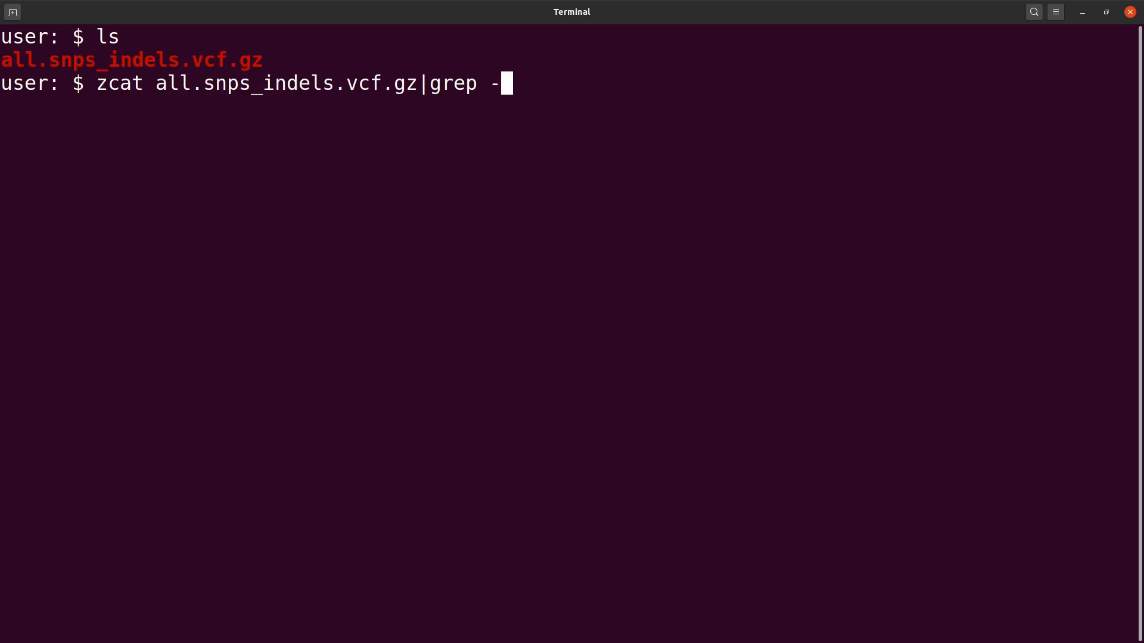
{"action": "type", "text": "v"}
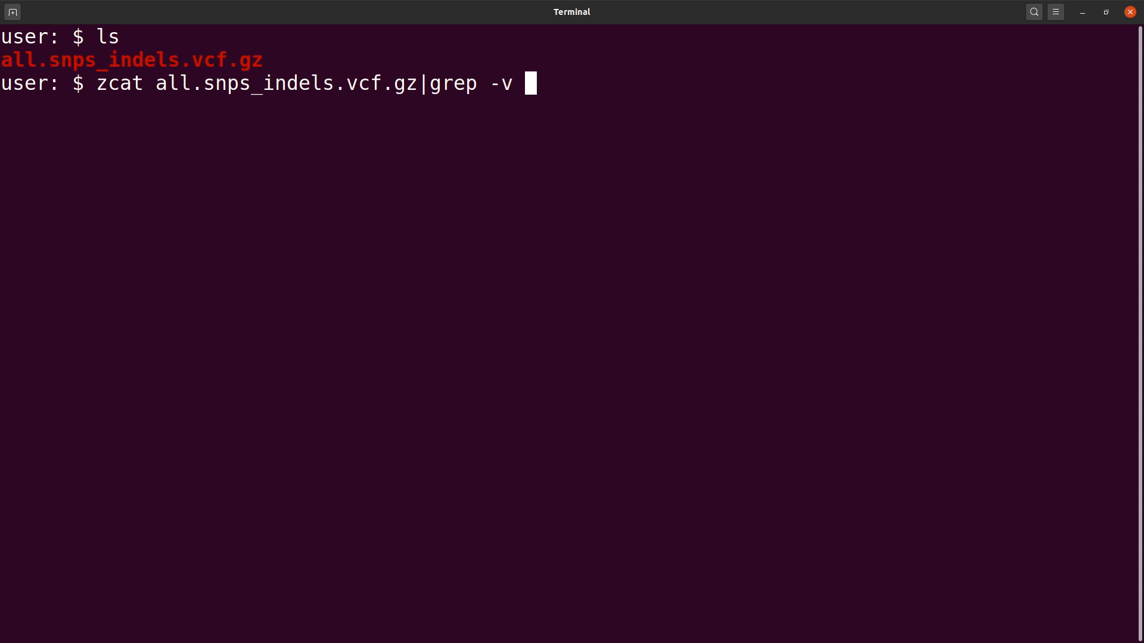
{"action": "type", "text": "'"}
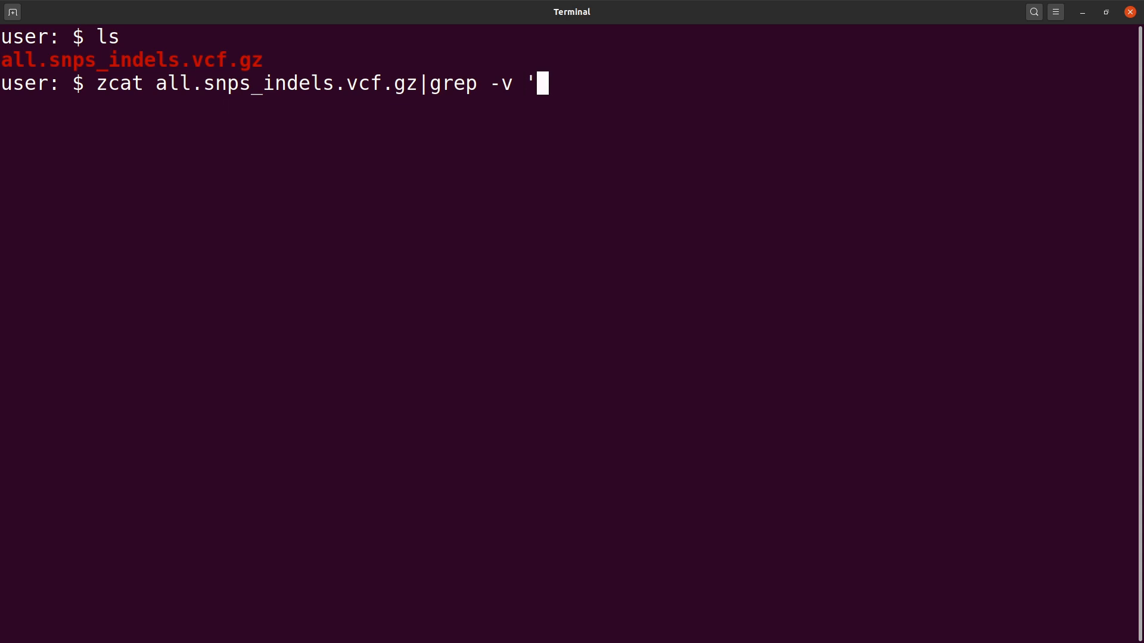
{"action": "type", "text": "^#"}
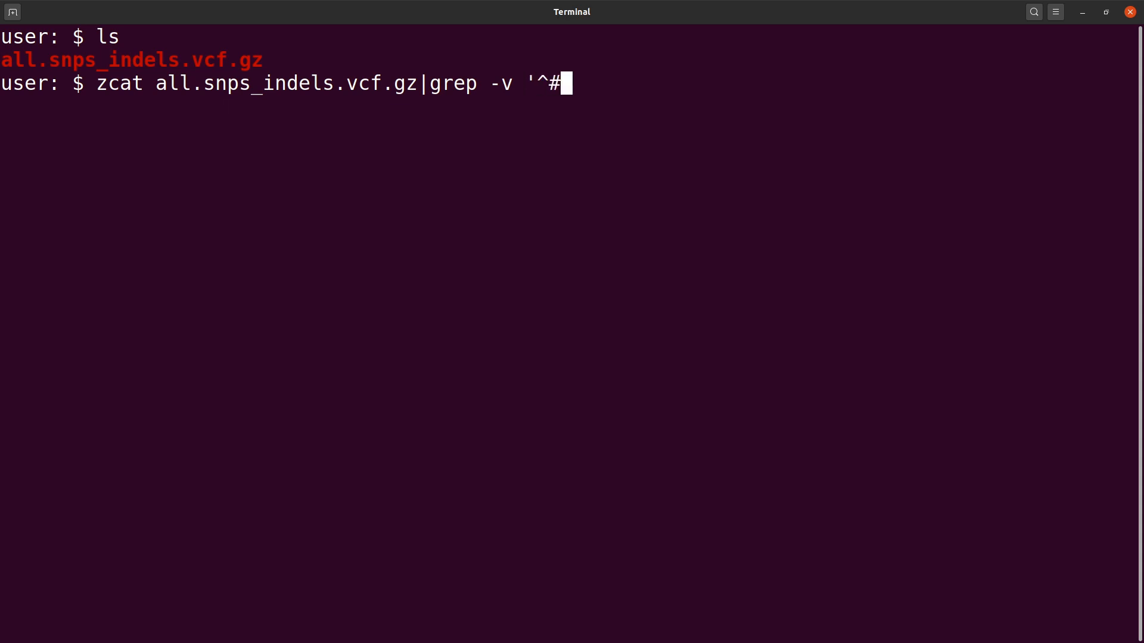
{"action": "type", "text": "'"}
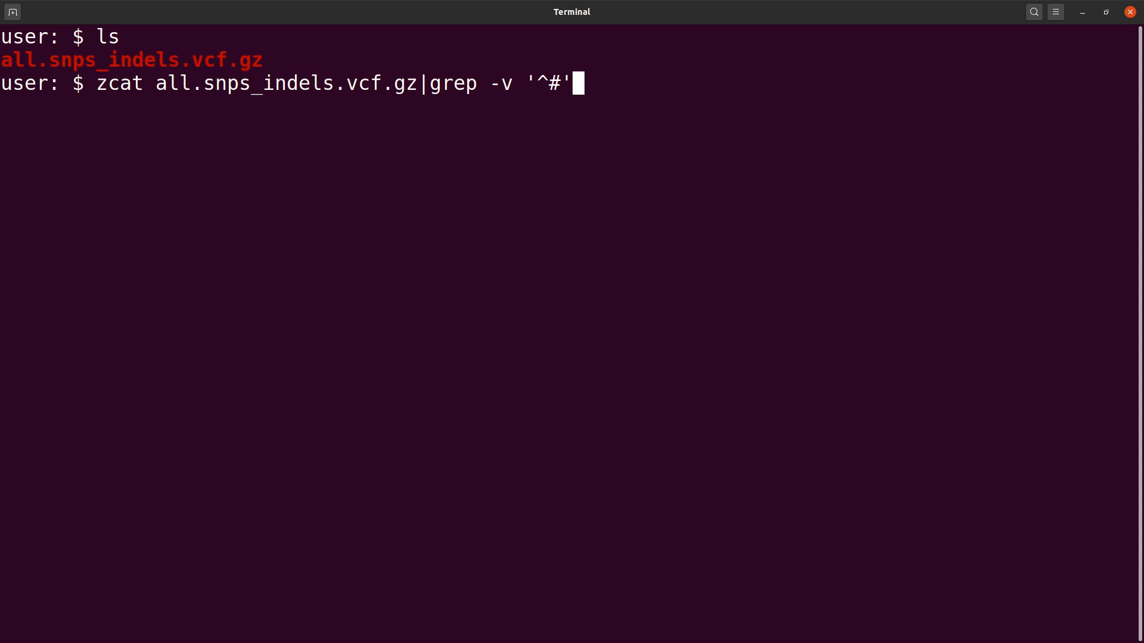
{"action": "type", "text": "|"}
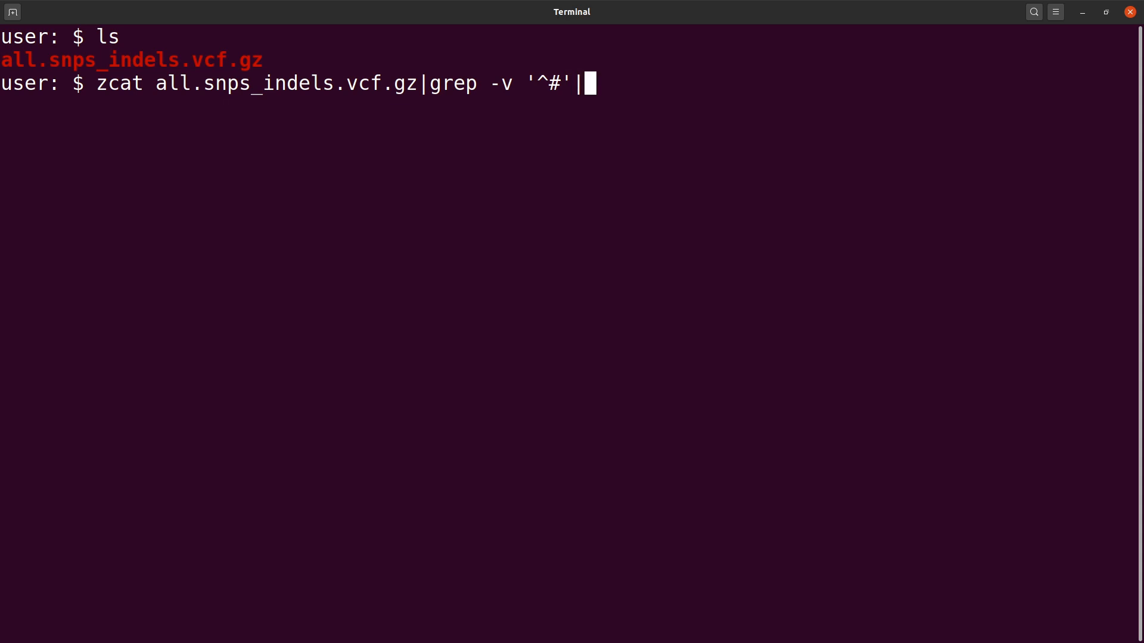
{"action": "type", "text": "wc -"}
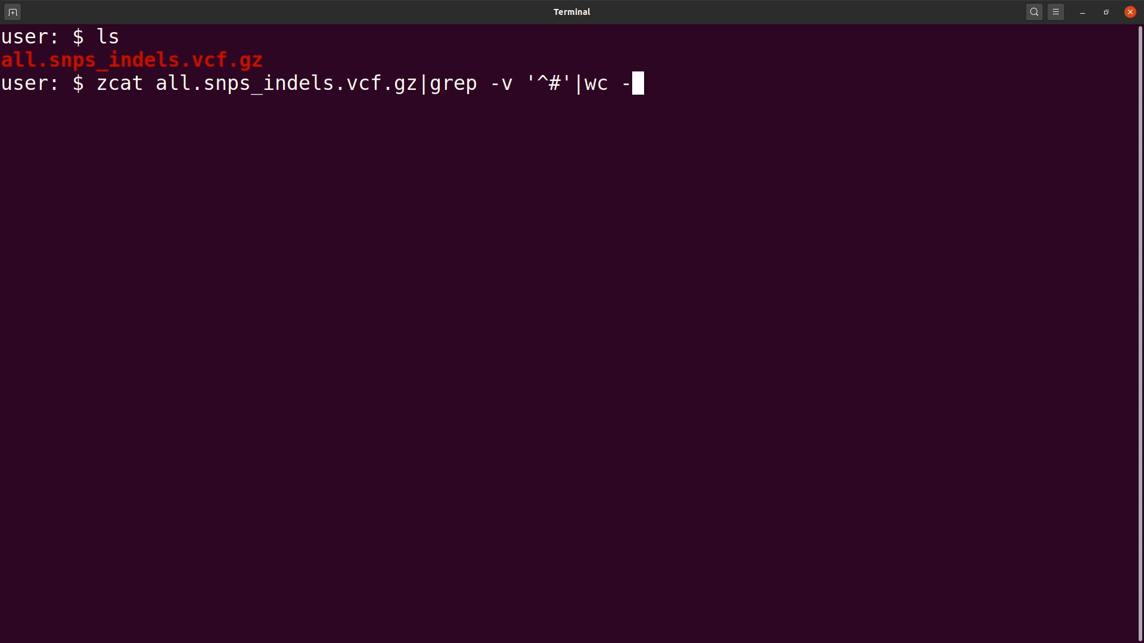
{"action": "type", "text": "l"}
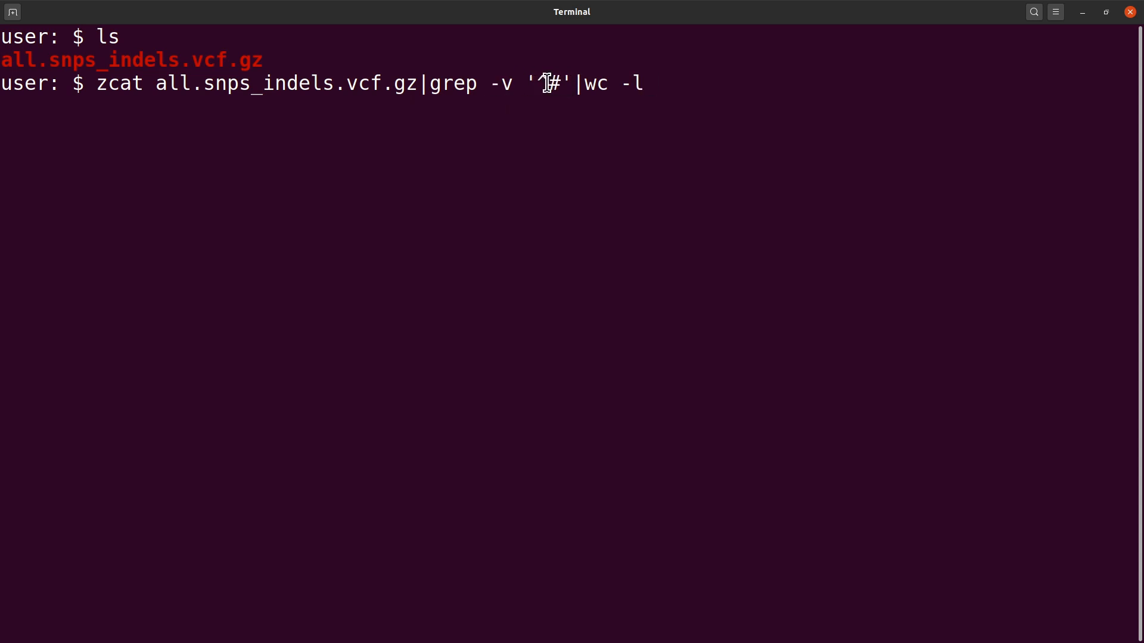
{"action": "type", "text": "^"}
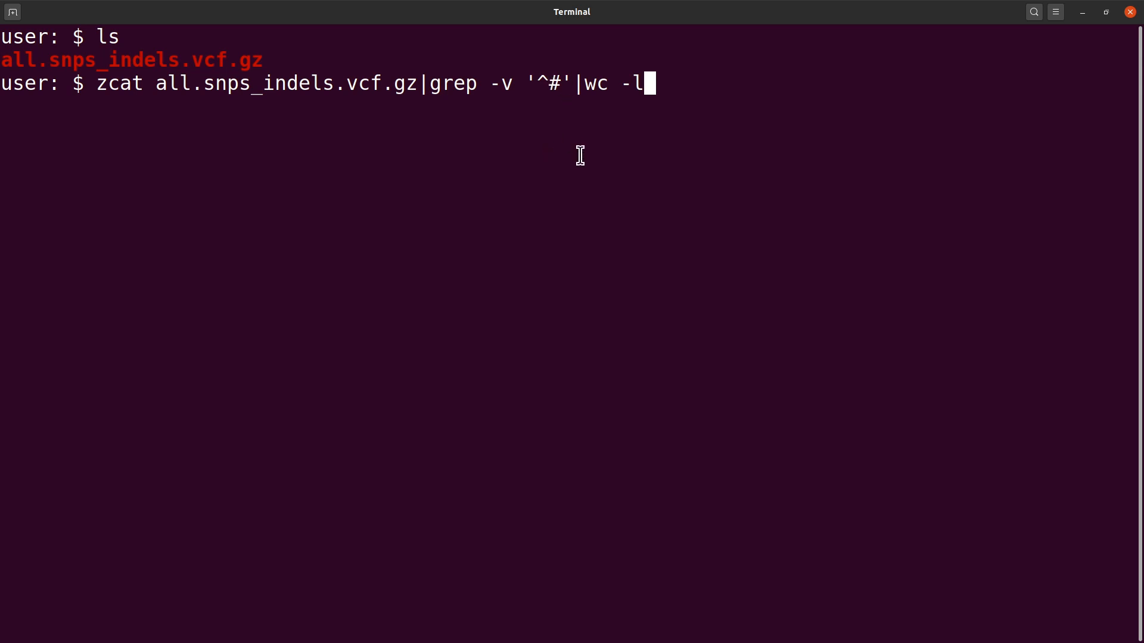
{"action": "mouse_move", "coordinate": [651, 137]}
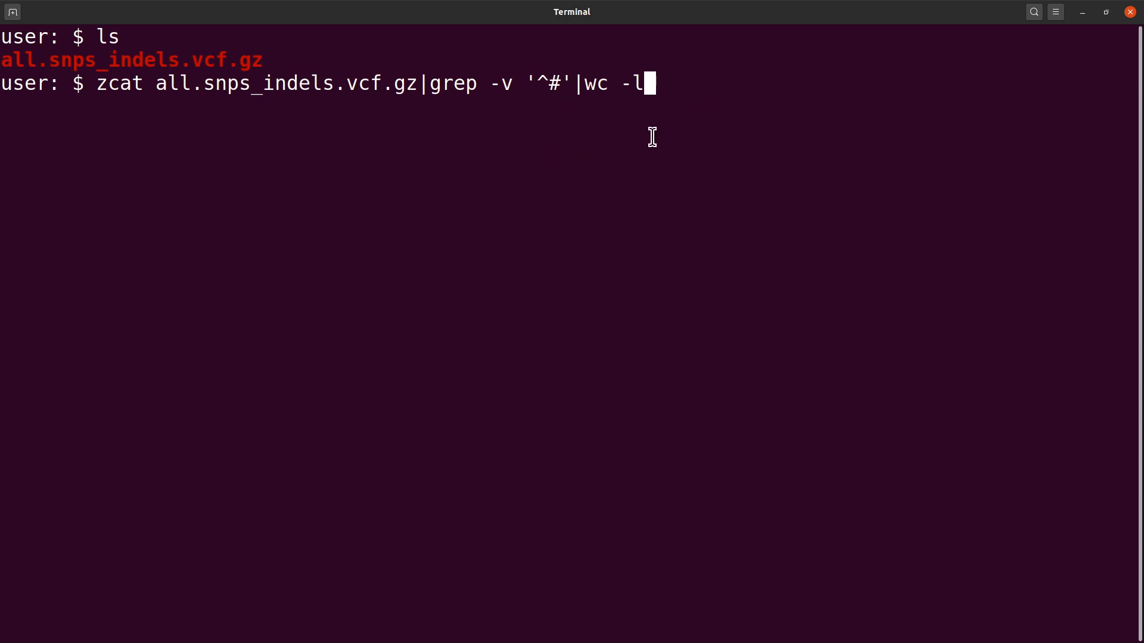
{"action": "mouse_move", "coordinate": [659, 80]}
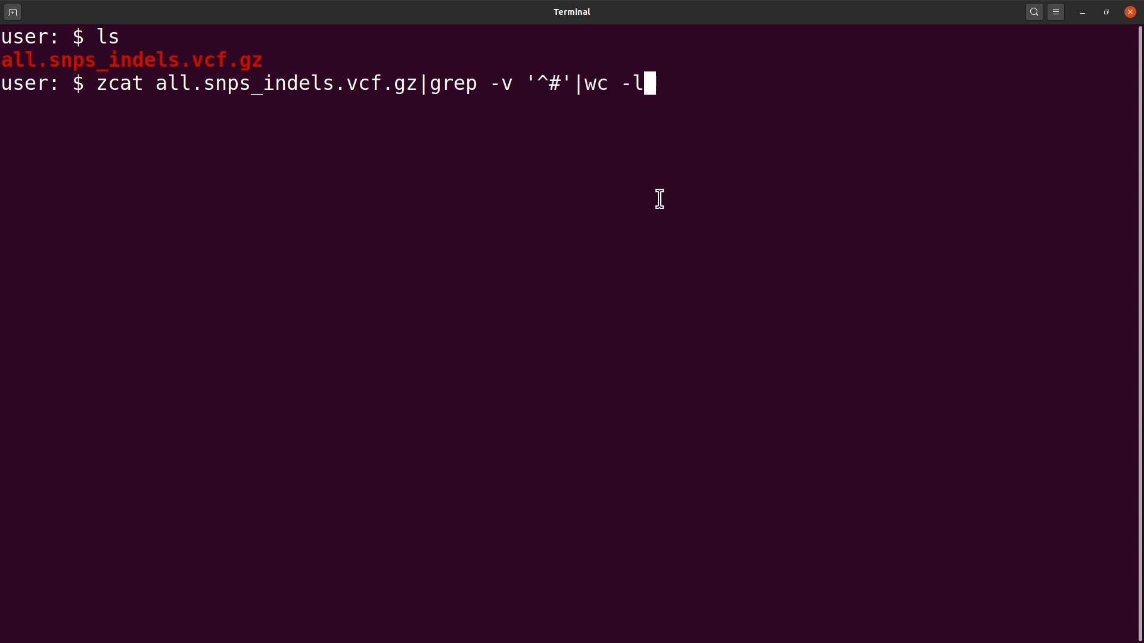
Step: Execute the zcat | grep -v | wc -l pipeline, getting 922022 lines
{"action": "key", "text": "Return"}
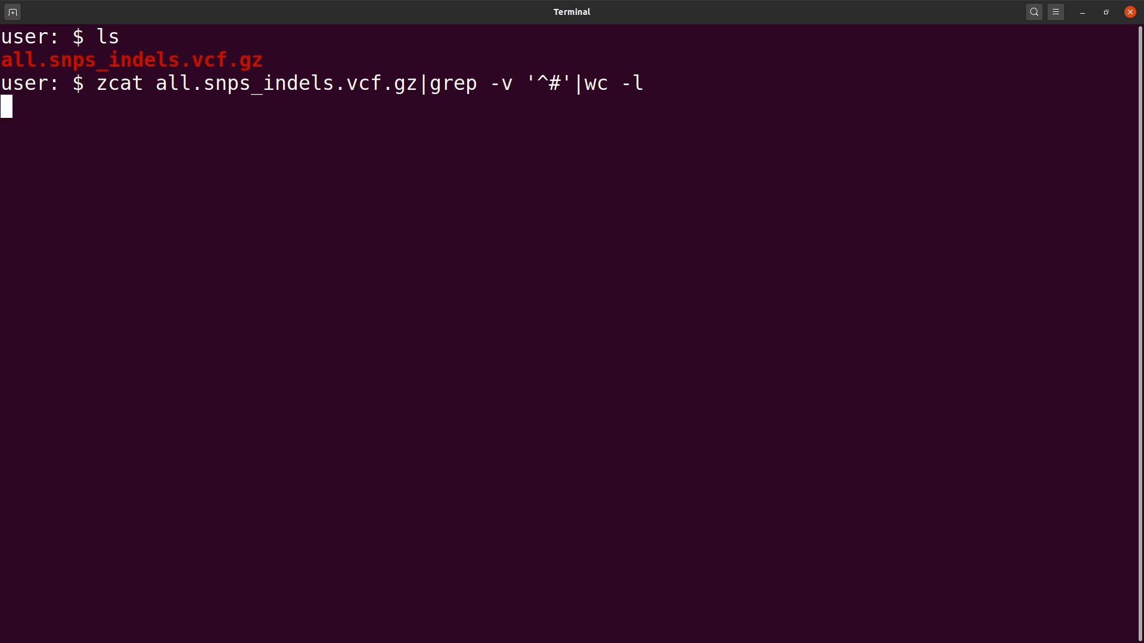
{"action": "key", "text": "Return"}
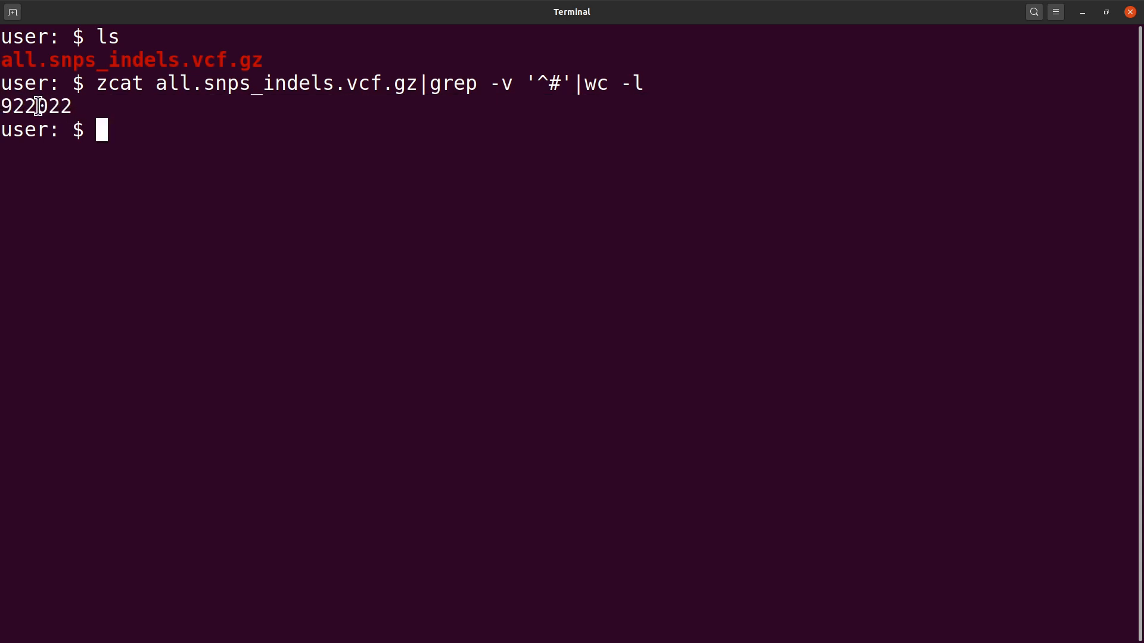
{"action": "mouse_move", "coordinate": [123, 139]}
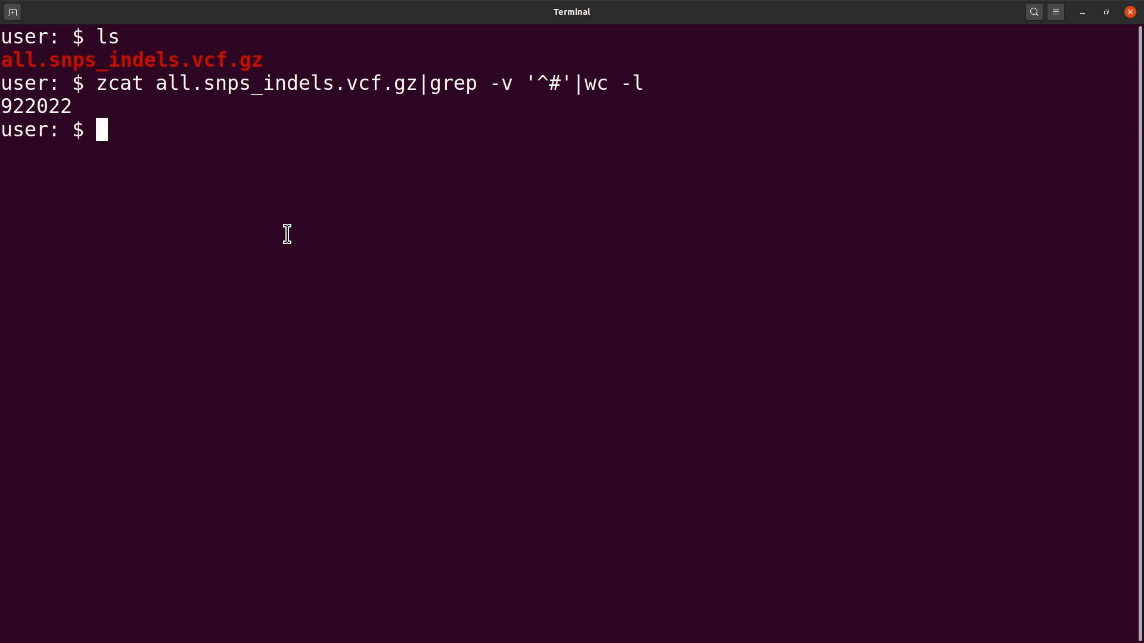
Step: Run zcat all.snps_indels.vcf.gz |grep -v -c '^#', which also reports 922022
{"action": "type", "text": "zcat all.snps_indels.vcf.gz"}
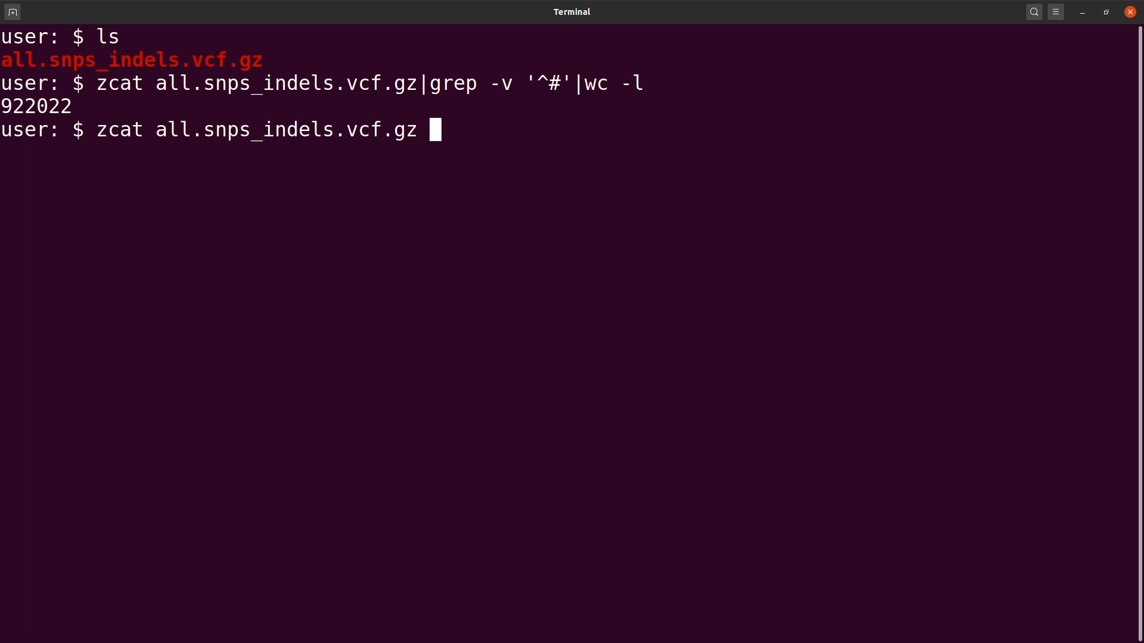
{"action": "type", "text": "|grep"}
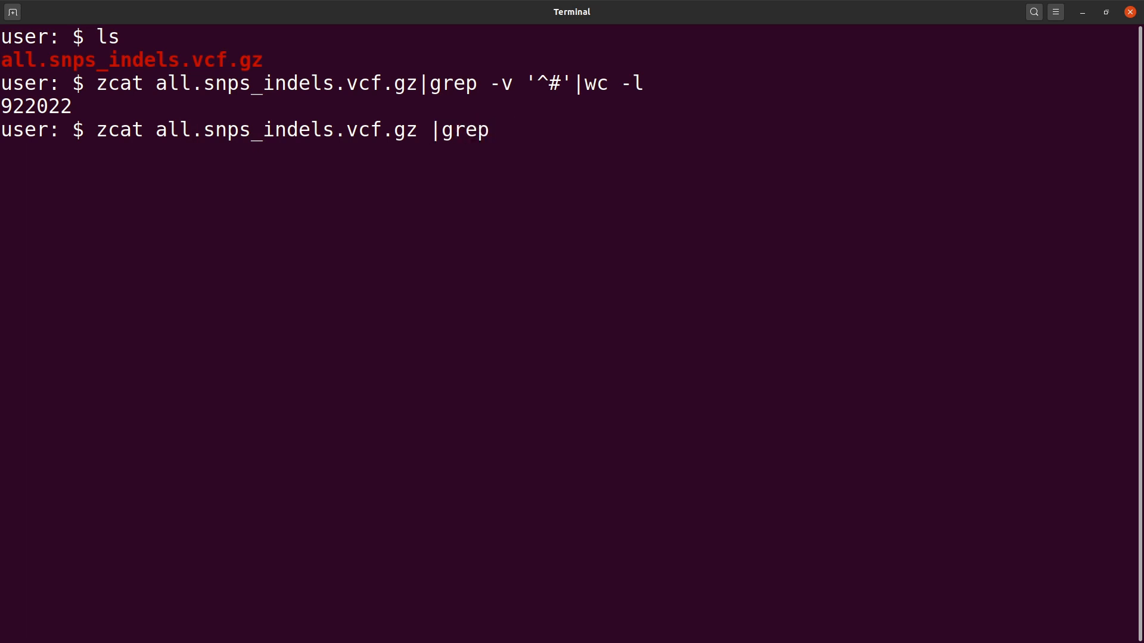
{"action": "type", "text": "-v"}
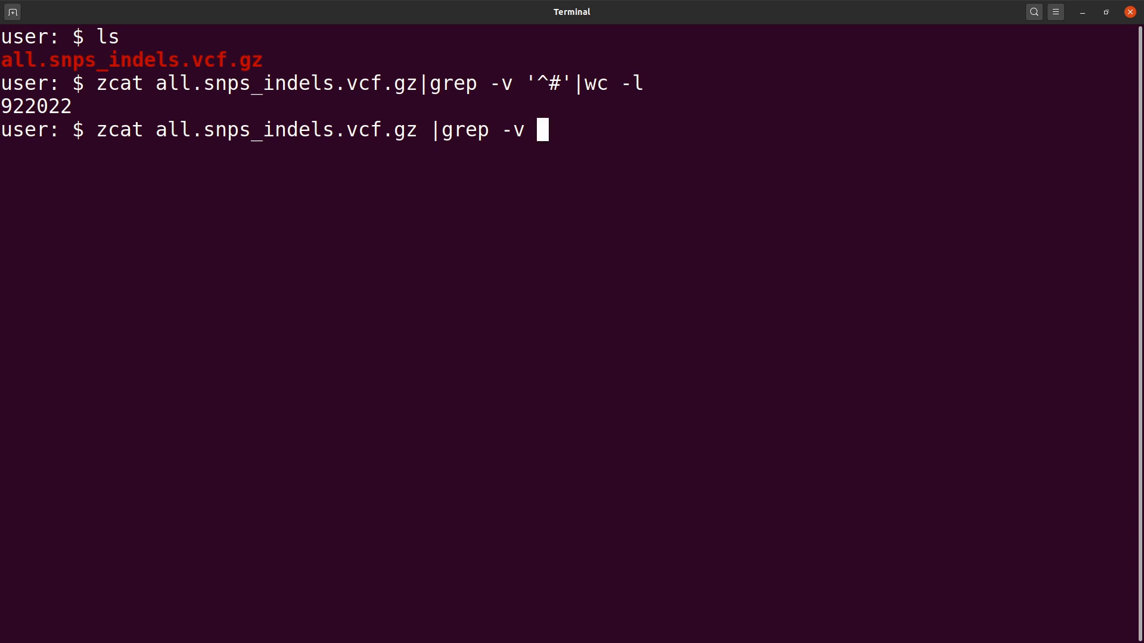
{"action": "type", "text": "-c"}
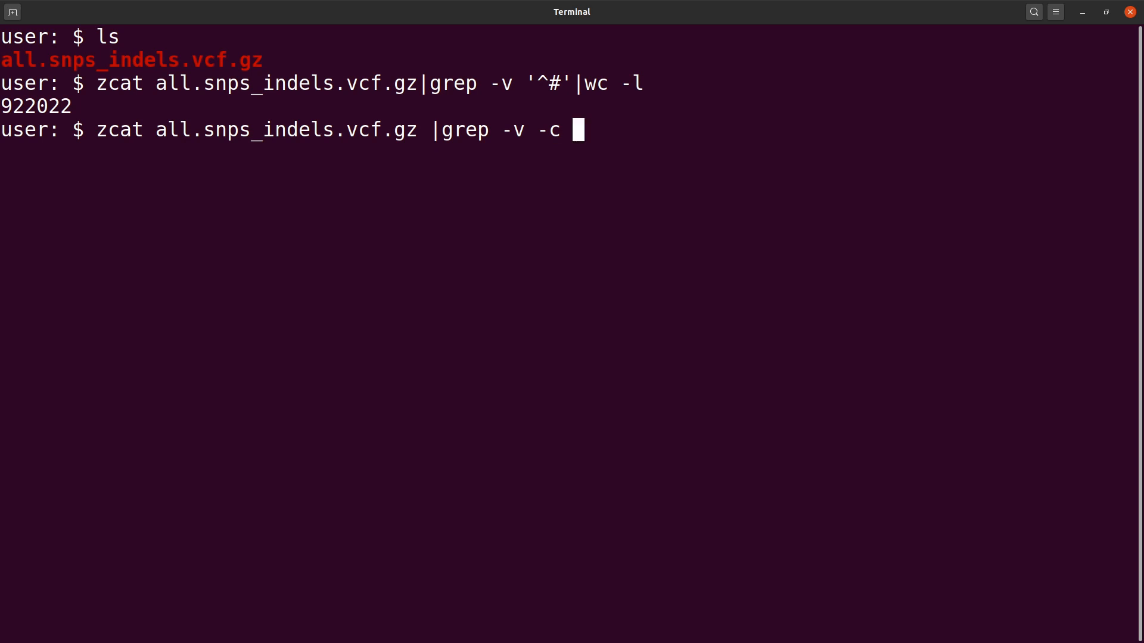
{"action": "type", "text": "'"}
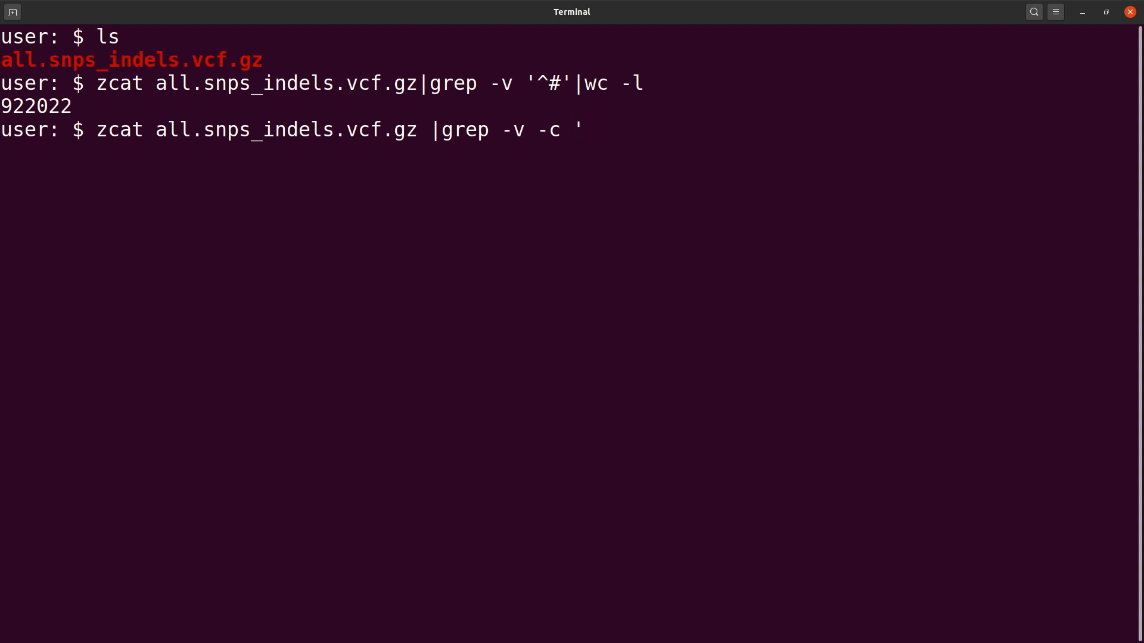
{"action": "type", "text": "^"}
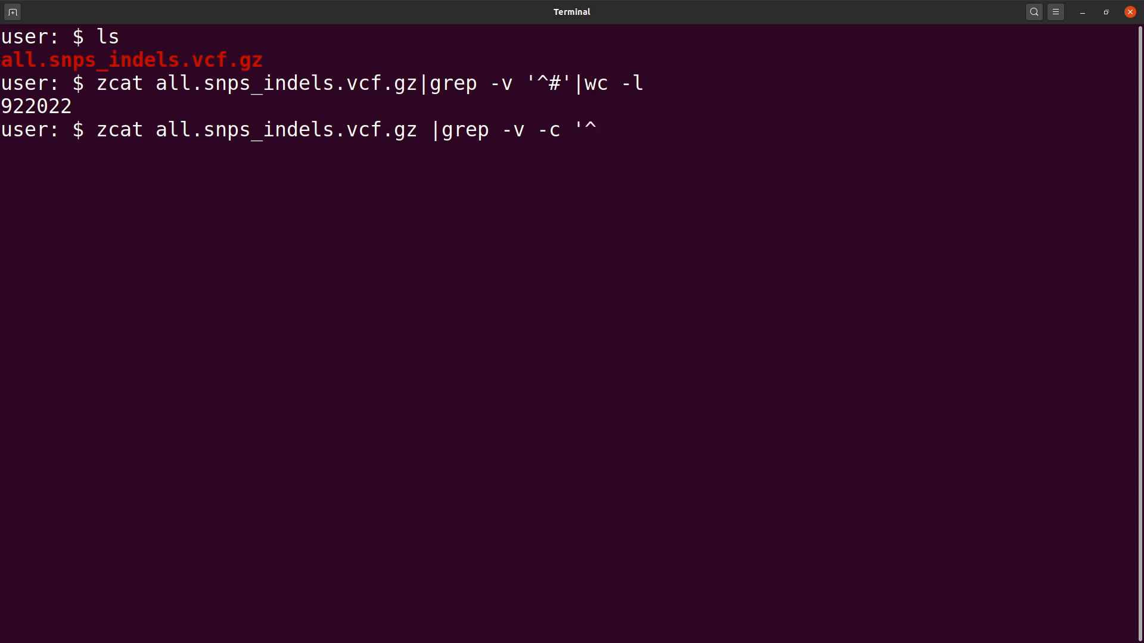
{"action": "type", "text": "#'"}
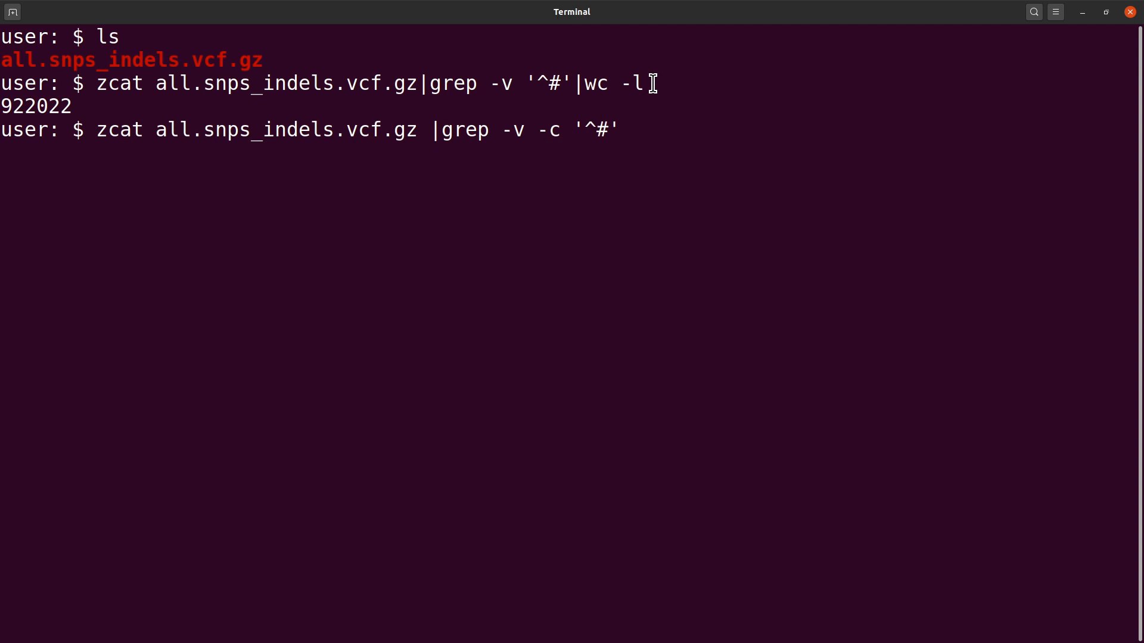
{"action": "mouse_move", "coordinate": [647, 162]}
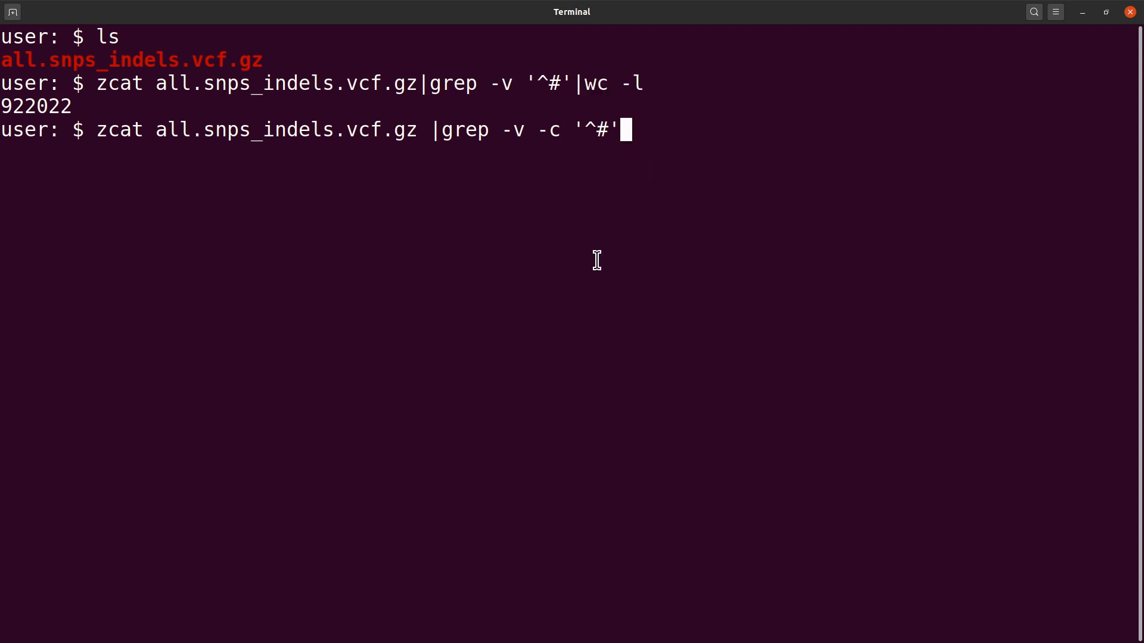
{"action": "key", "text": "Return"}
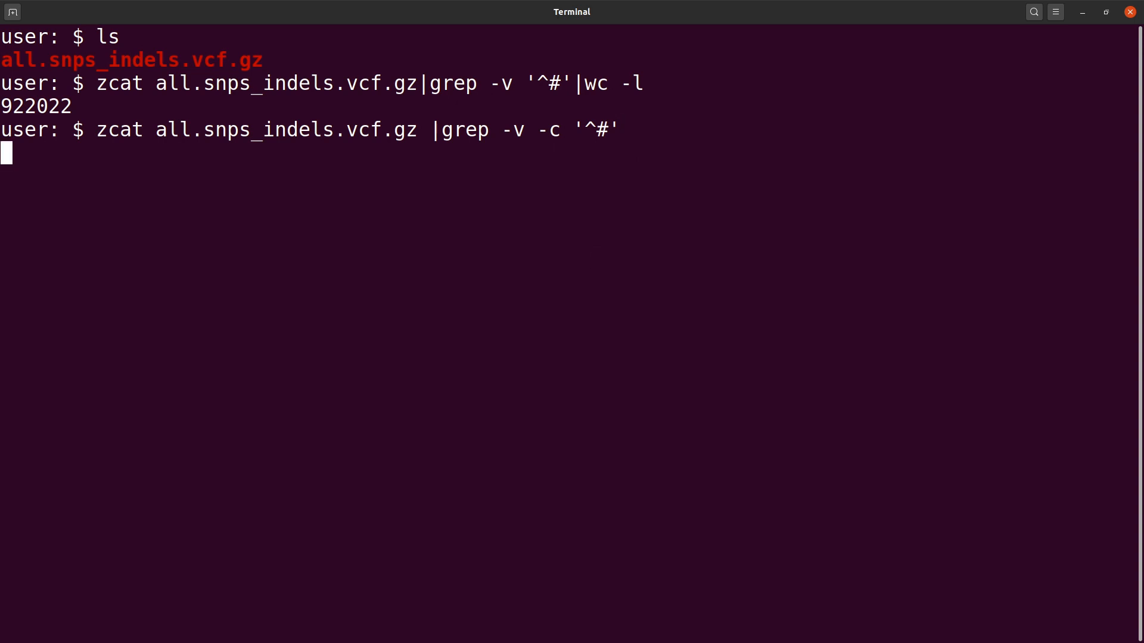
{"action": "key", "text": "Return"}
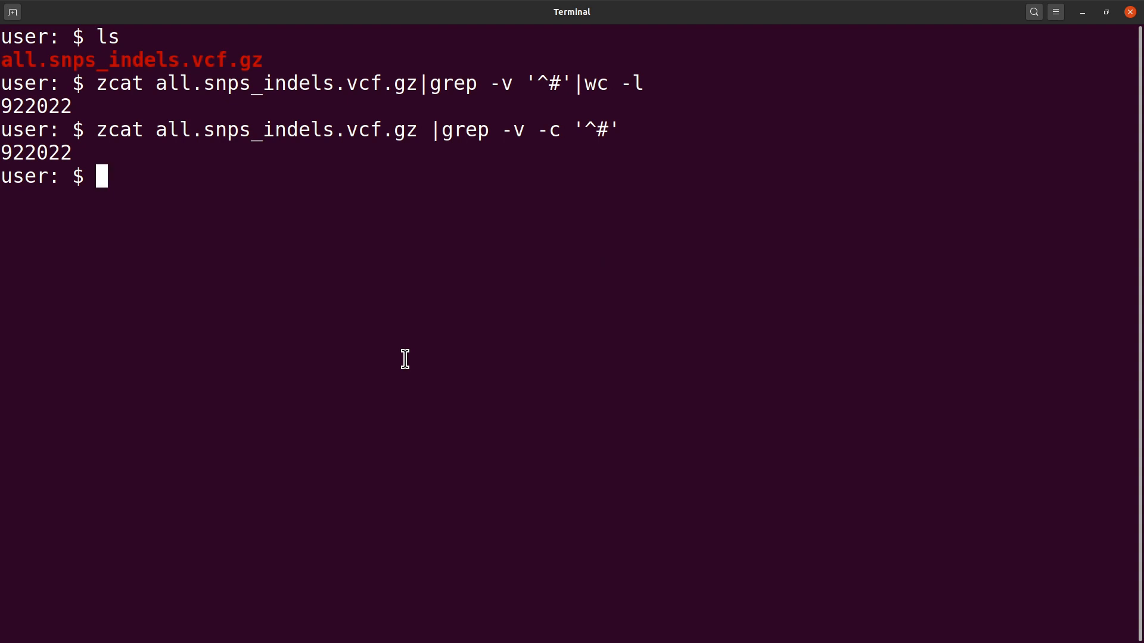
Step: Run zgrep -v '^#' all.snps_indels.vcf.gz |wc -l, returning 922022
{"action": "type", "text": "zgre"}
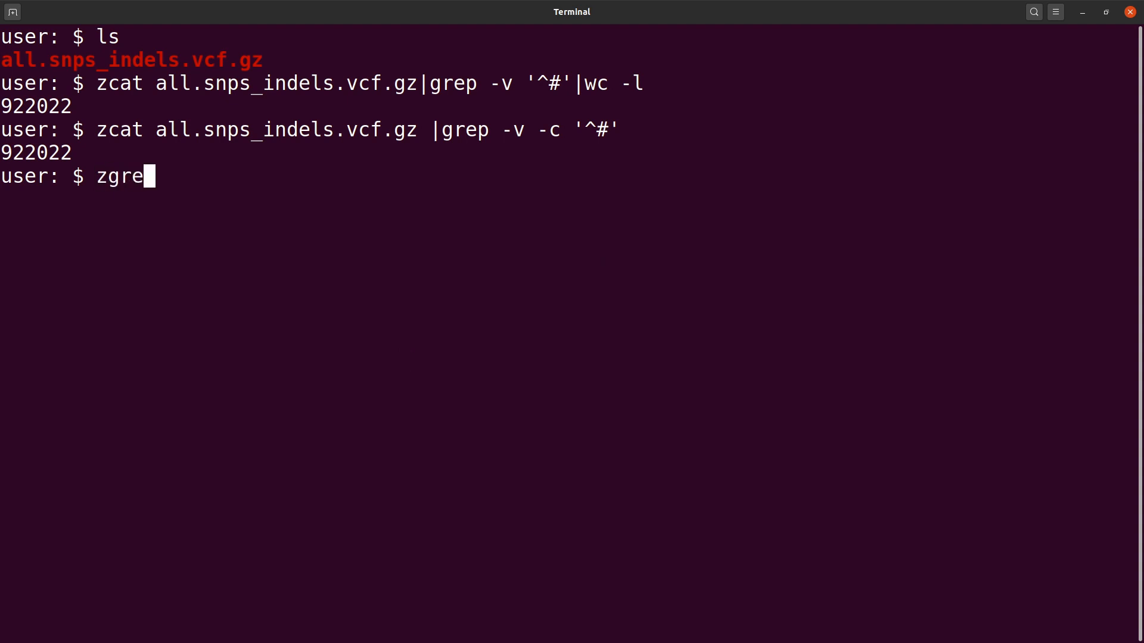
{"action": "type", "text": "p"}
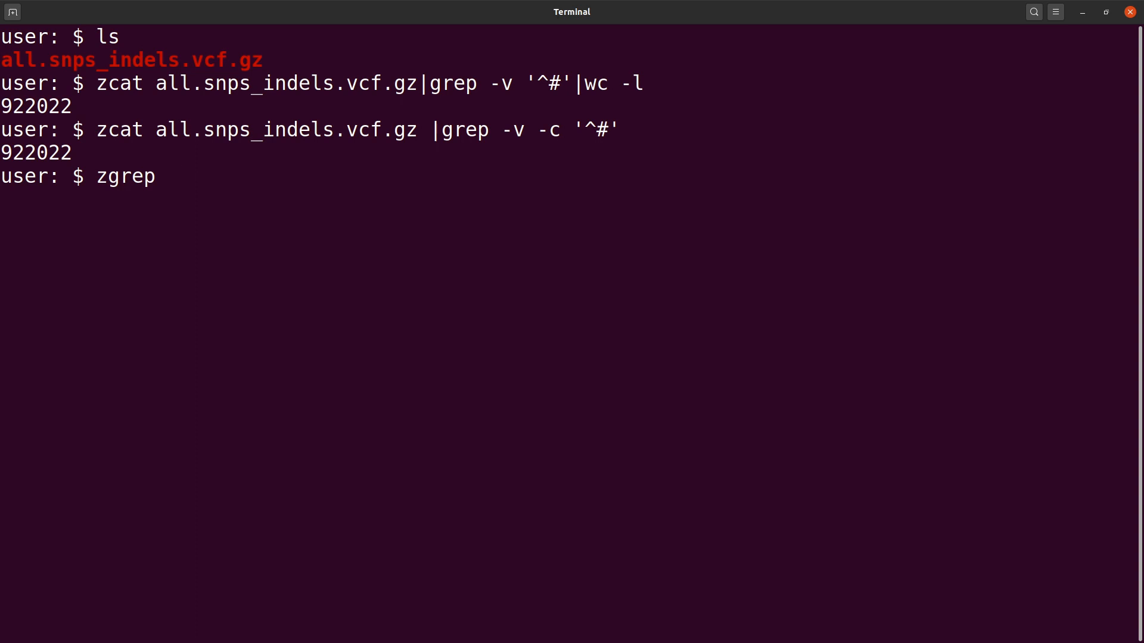
{"action": "mouse_move", "coordinate": [456, 162]}
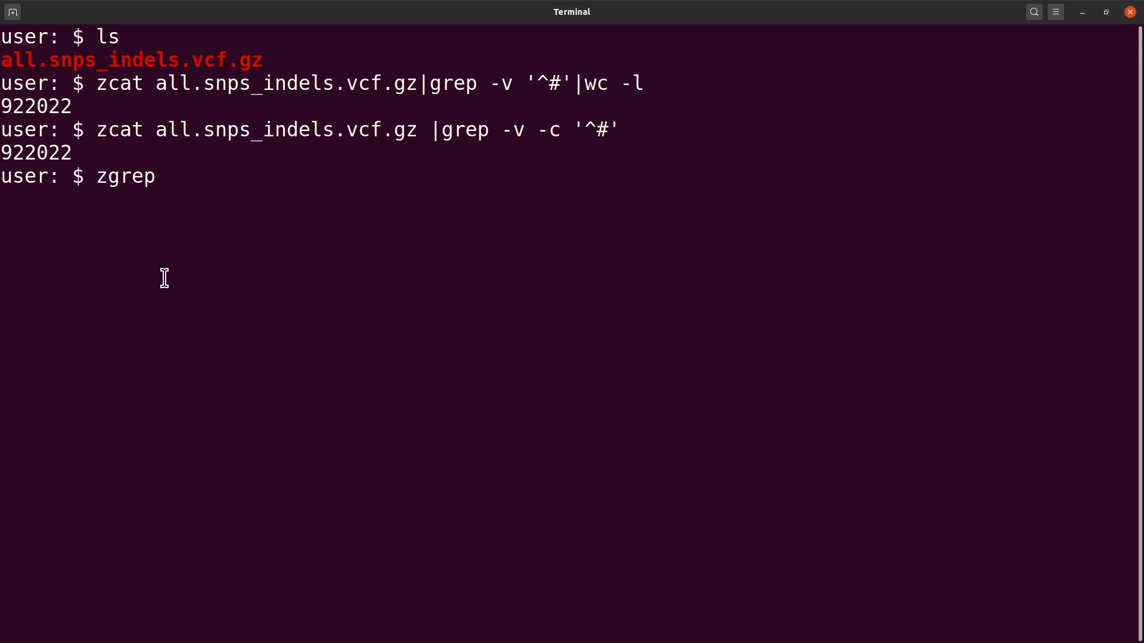
{"action": "type", "text": "-v"}
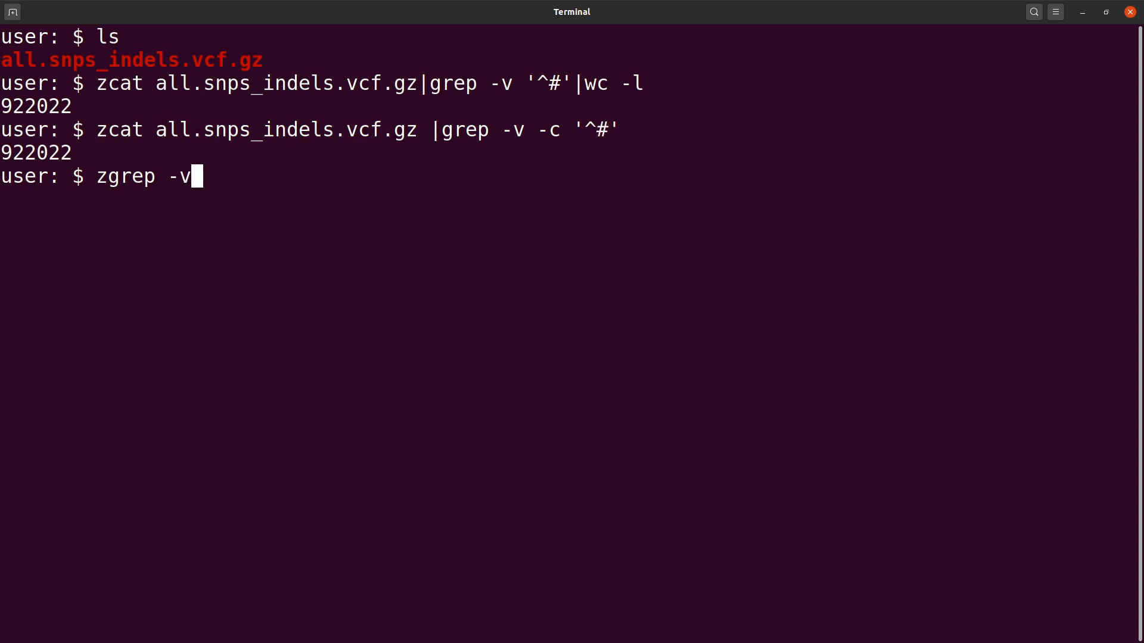
{"action": "type", "text": "'"}
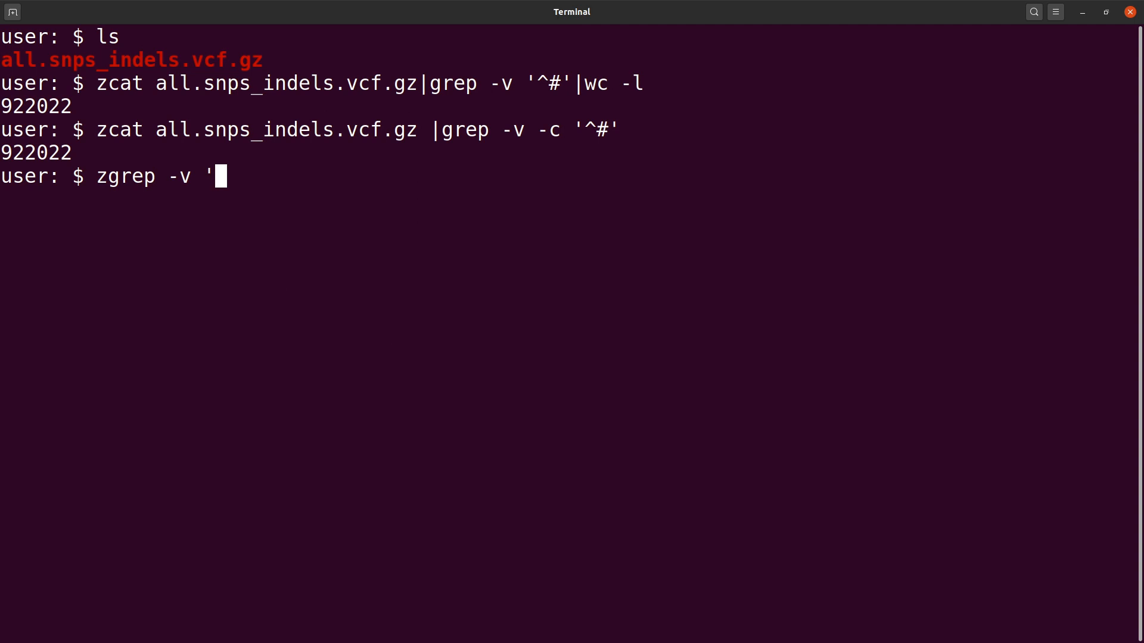
{"action": "type", "text": "^#"}
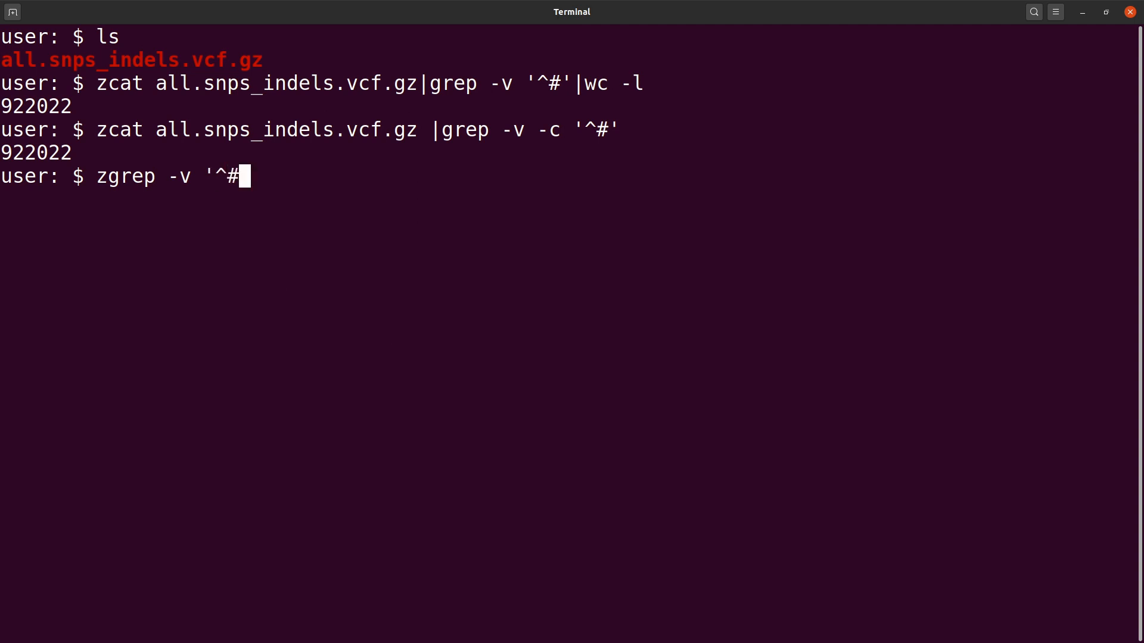
{"action": "type", "text": "'"}
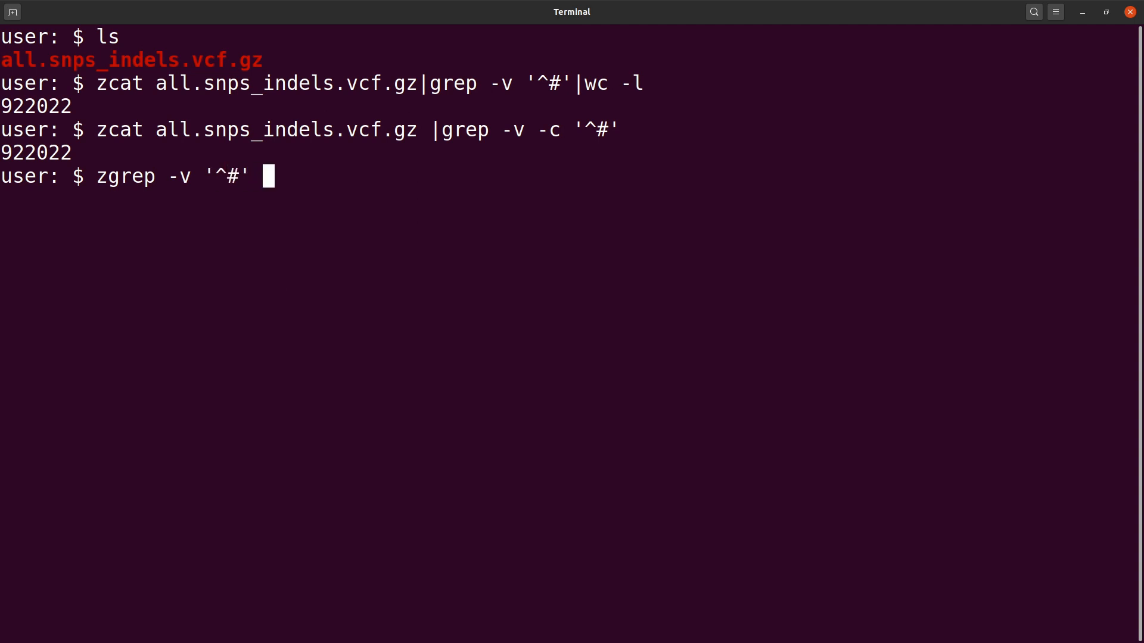
{"action": "mouse_move", "coordinate": [263, 68]}
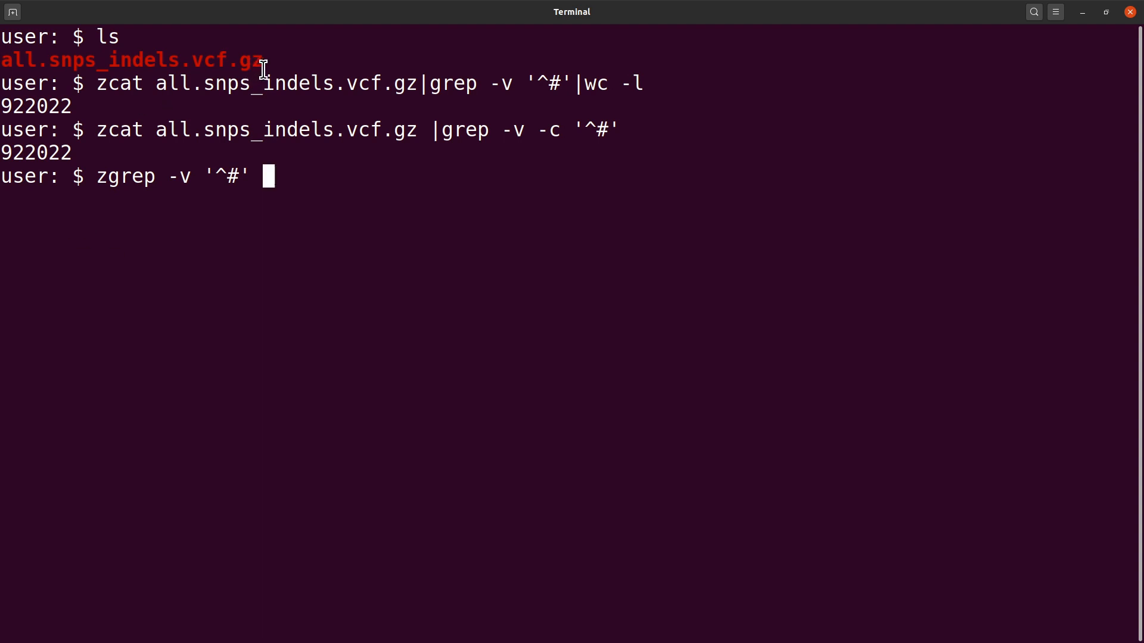
{"action": "mouse_move", "coordinate": [287, 238]}
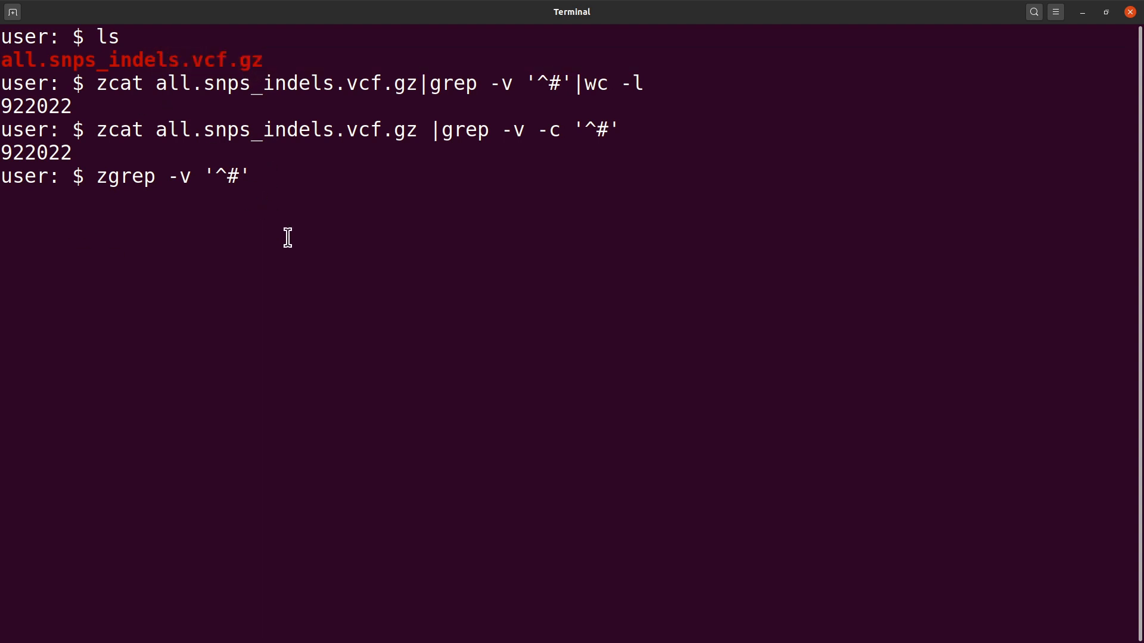
{"action": "type", "text": "all.snps_indels.vcf.gz"}
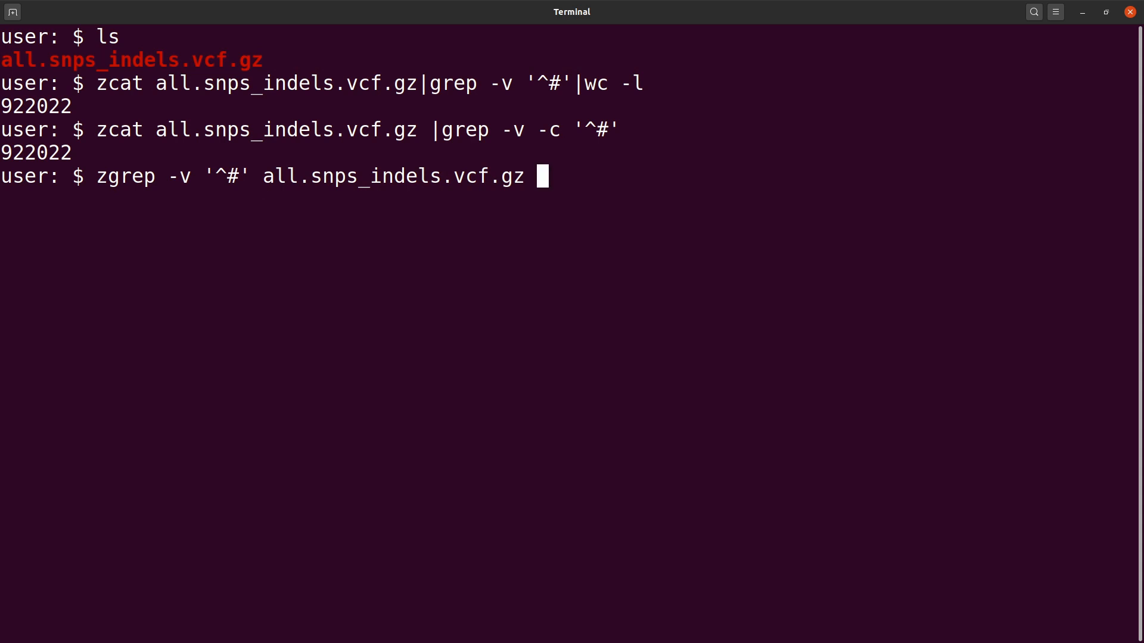
{"action": "type", "text": "|wc"}
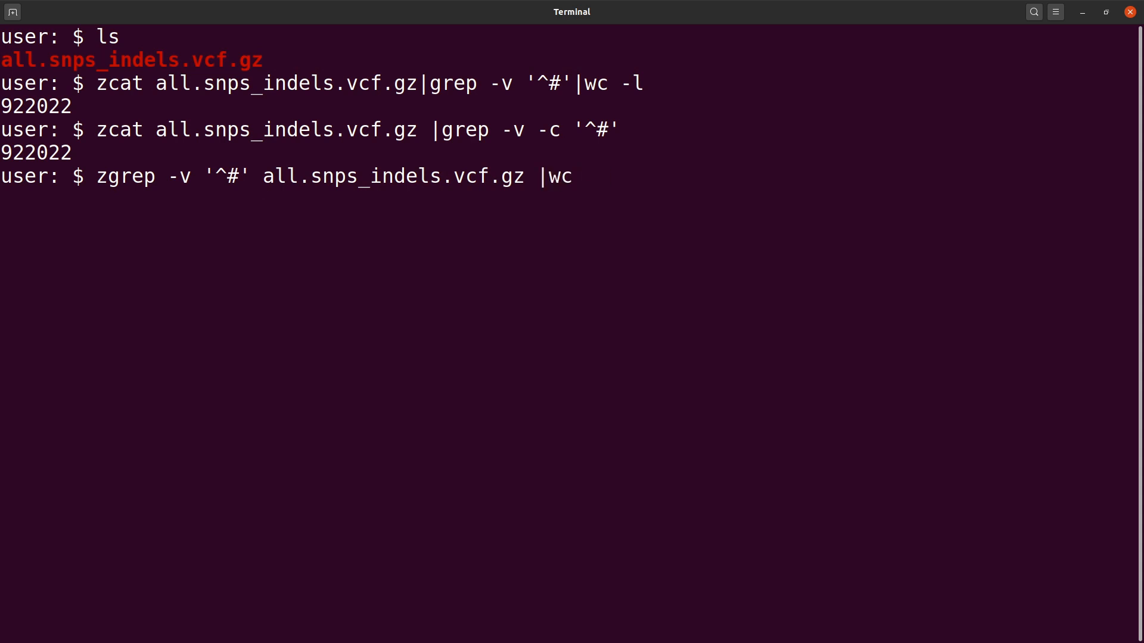
{"action": "type", "text": "-l"}
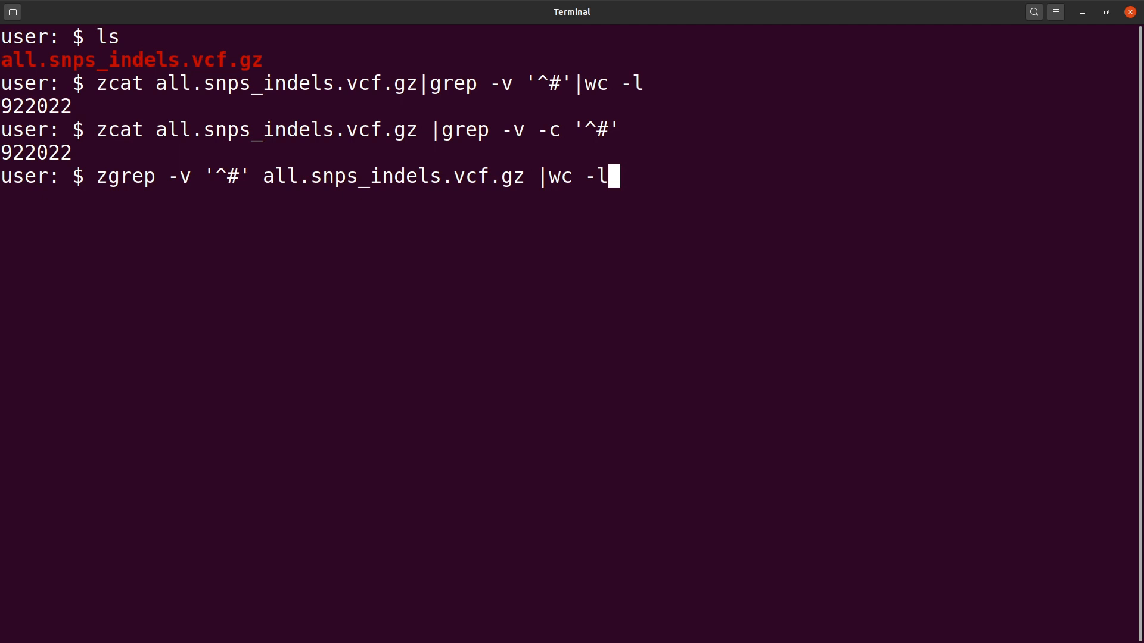
{"action": "key", "text": "Return"}
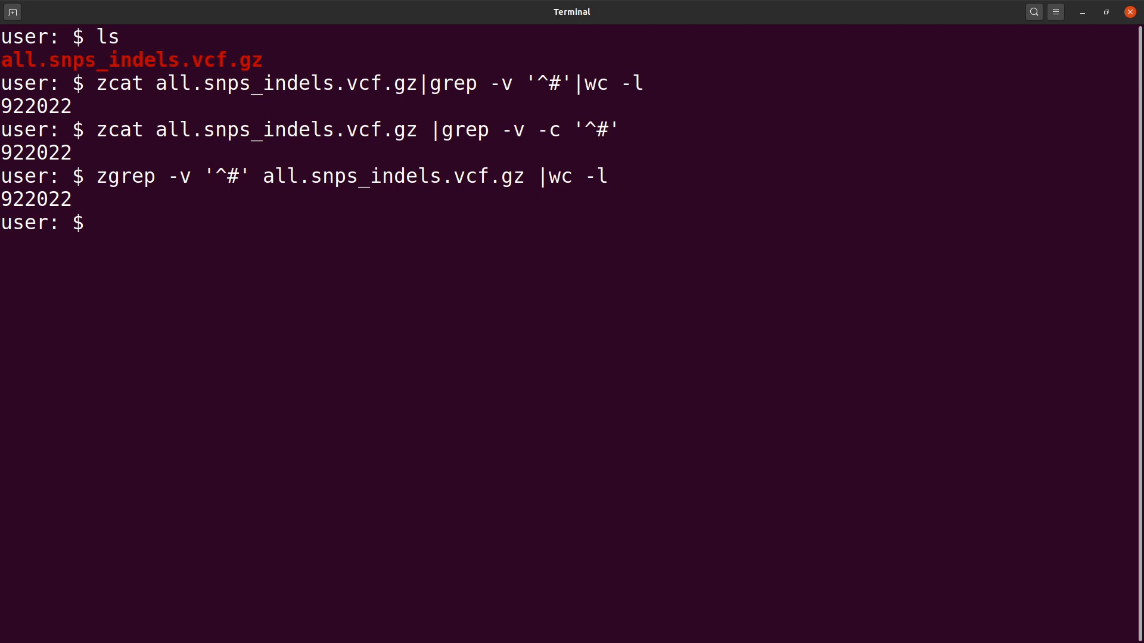
Step: Run zgrep -v -c '^#' on the tab-completed VCF file, reporting 922022
{"action": "type", "text": "zg"}
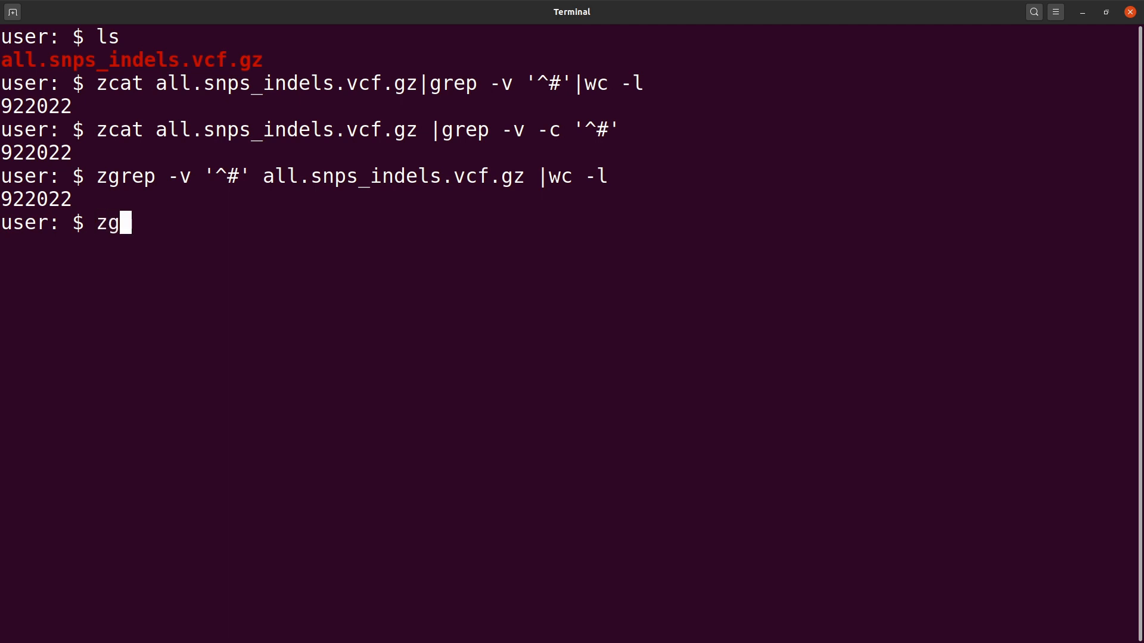
{"action": "type", "text": "rep -"}
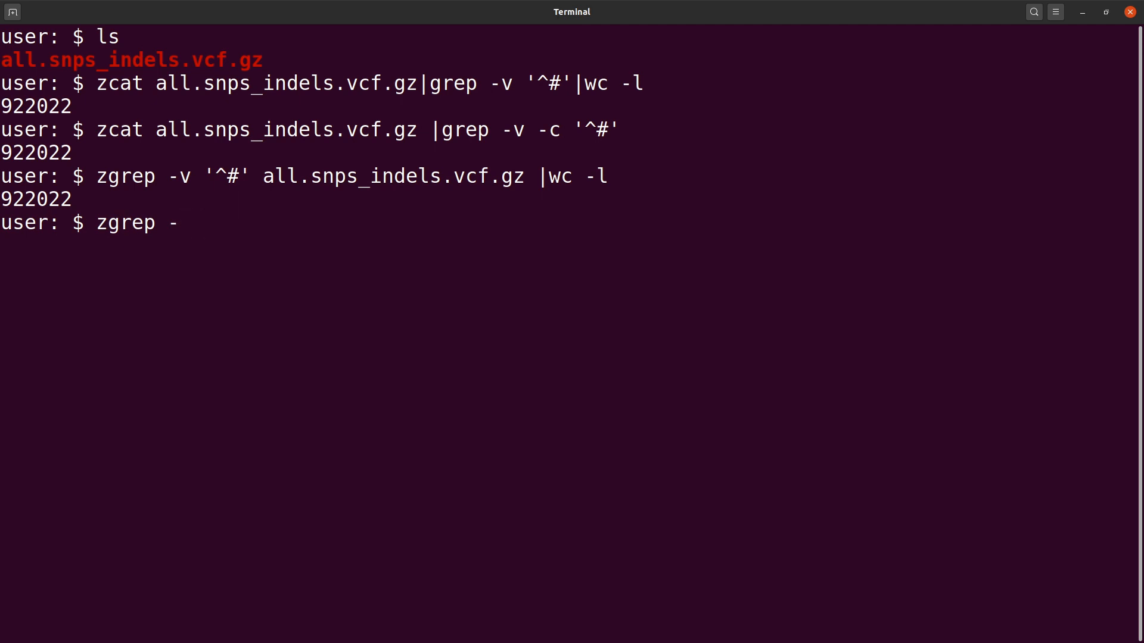
{"action": "type", "text": "v -c"}
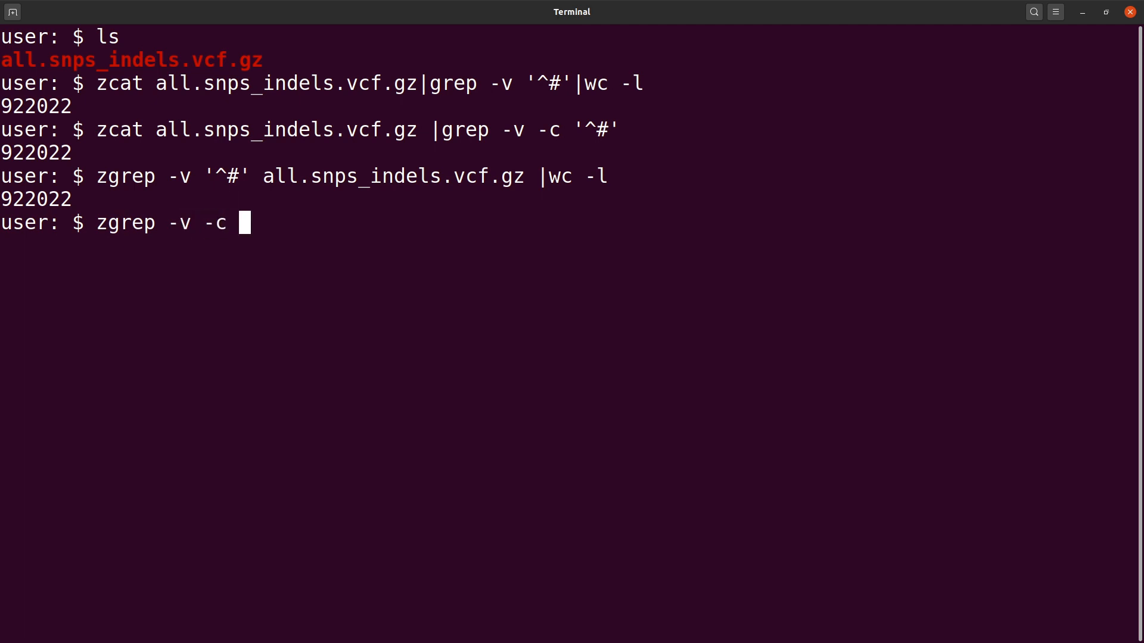
{"action": "type", "text": "'"}
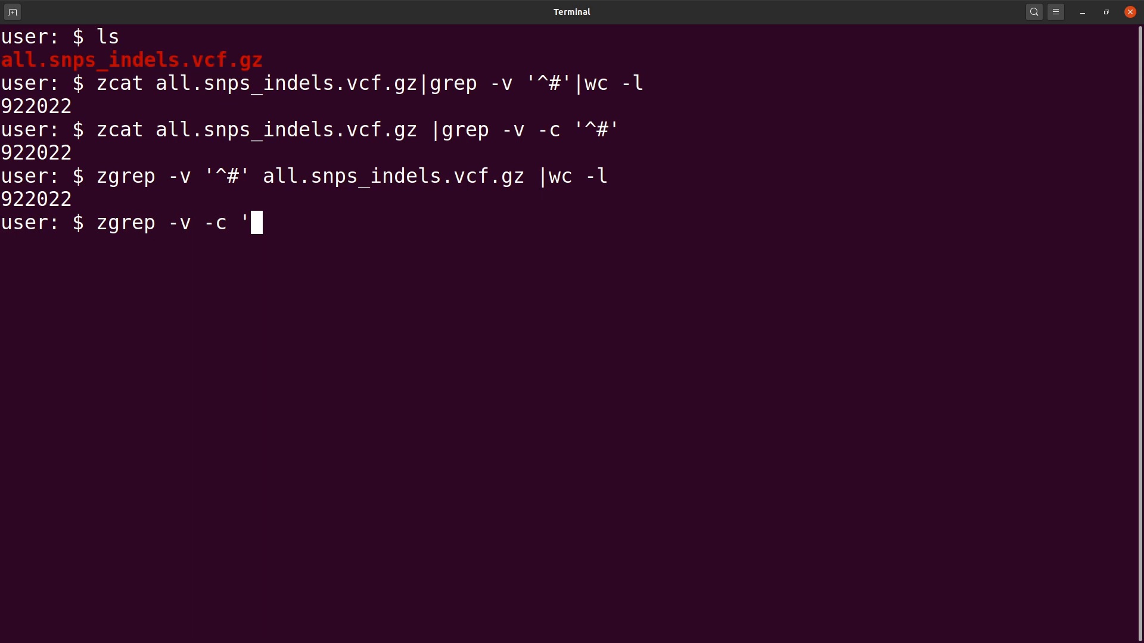
{"action": "type", "text": "^#"}
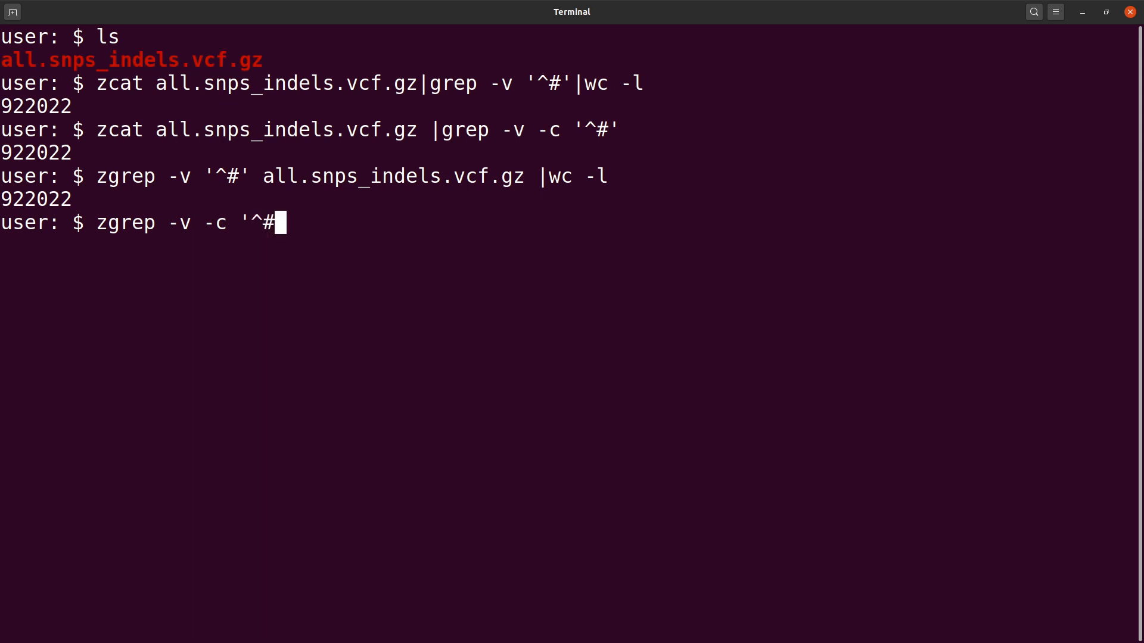
{"action": "type", "text": "a"}
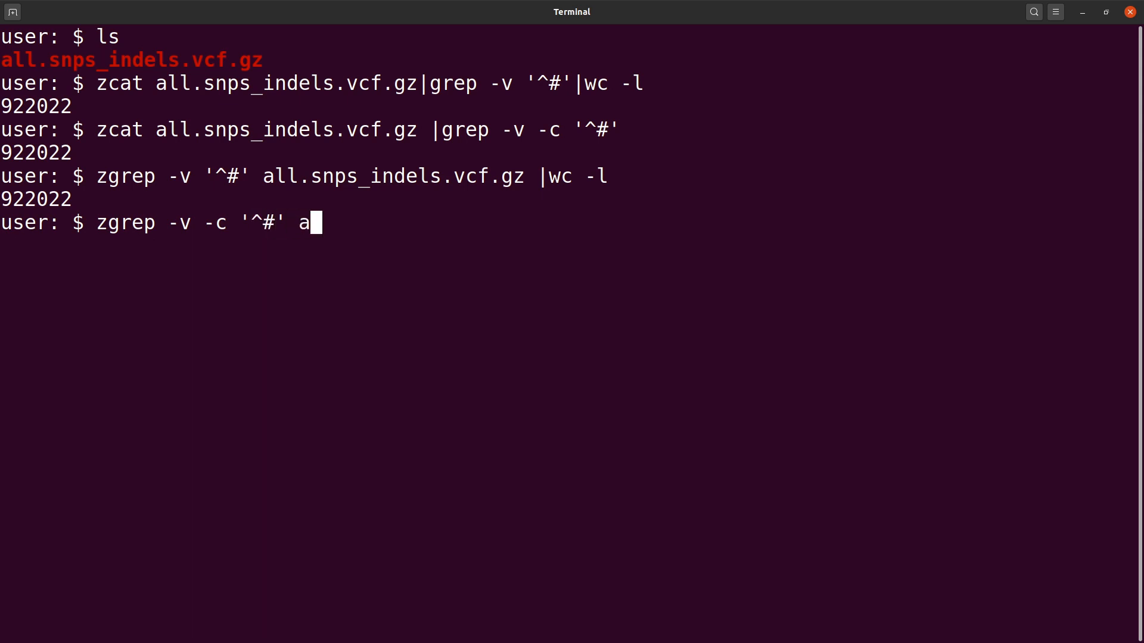
{"action": "key", "text": "Tab"}
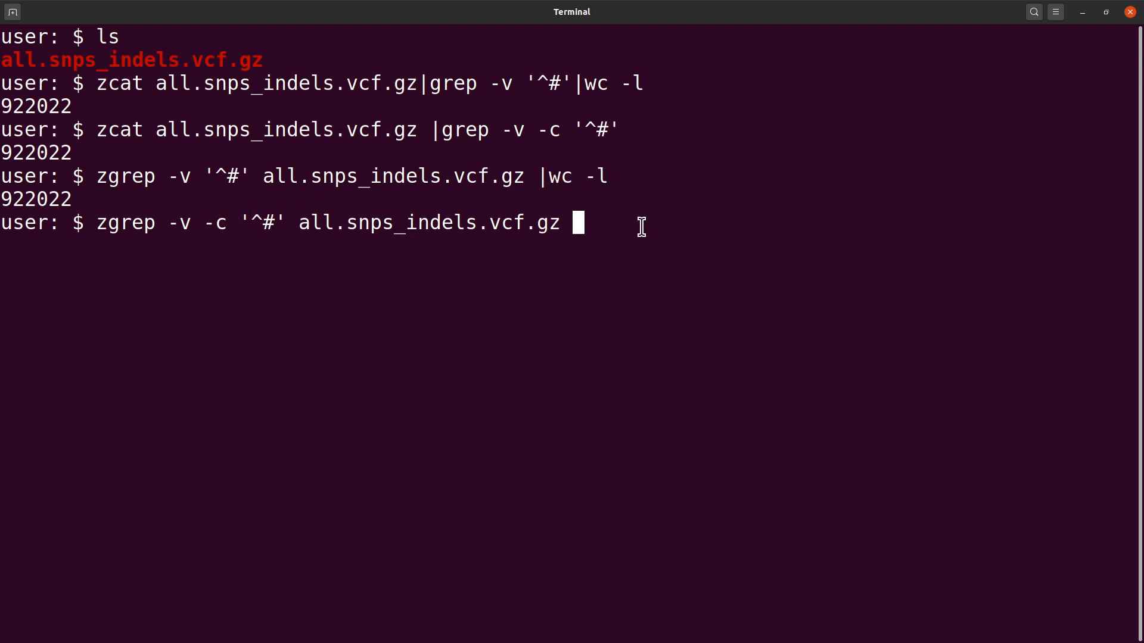
{"action": "mouse_move", "coordinate": [570, 458]}
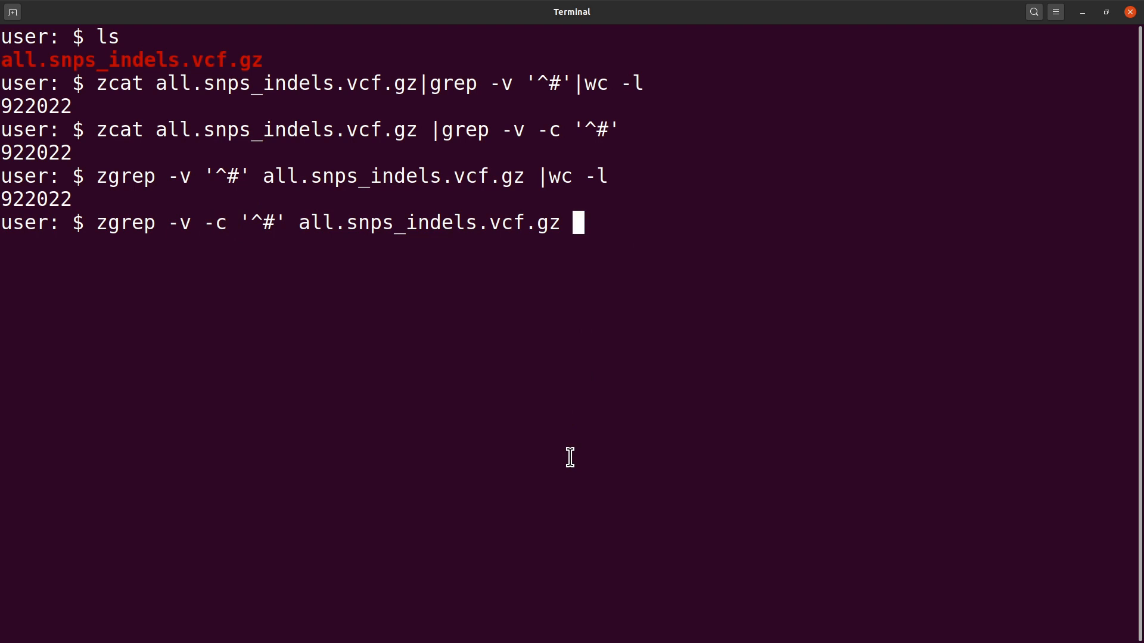
{"action": "key", "text": "Return"}
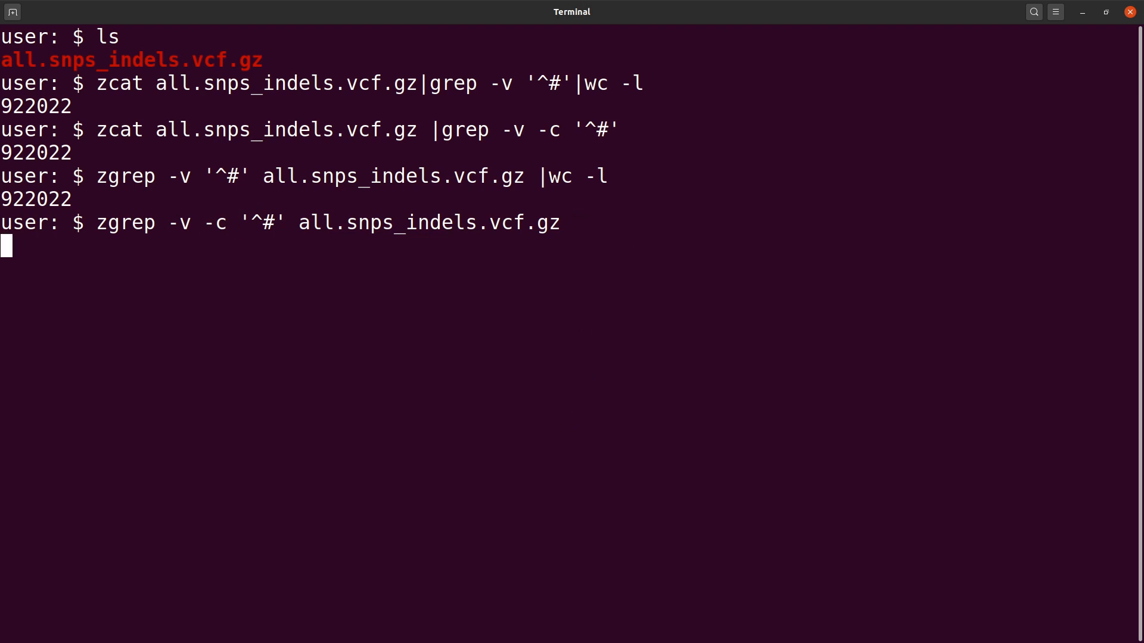
{"action": "key", "text": "Return"}
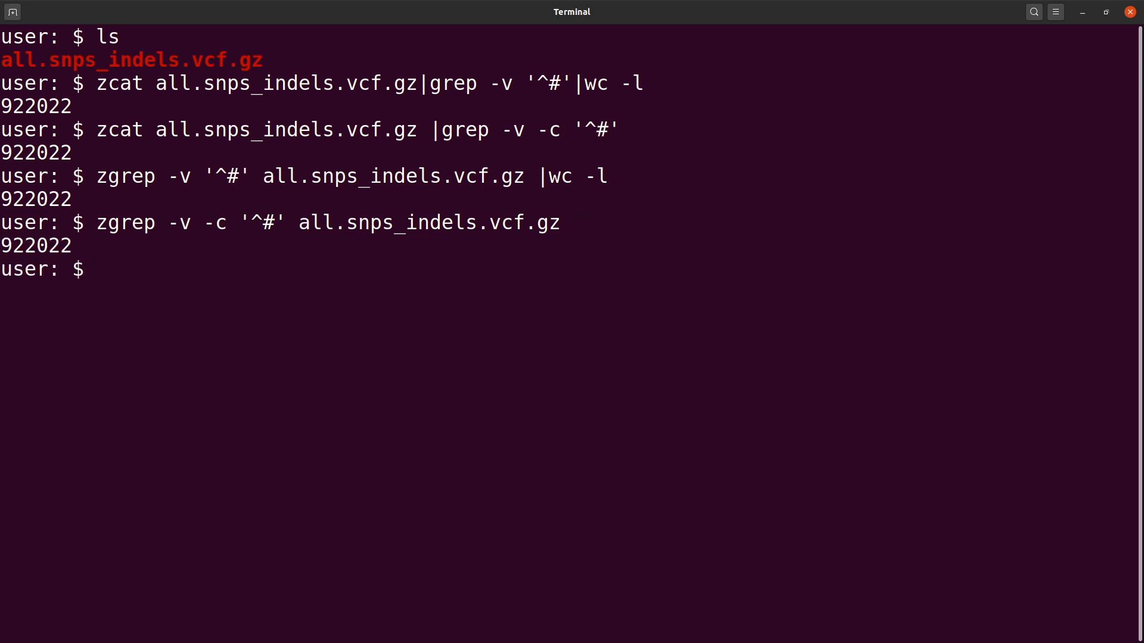